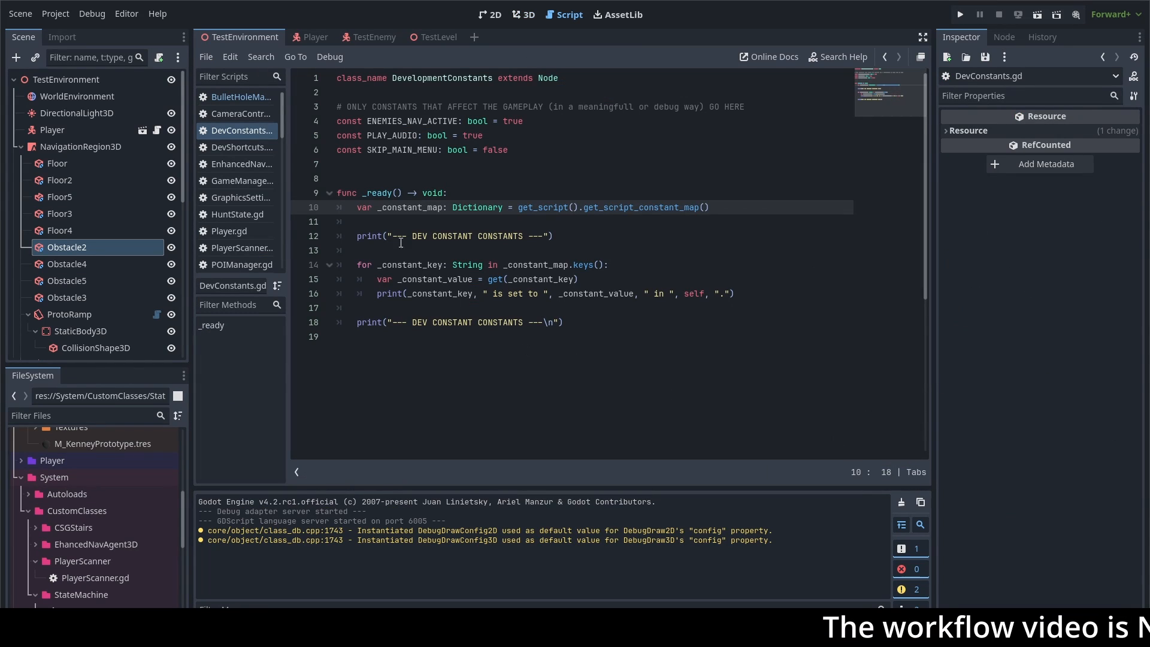
Select the DevelopmentConstants class name and the ENEMIES_NAV_ACTIVE constant in DevConstants.gd.
{"action": "double_click", "coordinate": [444, 78]}
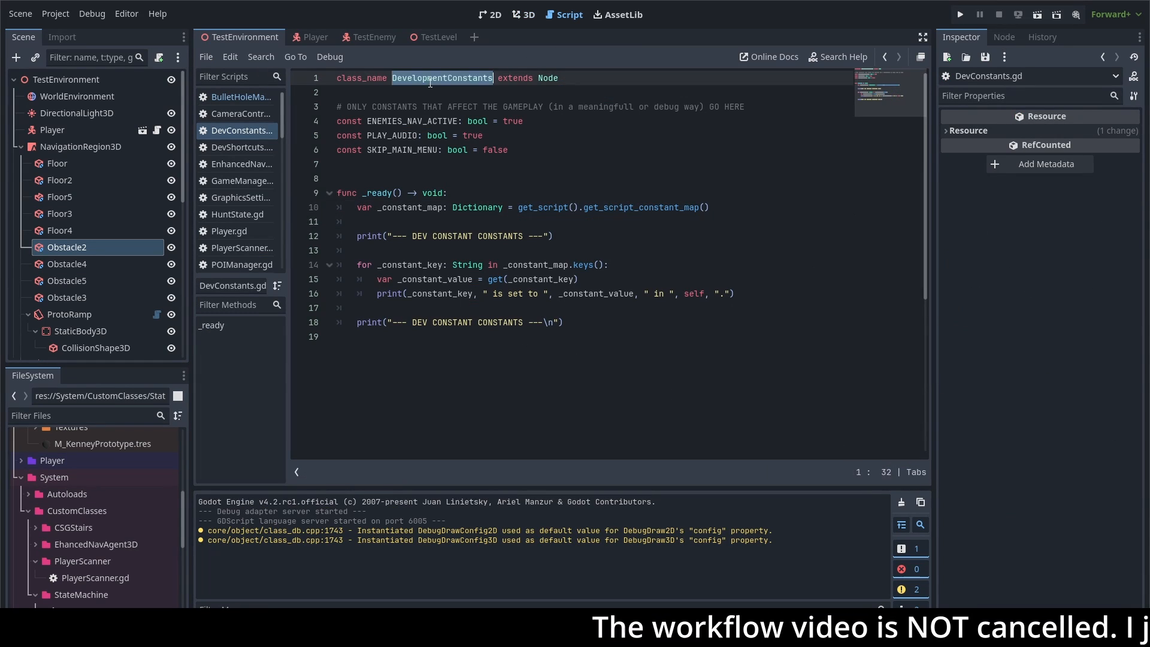
{"action": "left_click", "coordinate": [421, 121]}
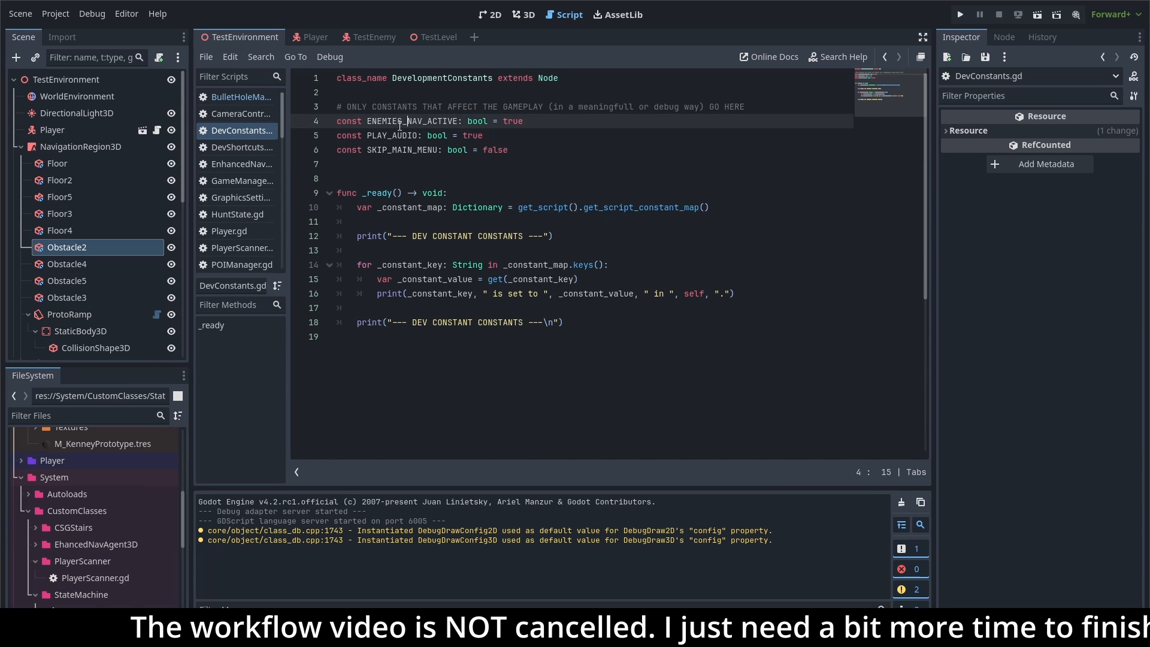
{"action": "double_click", "coordinate": [391, 135]}
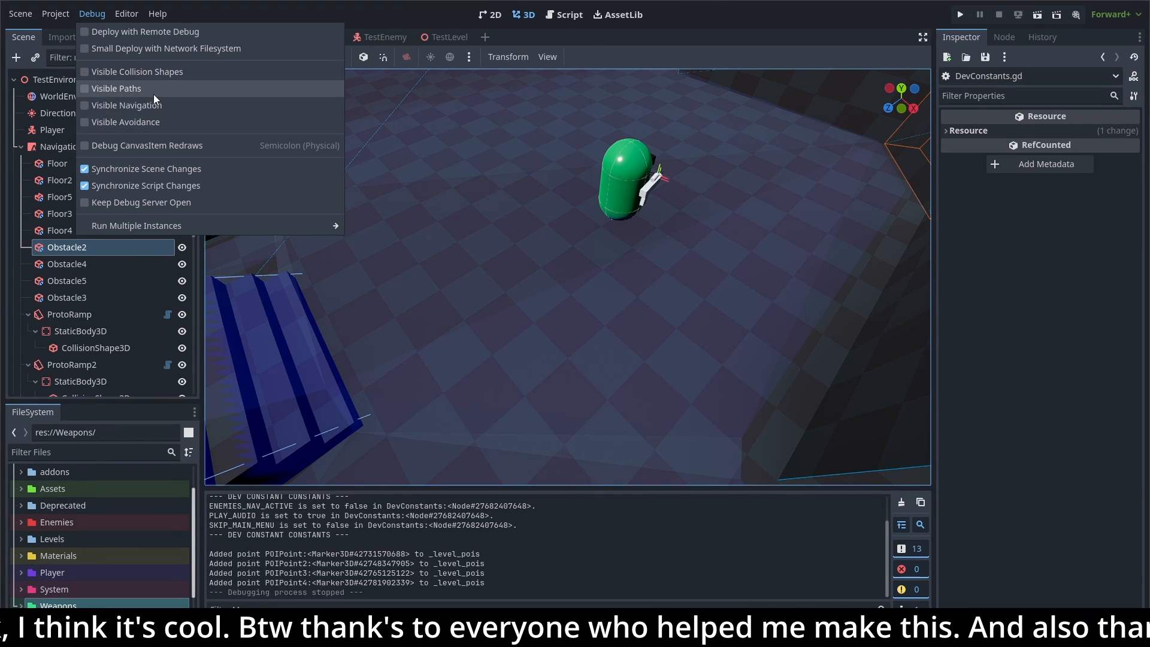
{"action": "mouse_move", "coordinate": [154, 105]}
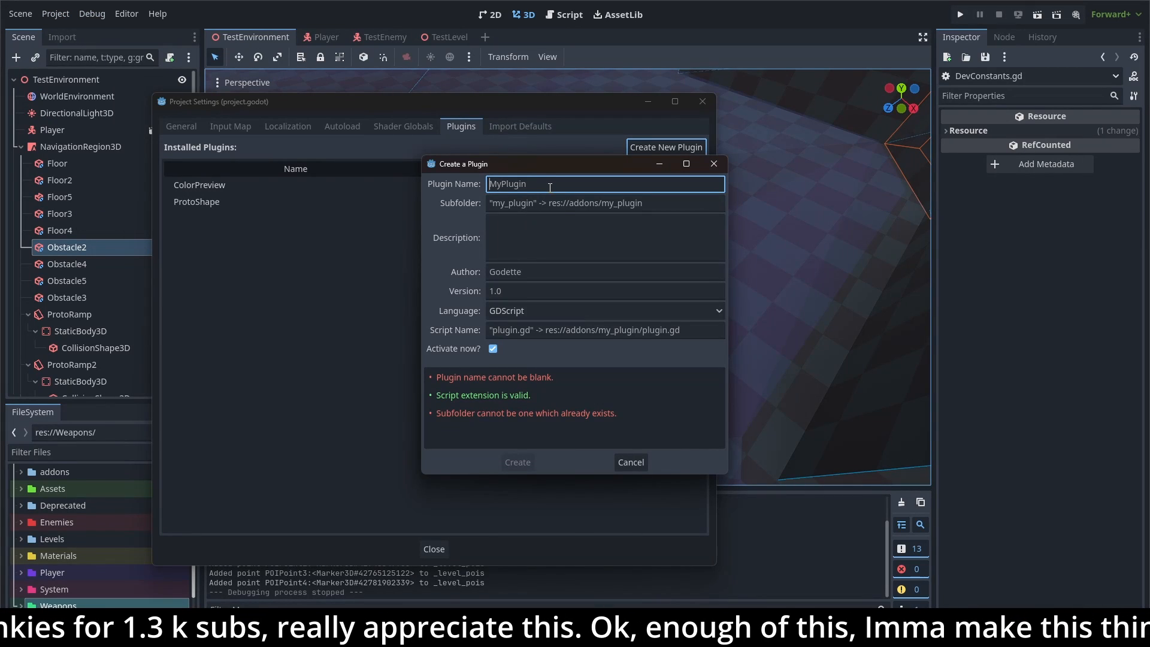
Create the DebugPanel plugin with author 'Devzg', then head to the AssetLib.
{"action": "type", "text": "Devzg"}
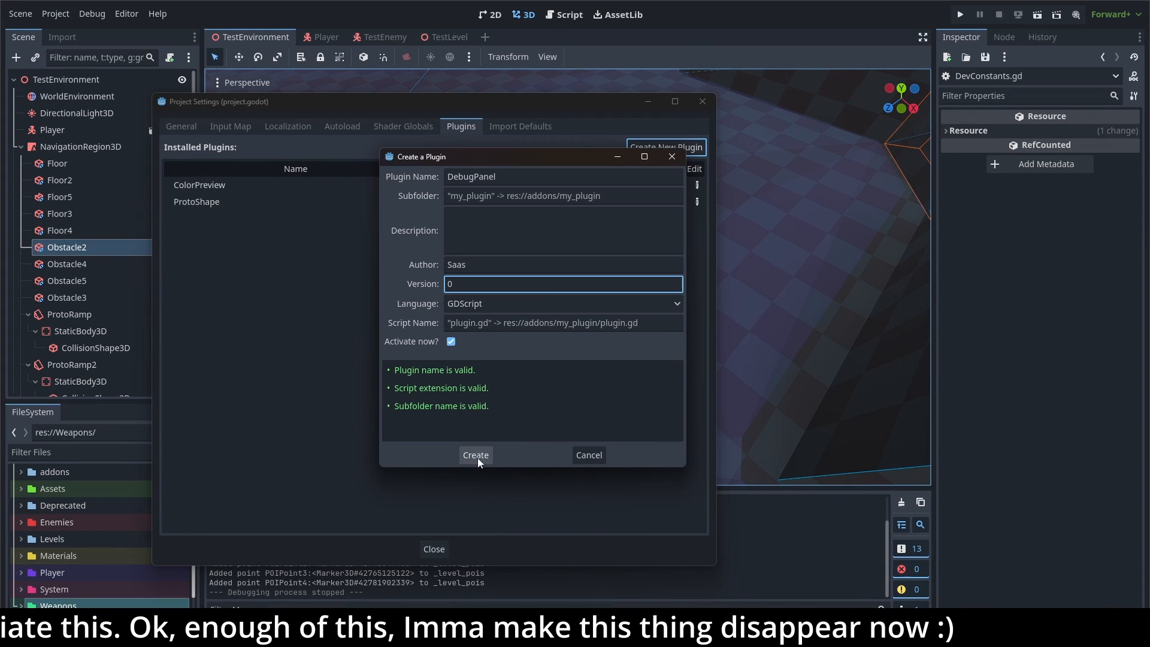
{"action": "left_click", "coordinate": [476, 455]}
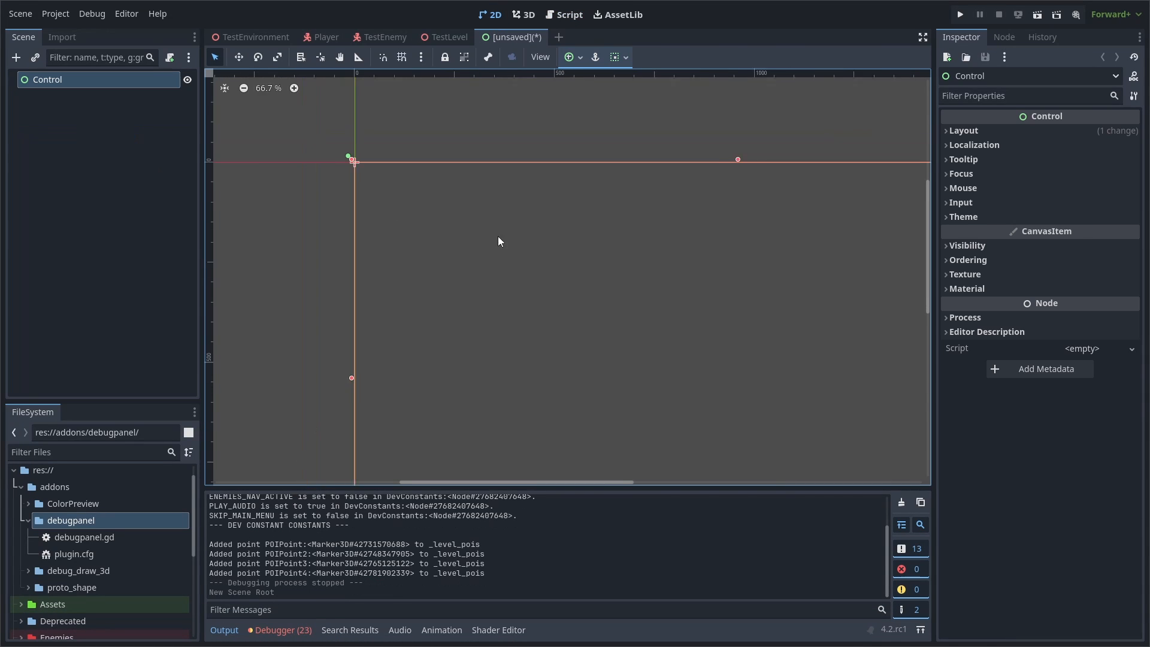
{"action": "left_click", "coordinate": [563, 14]}
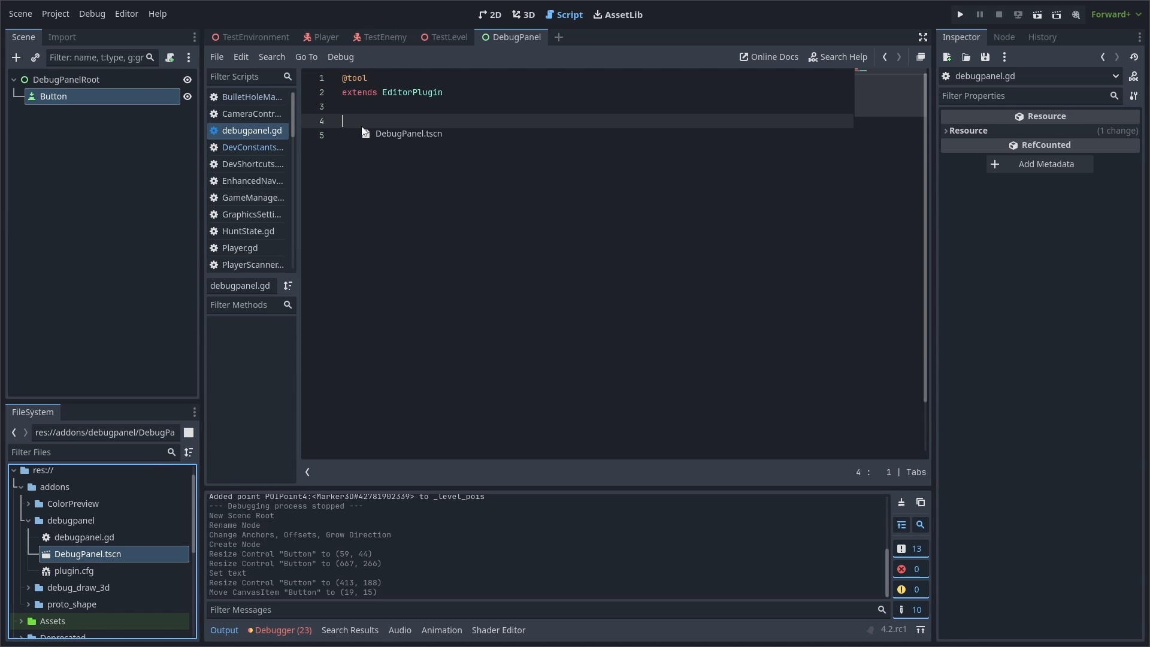
{"action": "left_click", "coordinate": [623, 14]}
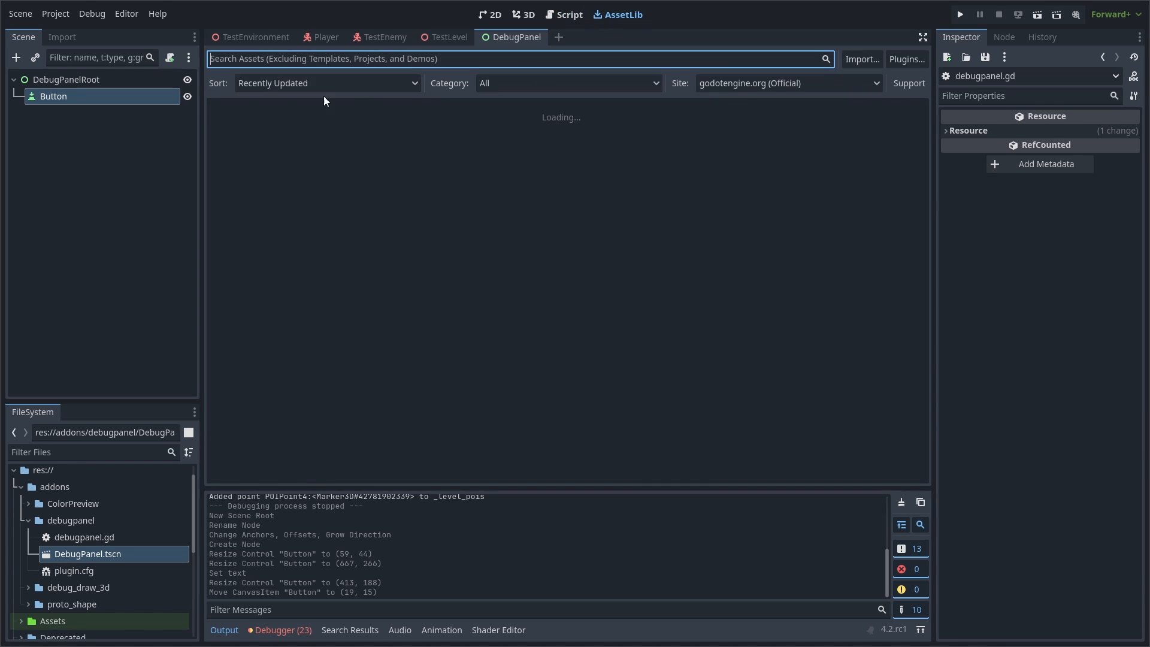
Search AssetLib for 'plugin' and install Plugin Refresher into the addons folder.
{"action": "type", "text": "plugin"}
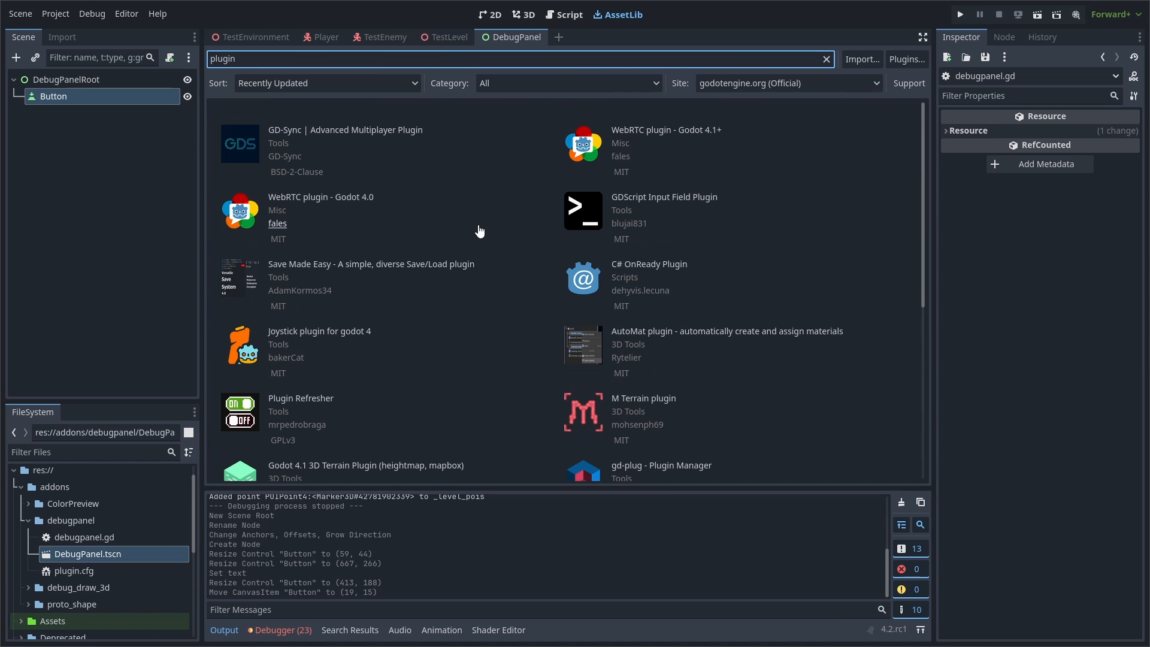
{"action": "scroll", "scroll_direction": "down", "scroll_amount": 3}
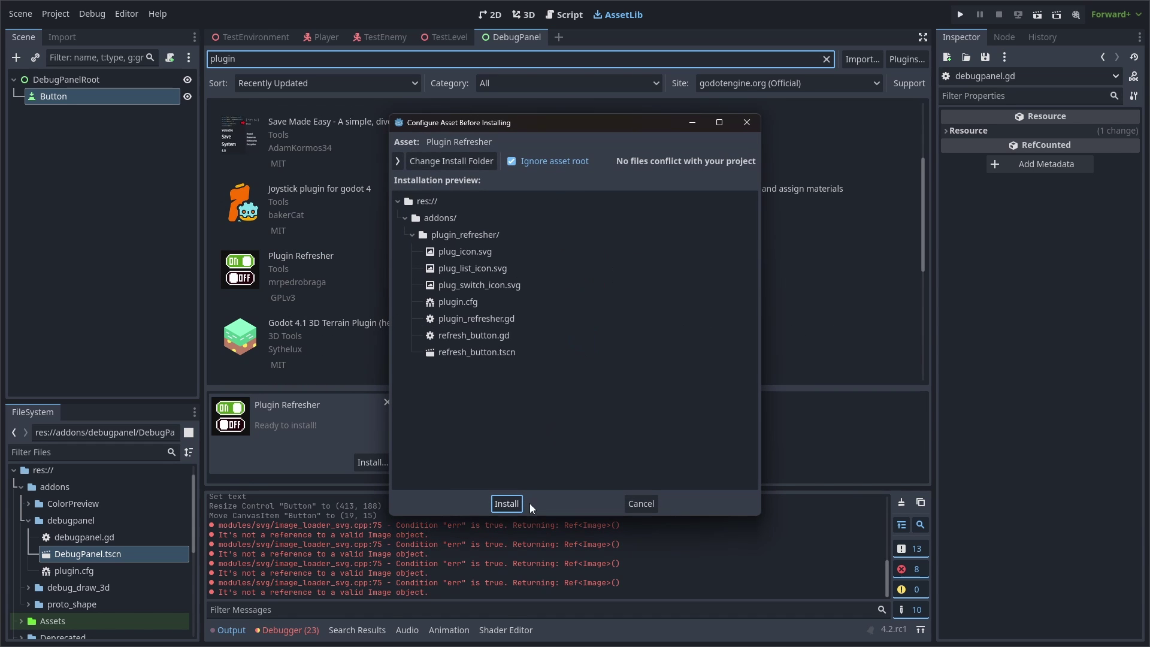
{"action": "left_click", "coordinate": [505, 503]}
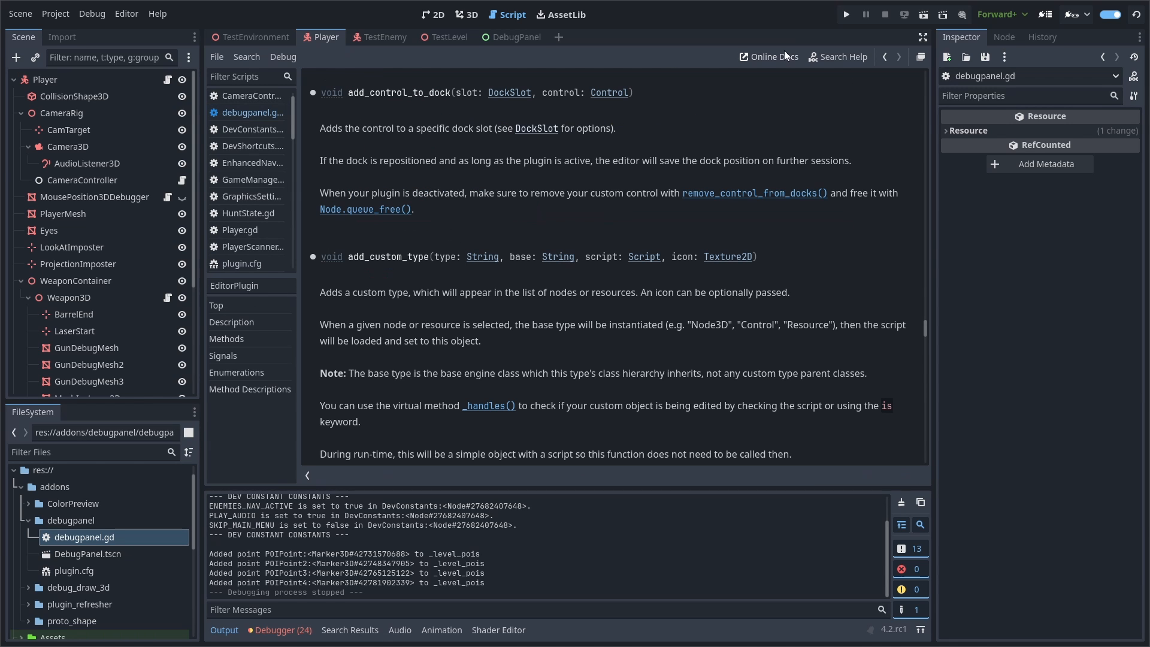
Dock _panel at DOCK_SLOT_RIGHT_BL in _enter_tree and queue_free it in _exit_tree.
{"action": "left_click", "coordinate": [252, 113]}
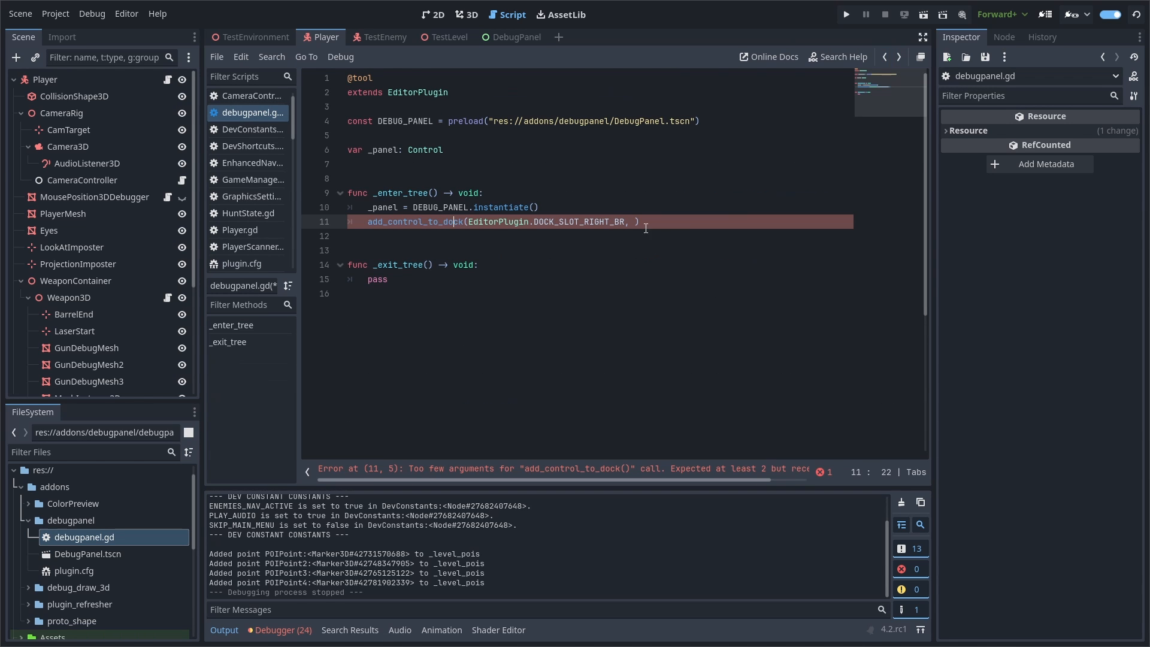
{"action": "type", "text": "_panel"}
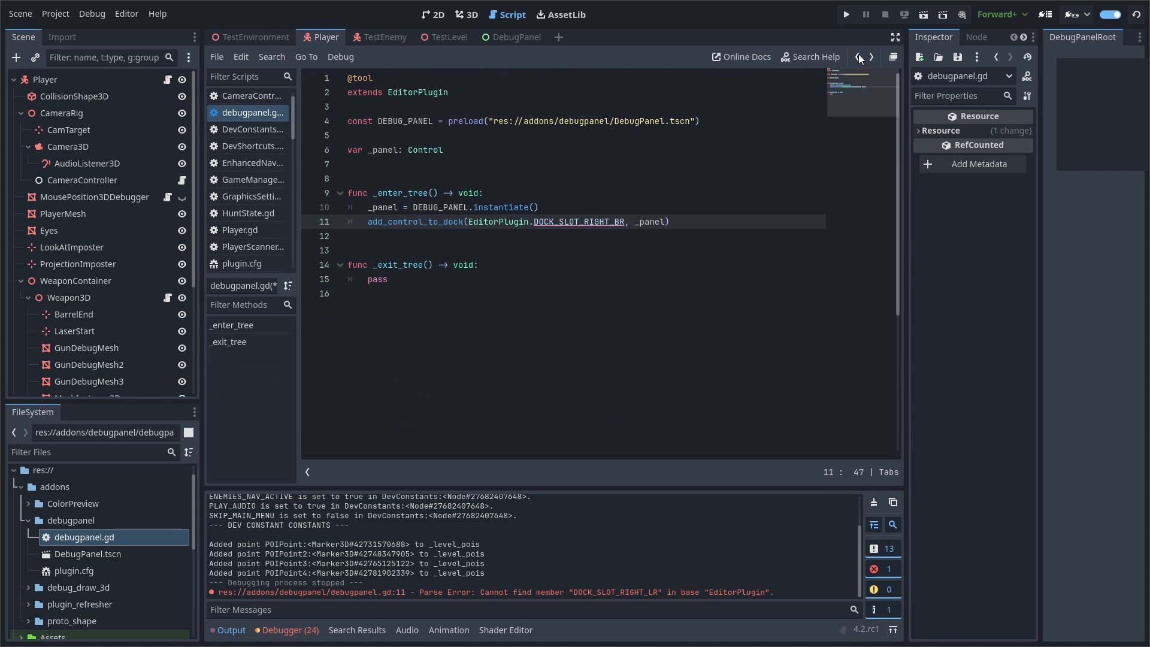
{"action": "type", "text": "DOCK_SLOT_RIGHT_BL"}
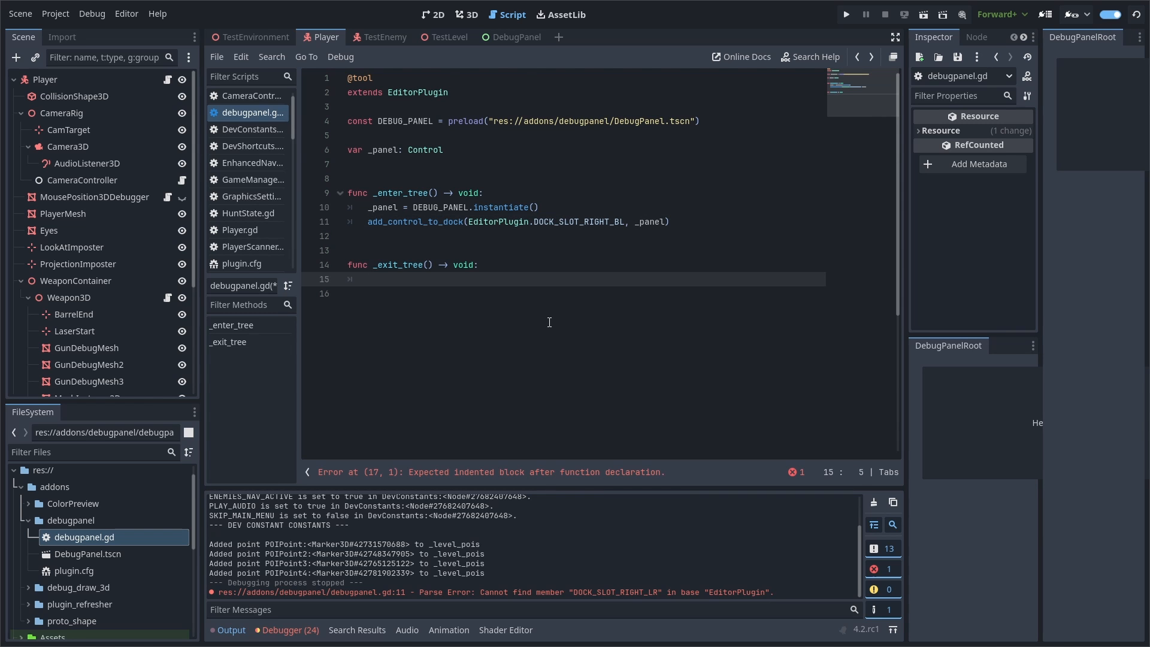
{"action": "type", "text": "_panel.queue_free()"}
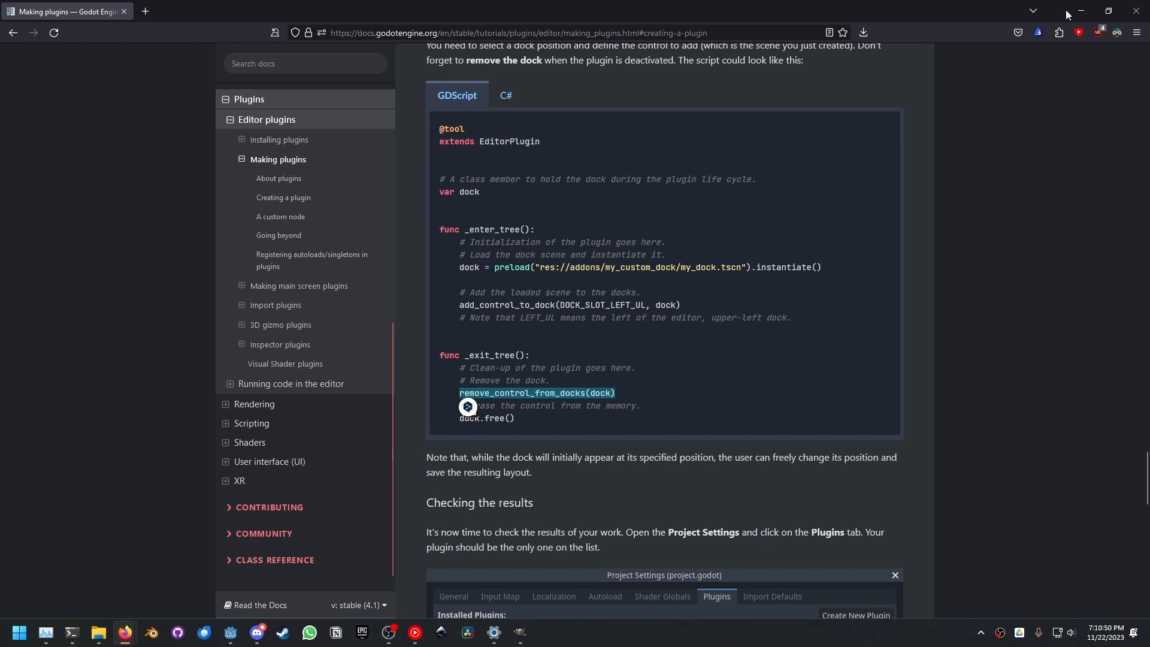
{"action": "left_click", "coordinate": [55, 13]}
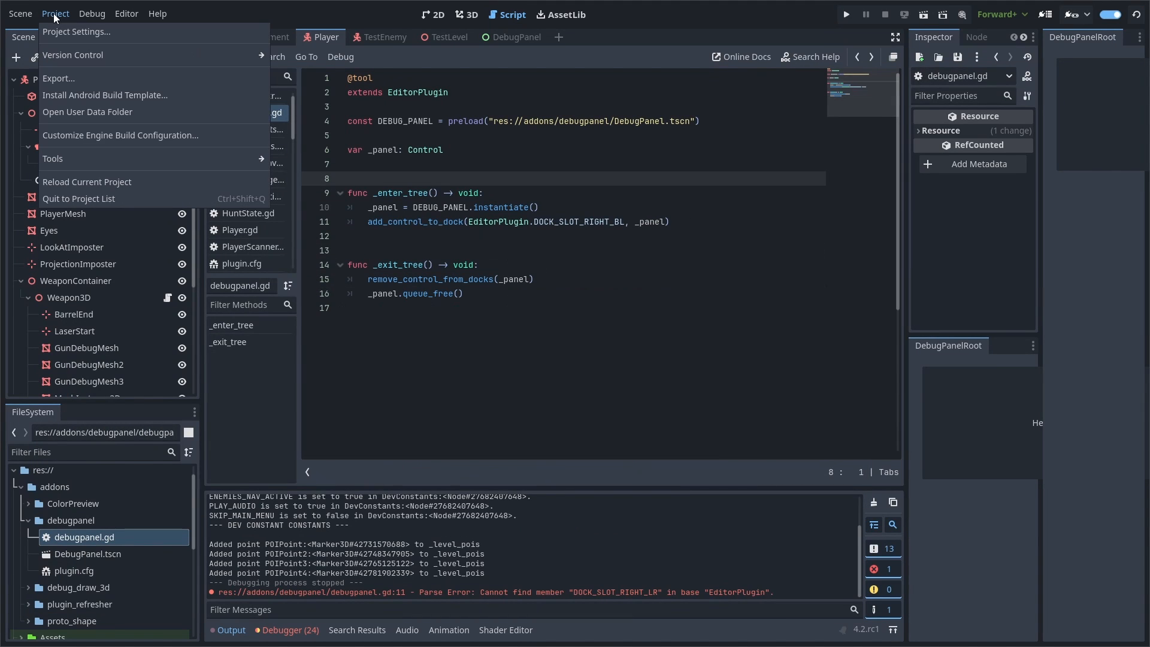
Enable the DebugPanel and Refresh Plugin entries in Project Settings > Plugins.
{"action": "left_click", "coordinate": [77, 31]}
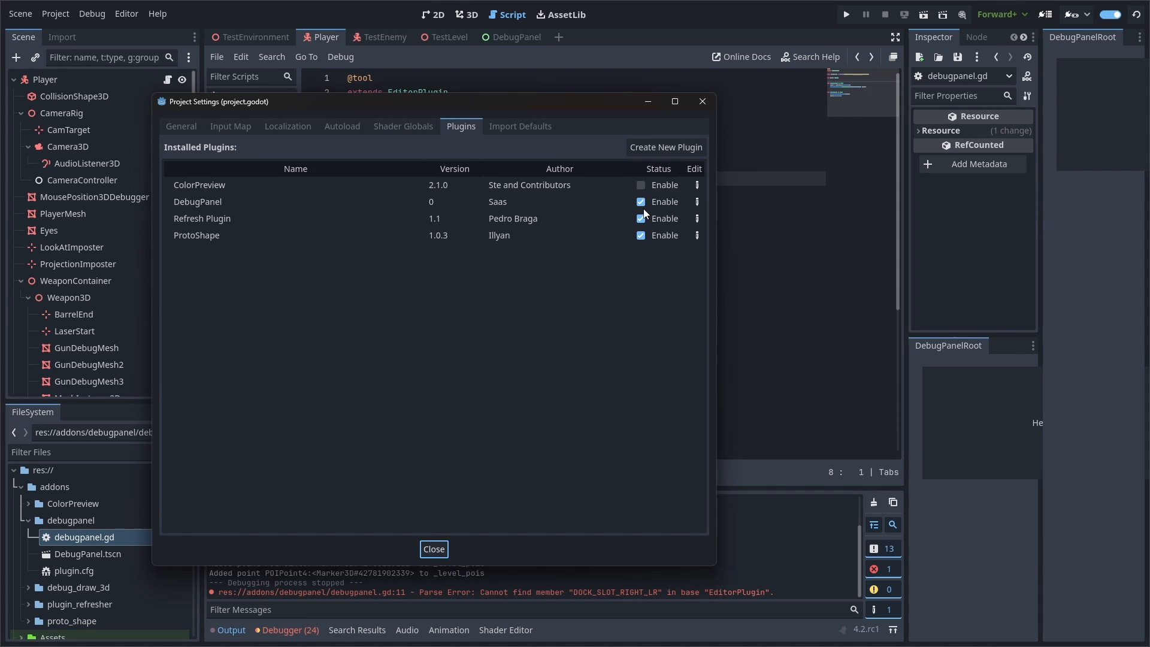
{"action": "left_click", "coordinate": [434, 549]}
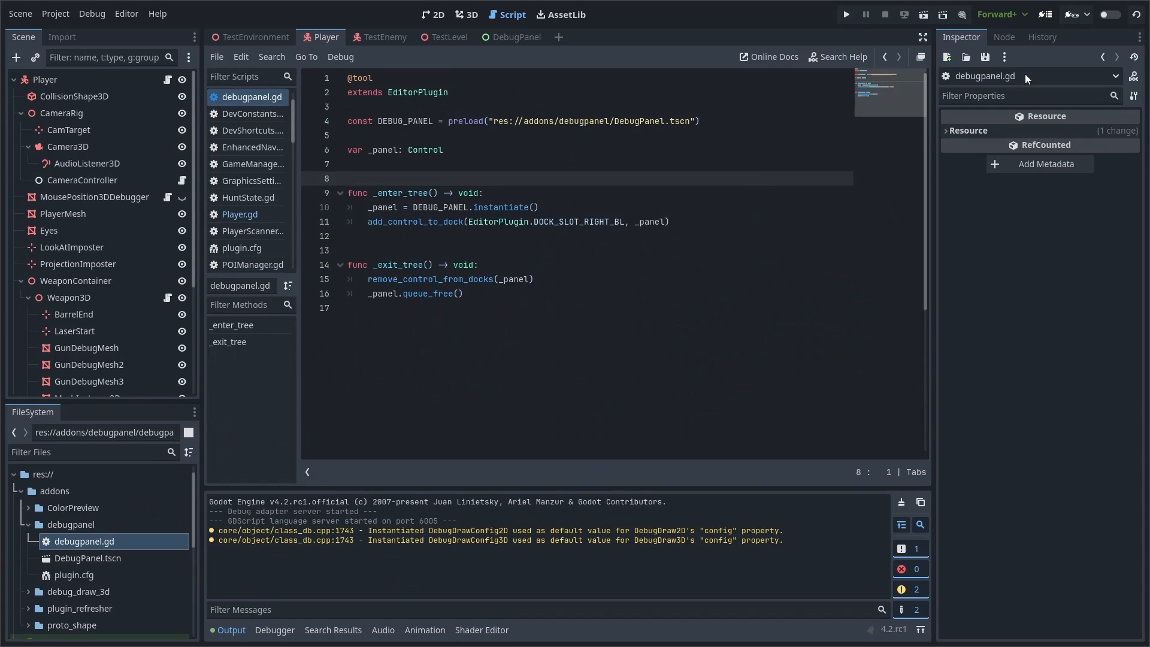
{"action": "left_click", "coordinate": [1106, 13]}
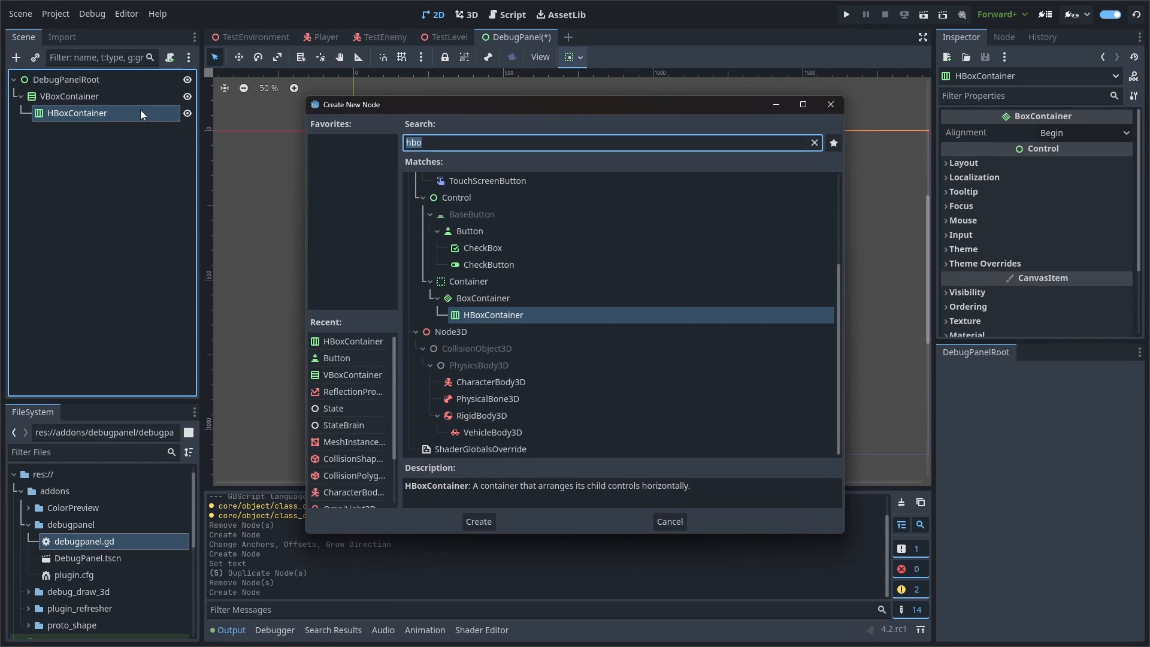
Add a CheckBox to the row, add a description Label, then delete that Label.
{"action": "type", "text": "chec"}
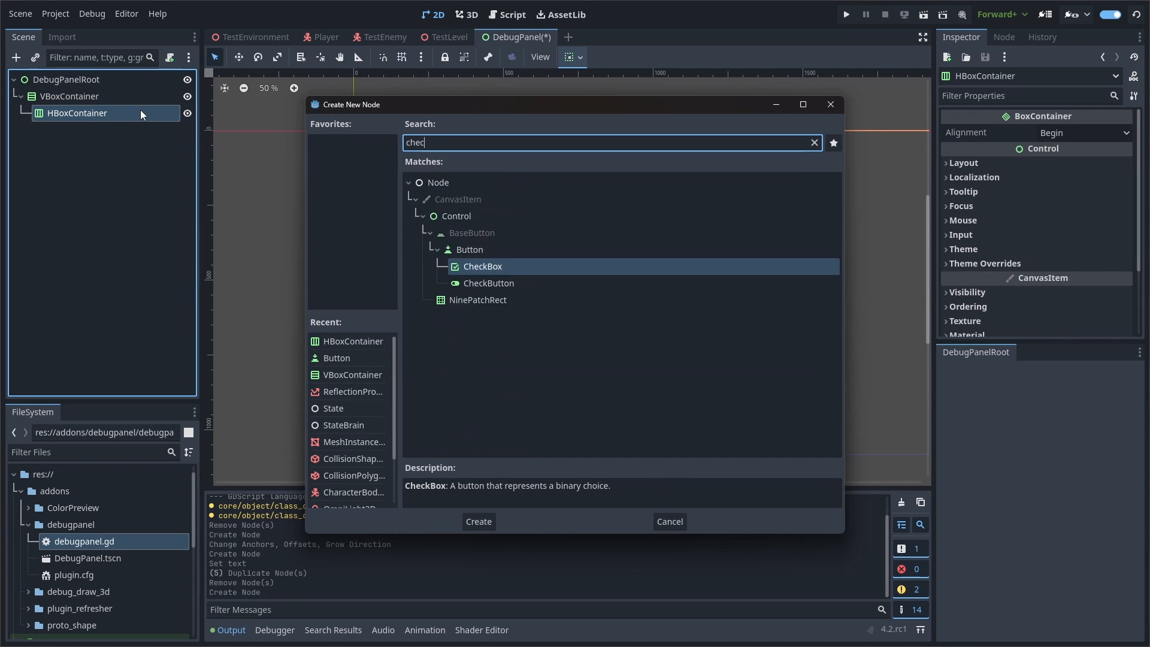
{"action": "left_click", "coordinate": [479, 521]}
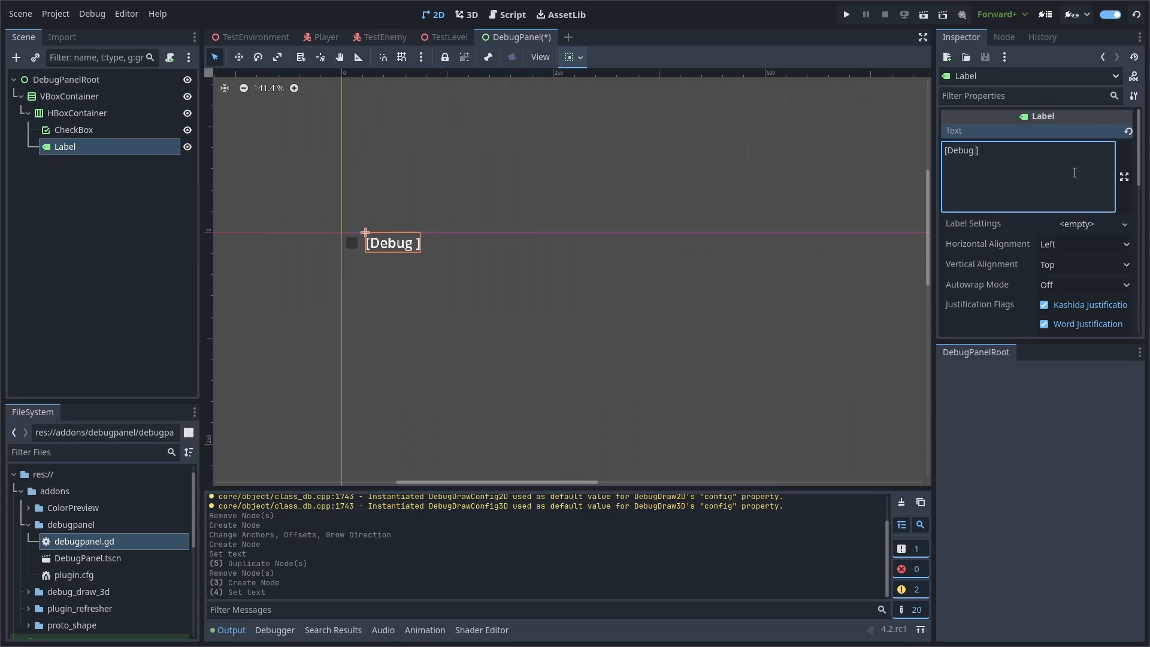
{"action": "type", "text": "option"}
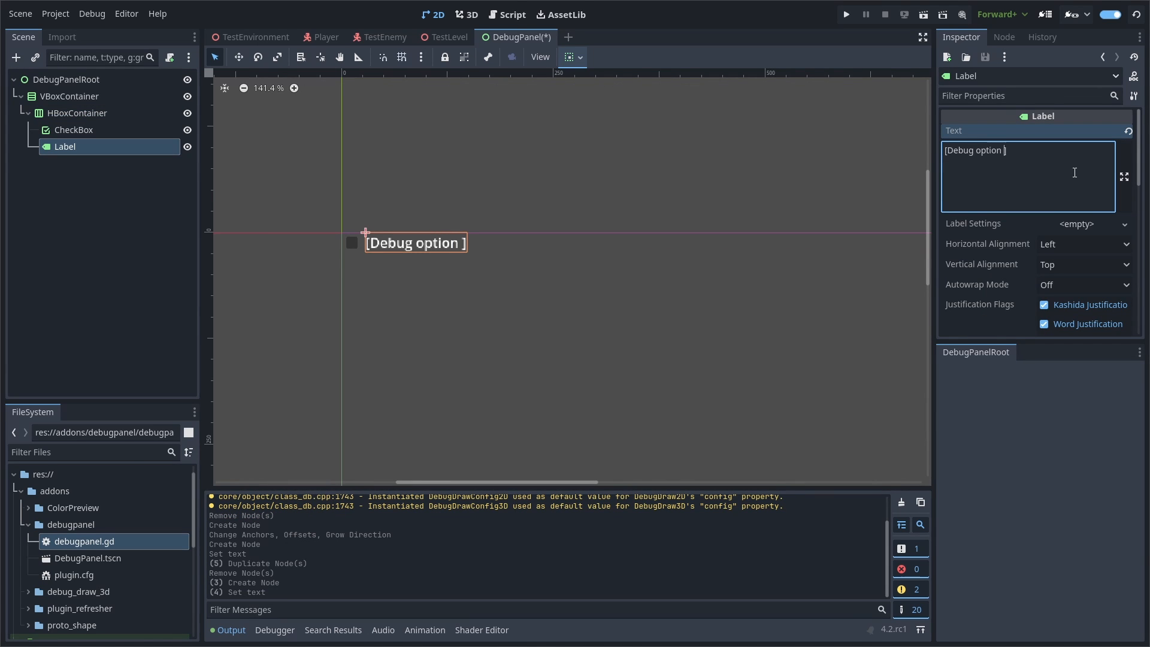
{"action": "type", "text": "description"}
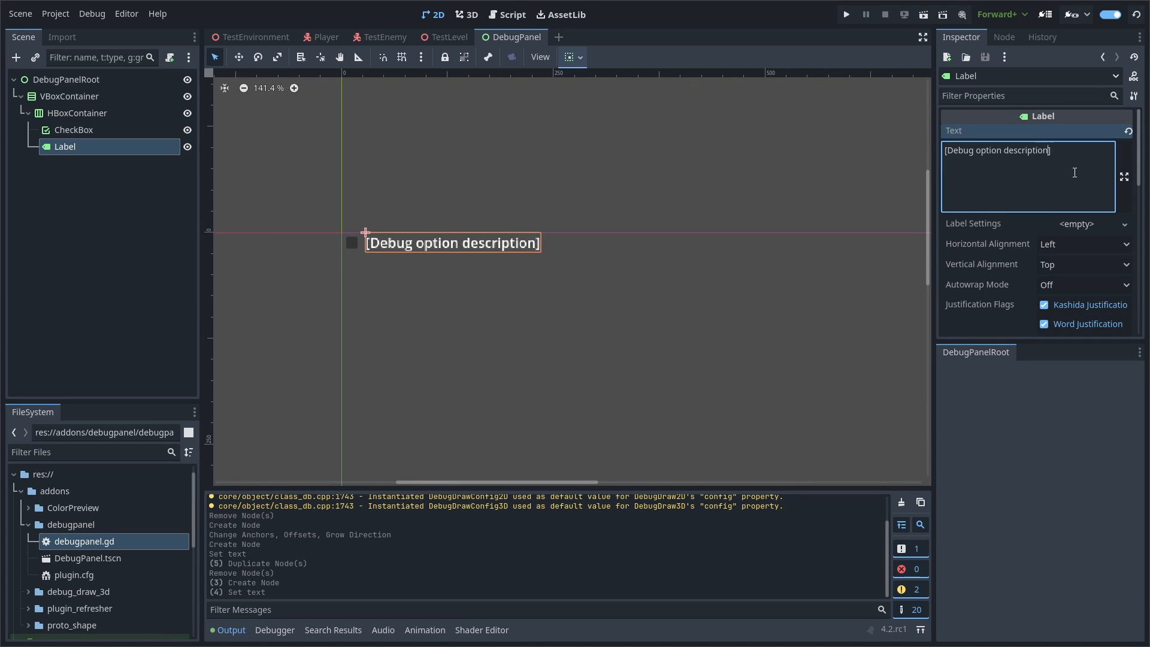
{"action": "left_click", "coordinate": [469, 15]}
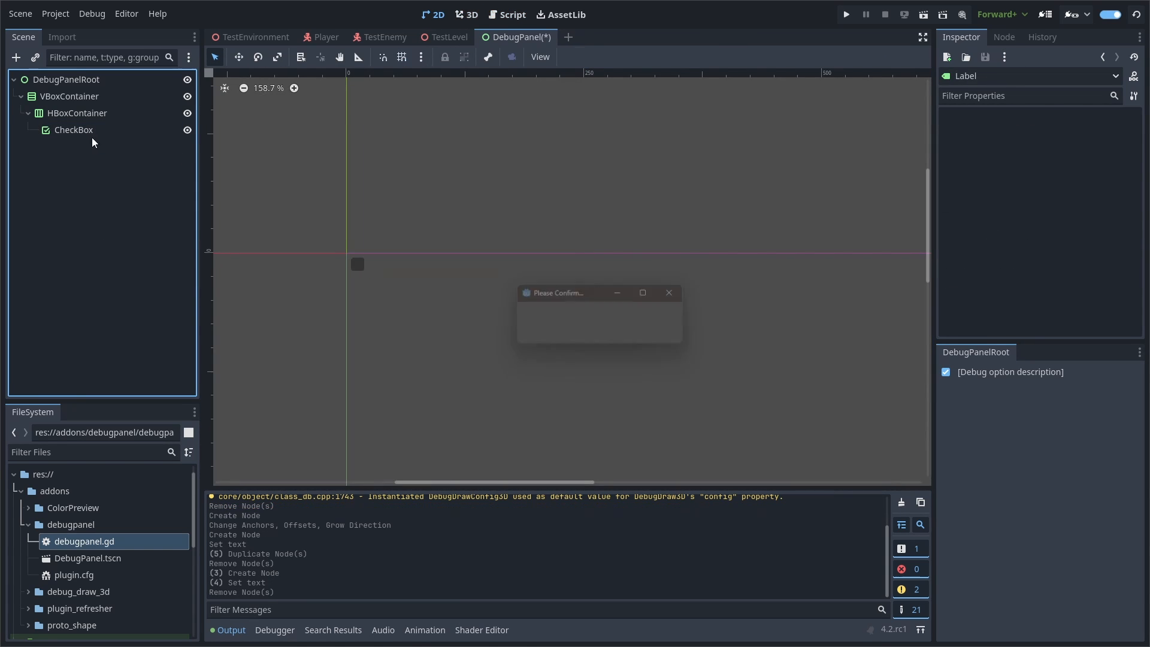
Set the CheckBox's Text property to [Debug Option].
{"action": "left_click", "coordinate": [73, 129]}
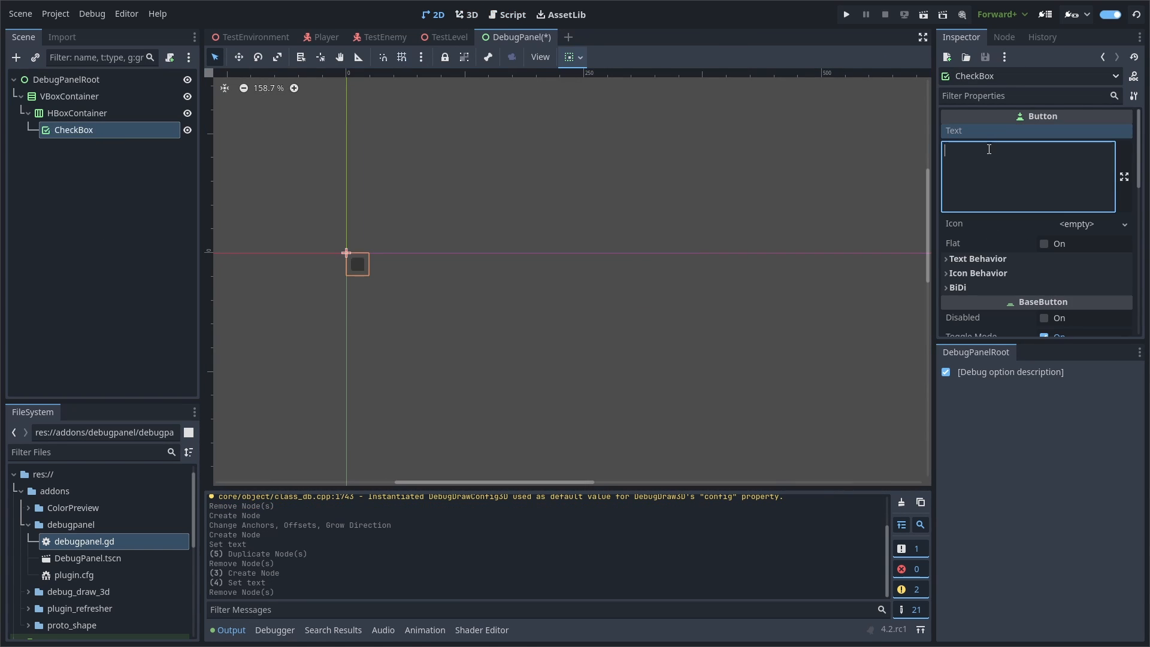
{"action": "left_click", "coordinate": [511, 15]}
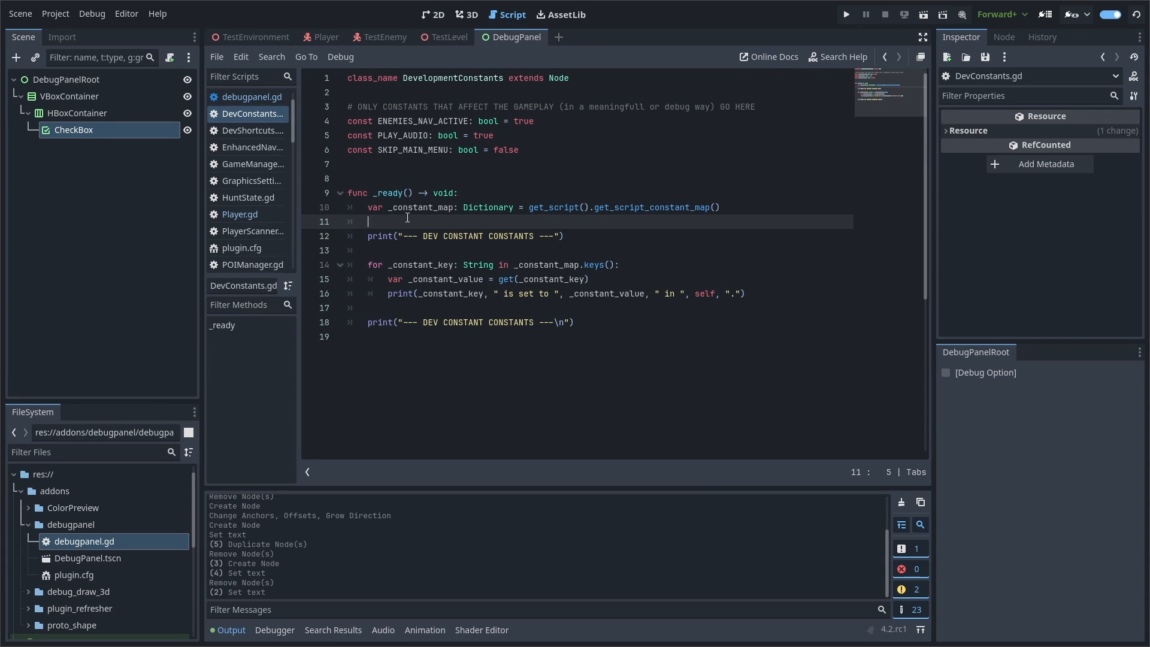
{"action": "double_click", "coordinate": [422, 265]}
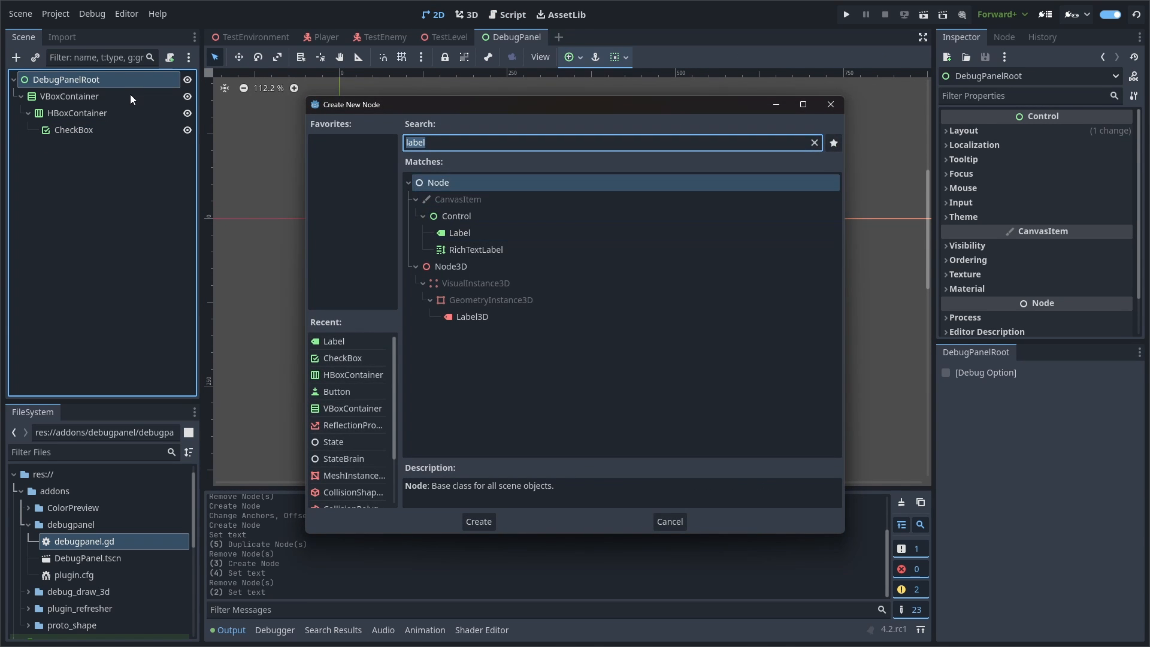
Add a DebugPanelPopulator node with a new script exporting _debug_constant_script, assigned DevConstants.gd.
{"action": "left_click", "coordinate": [479, 522]}
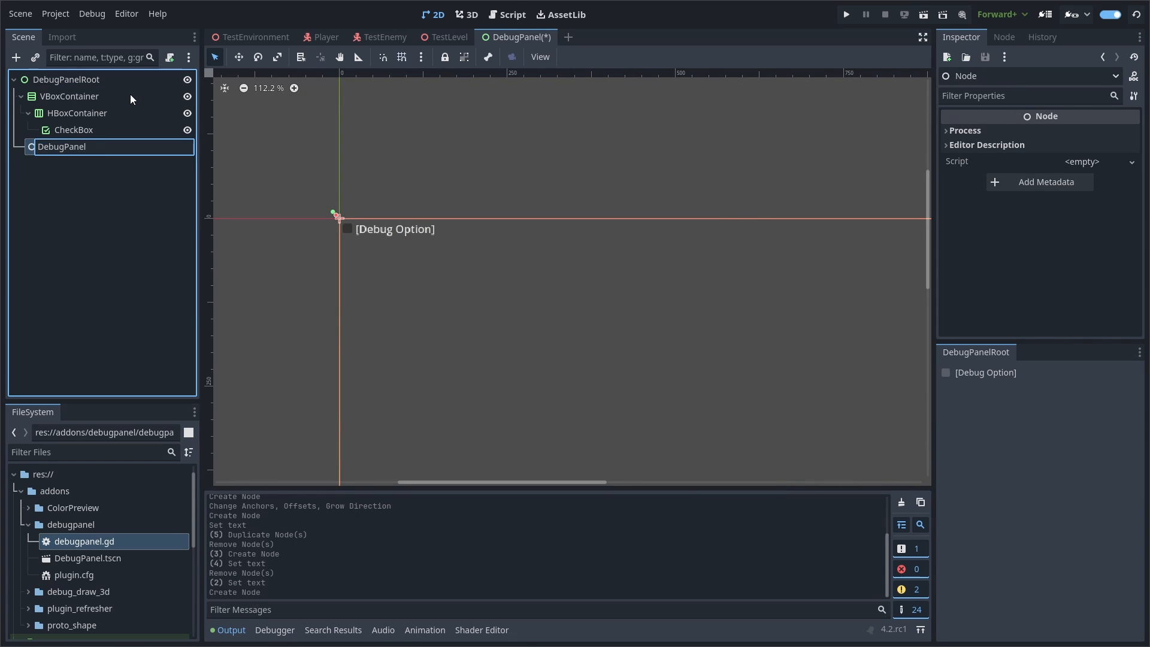
{"action": "type", "text": "Populator"}
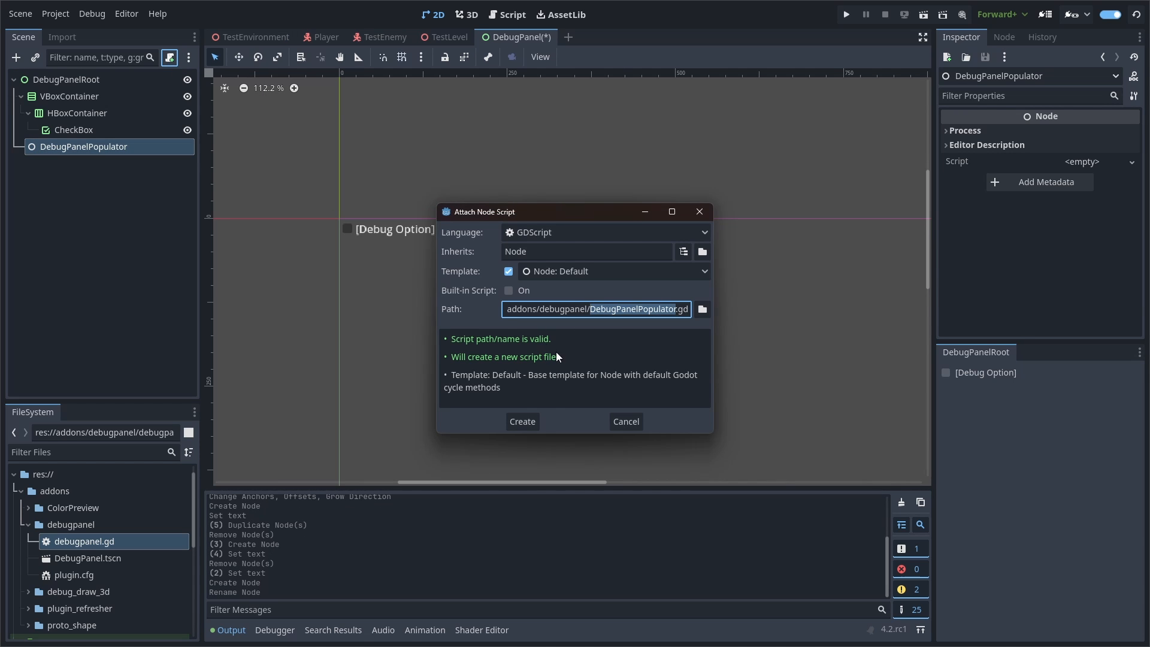
{"action": "left_click", "coordinate": [522, 422]}
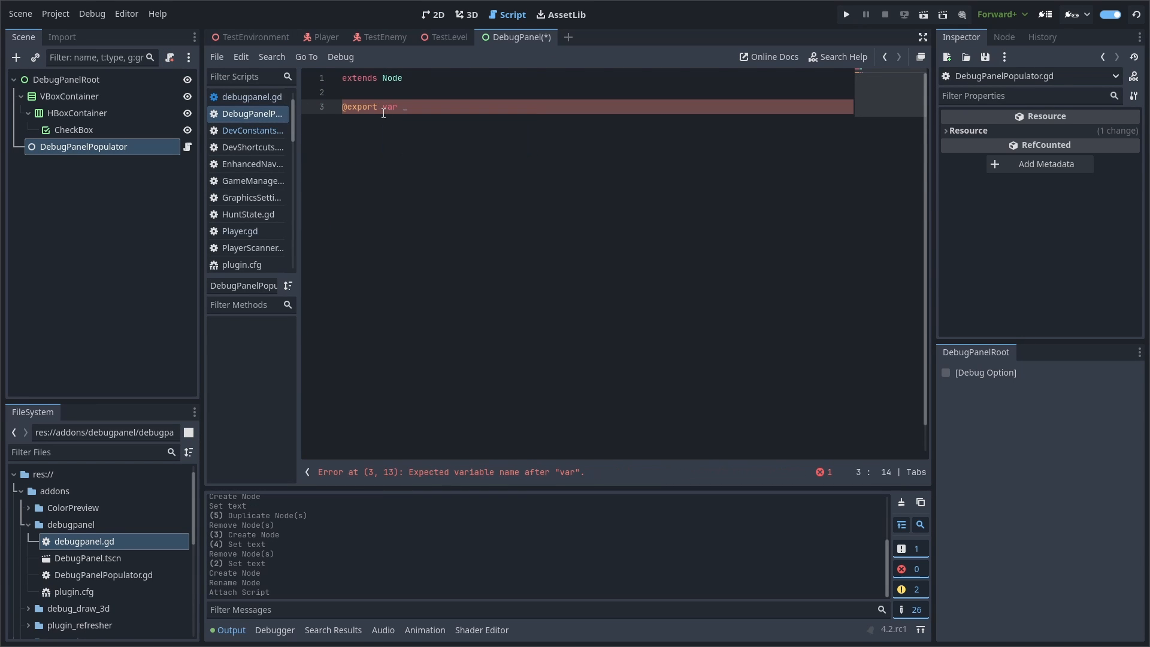
{"action": "type", "text": "_debug_co"}
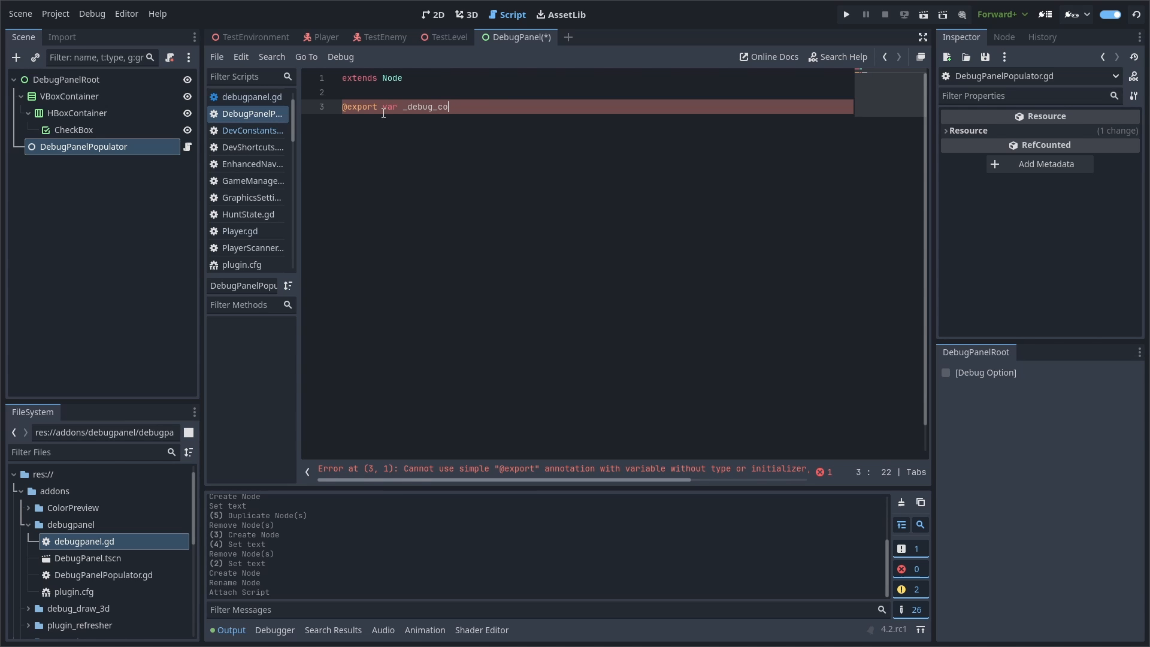
{"action": "type", "text": "nstant_script: Script"}
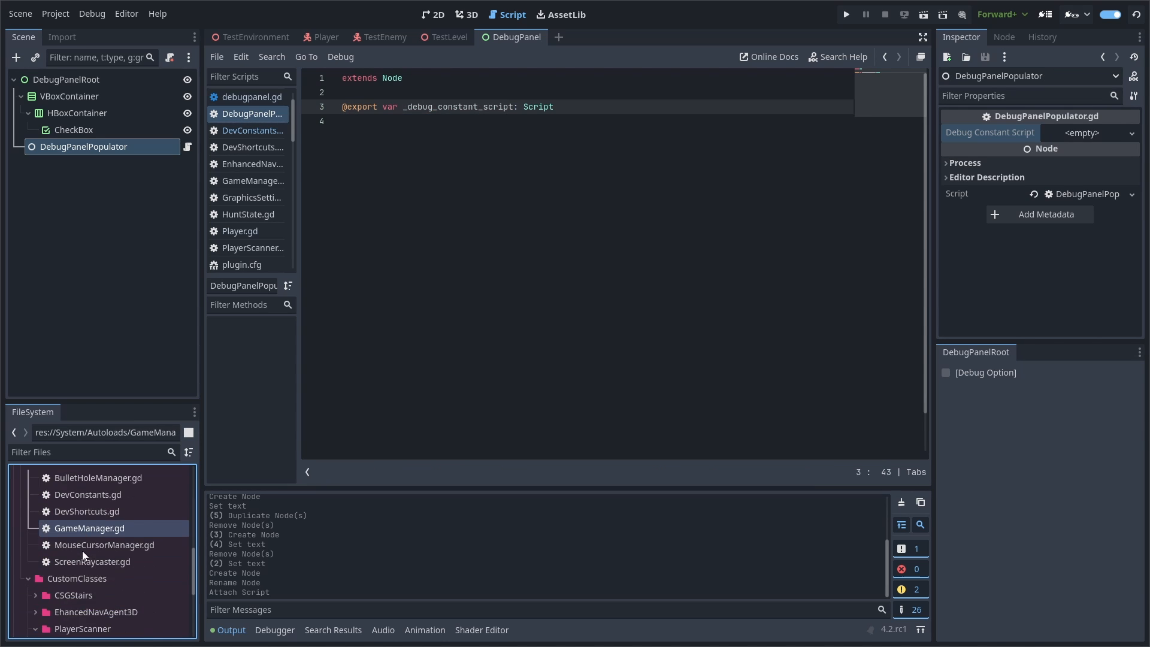
{"action": "left_click", "coordinate": [88, 494]}
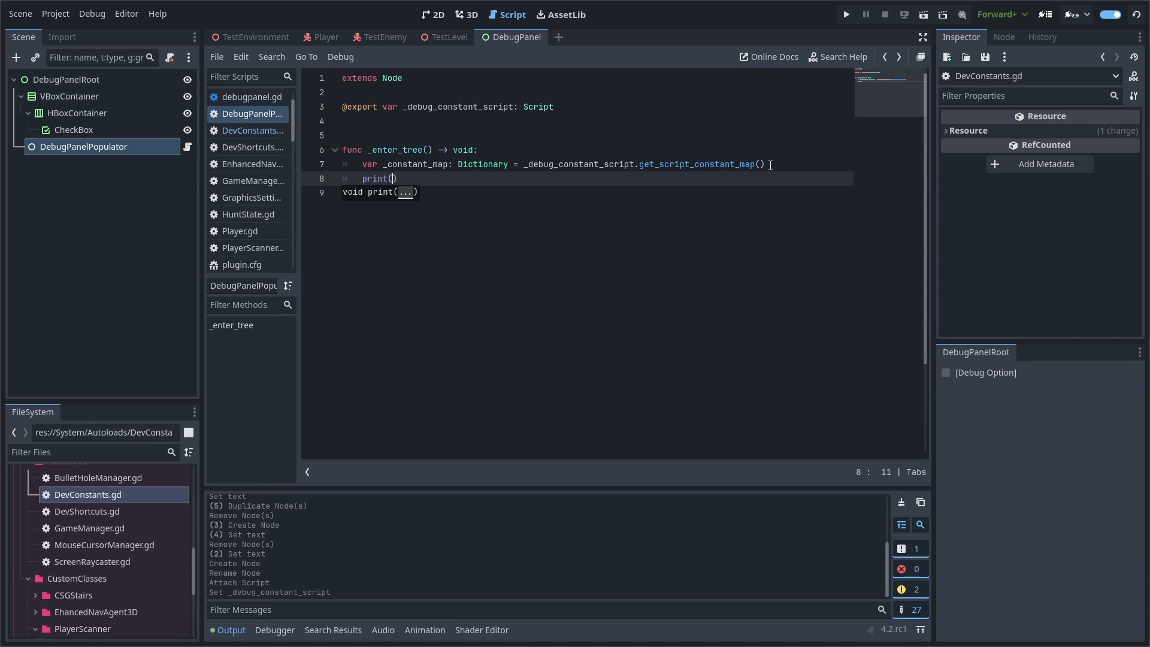
{"action": "type", "text": "_constant_map"}
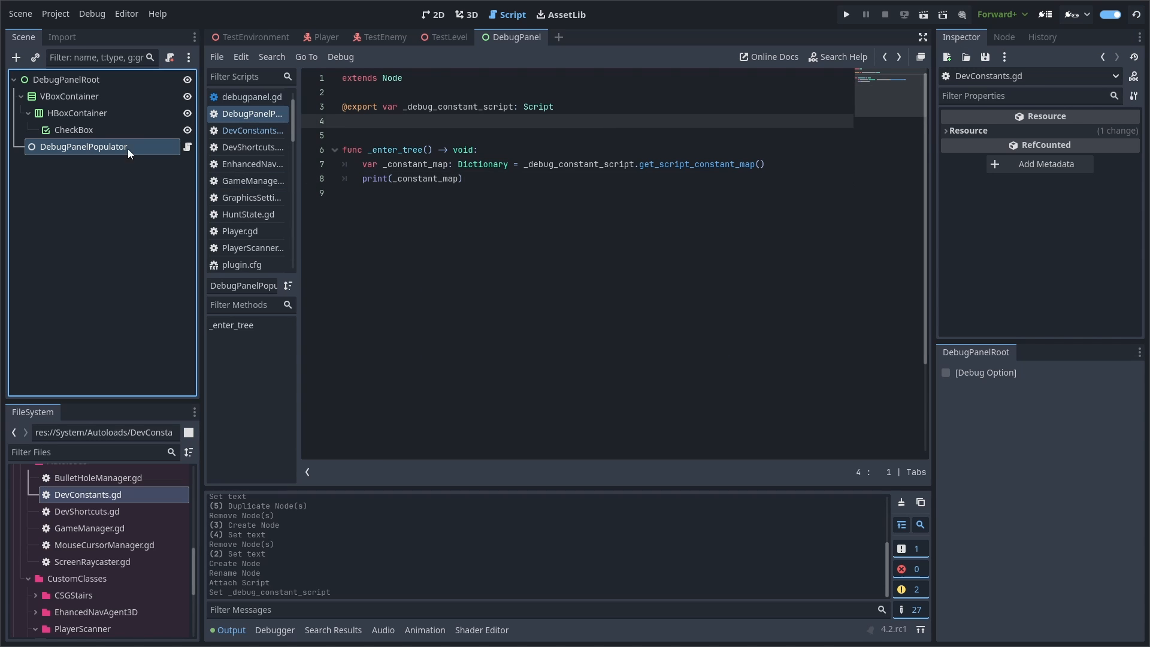
{"action": "type", "text": "@tool"}
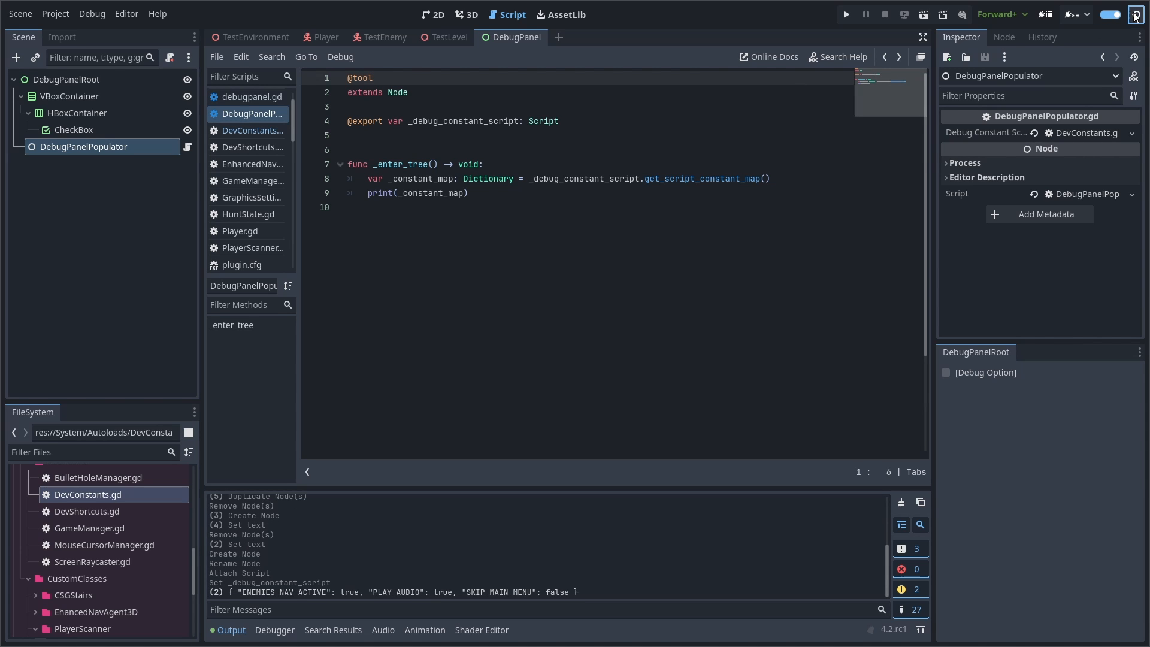
{"action": "left_click", "coordinate": [251, 131]}
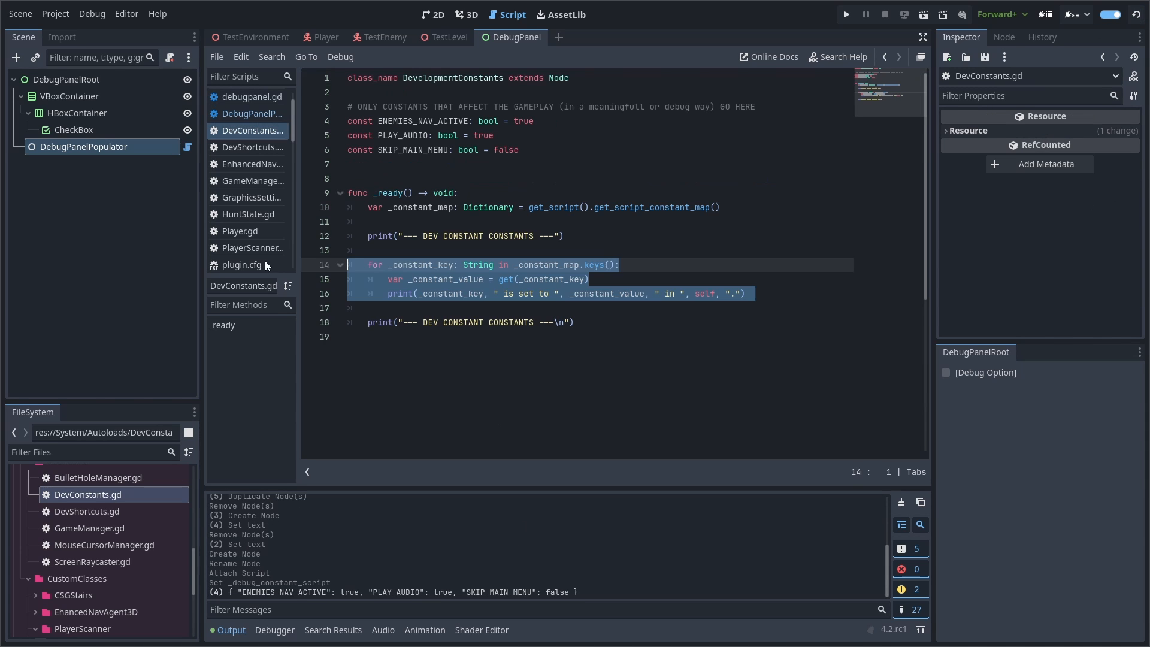
{"action": "left_click", "coordinate": [252, 114]}
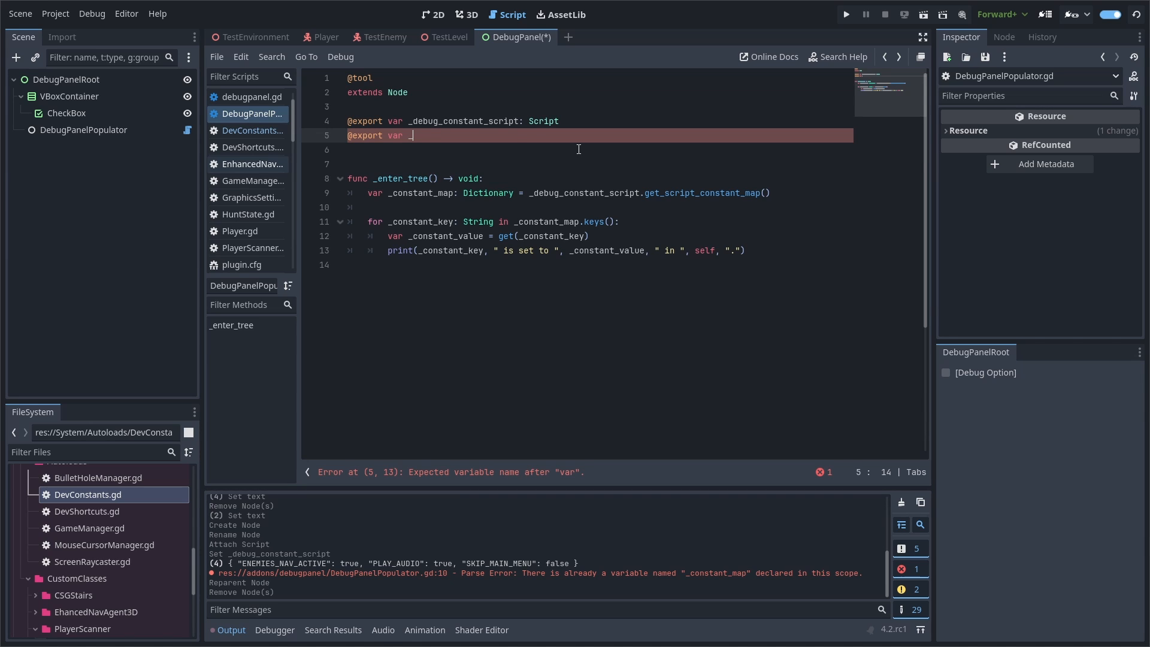
Export a panel_vbox_container: VBoxContainer variable and assign the scene's VBoxContainer.
{"action": "type", "text": "panel_vn"}
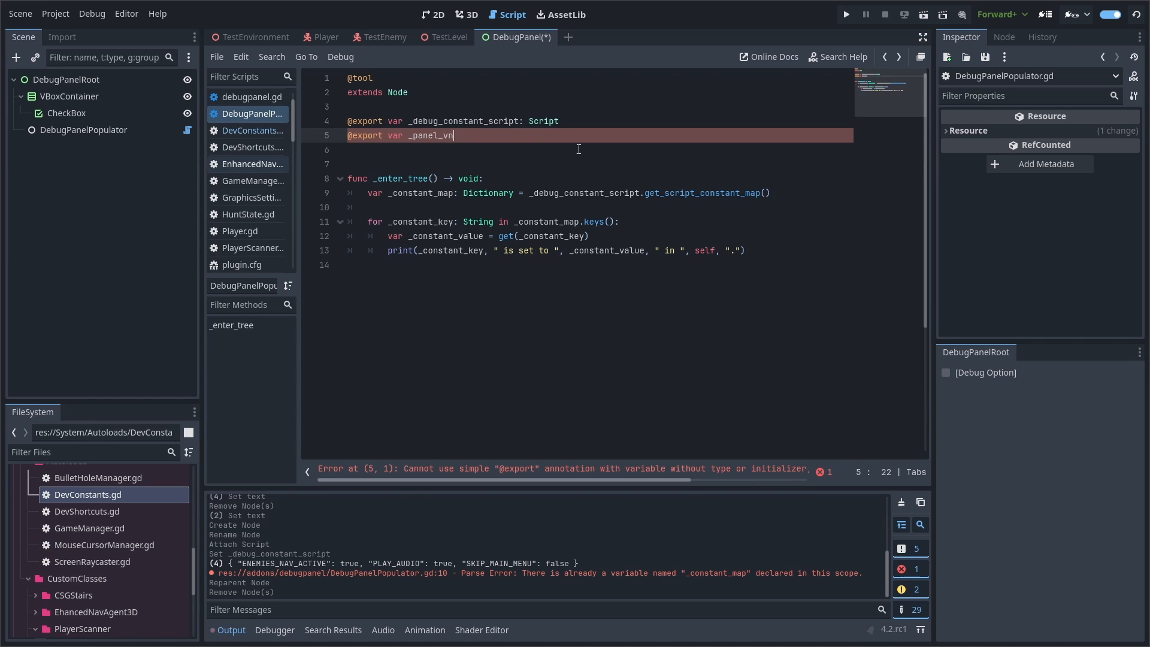
{"action": "type", "text": "box_container"}
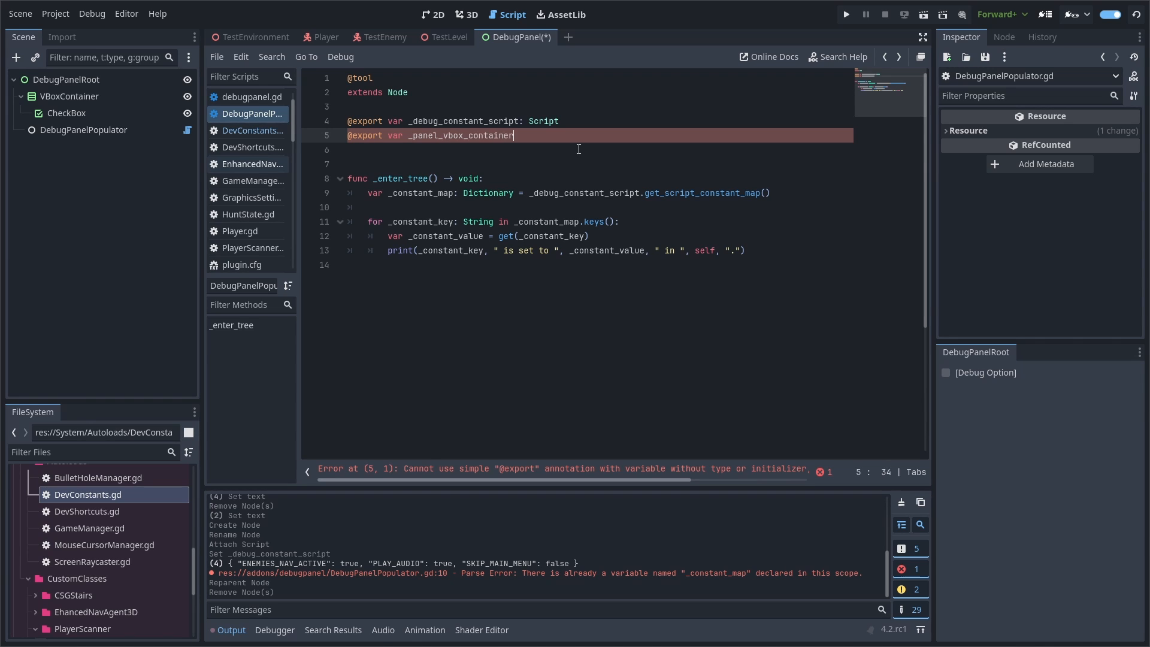
{"action": "type", "text": ": VBoxContainer"}
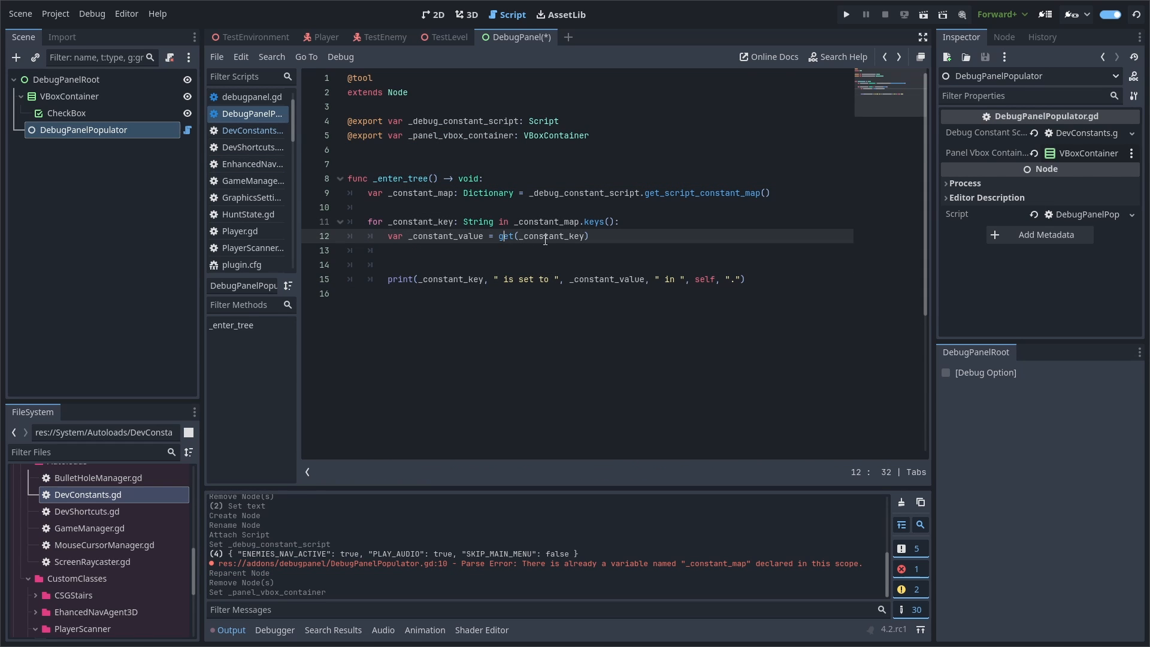
{"action": "double_click", "coordinate": [547, 222]}
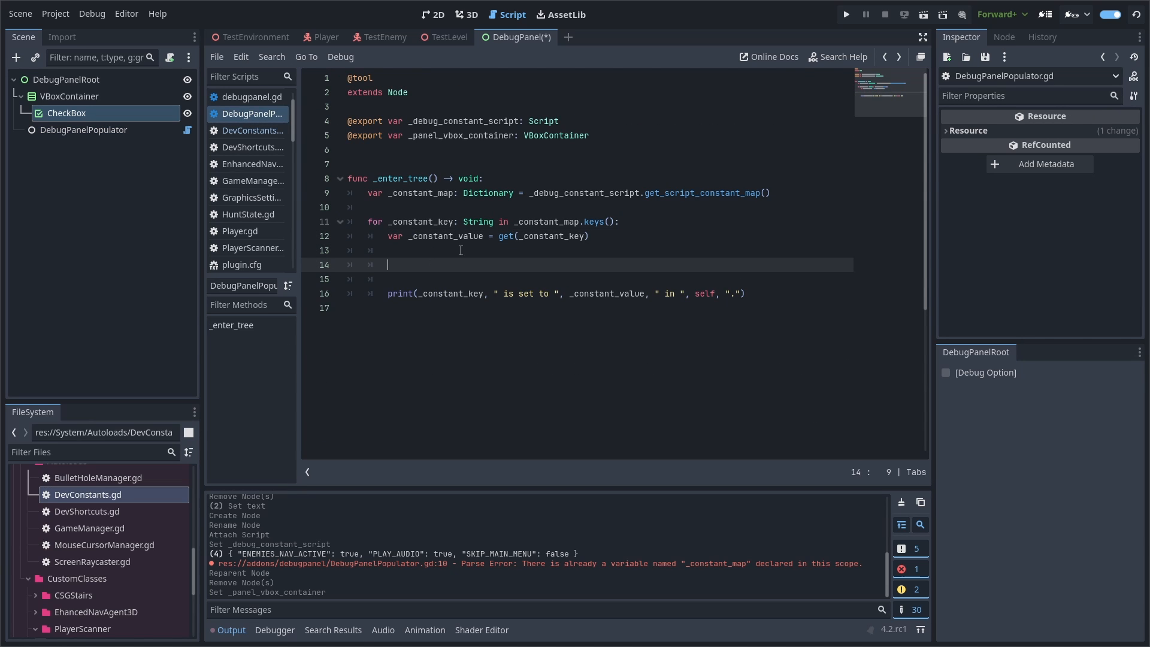
Create a _check_box per constant, set its text to the key and add it as a child.
{"action": "type", "text": "var _check"}
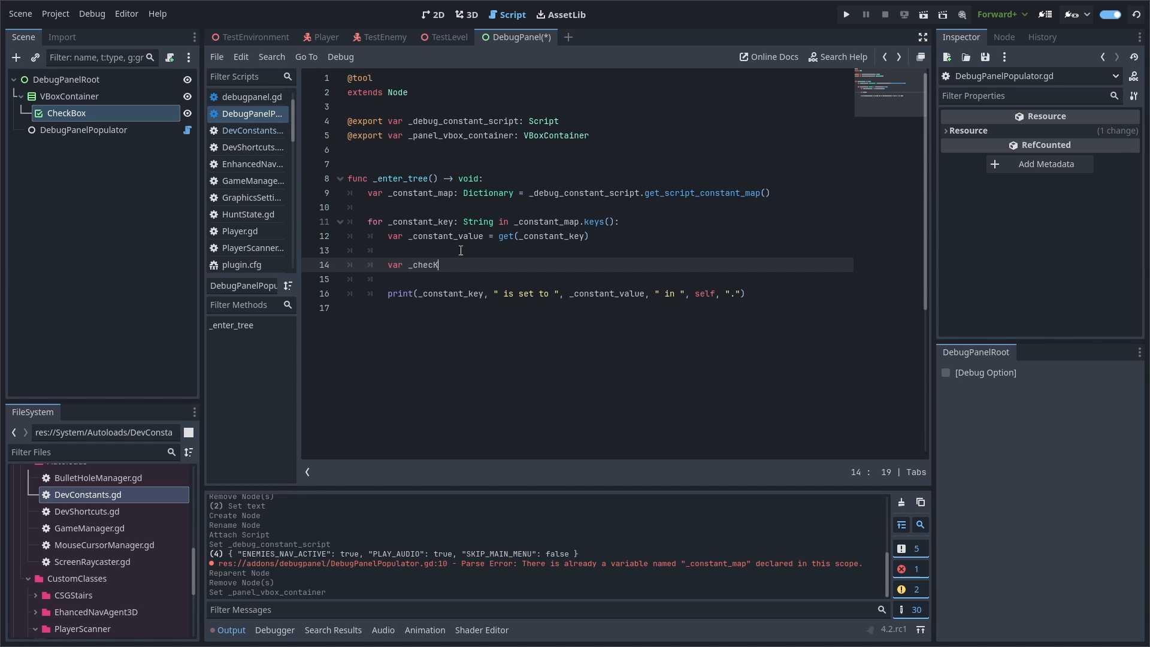
{"action": "type", "text": "_box: CheckBox = CheckBox.new("}
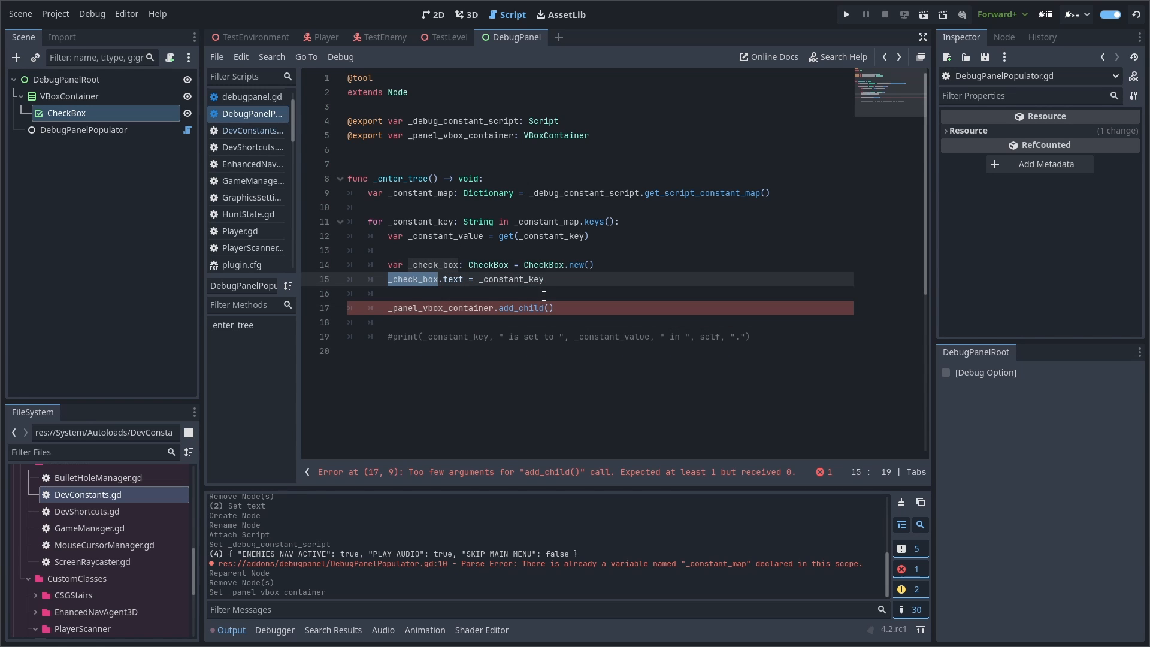
{"action": "type", "text": "_check_box"}
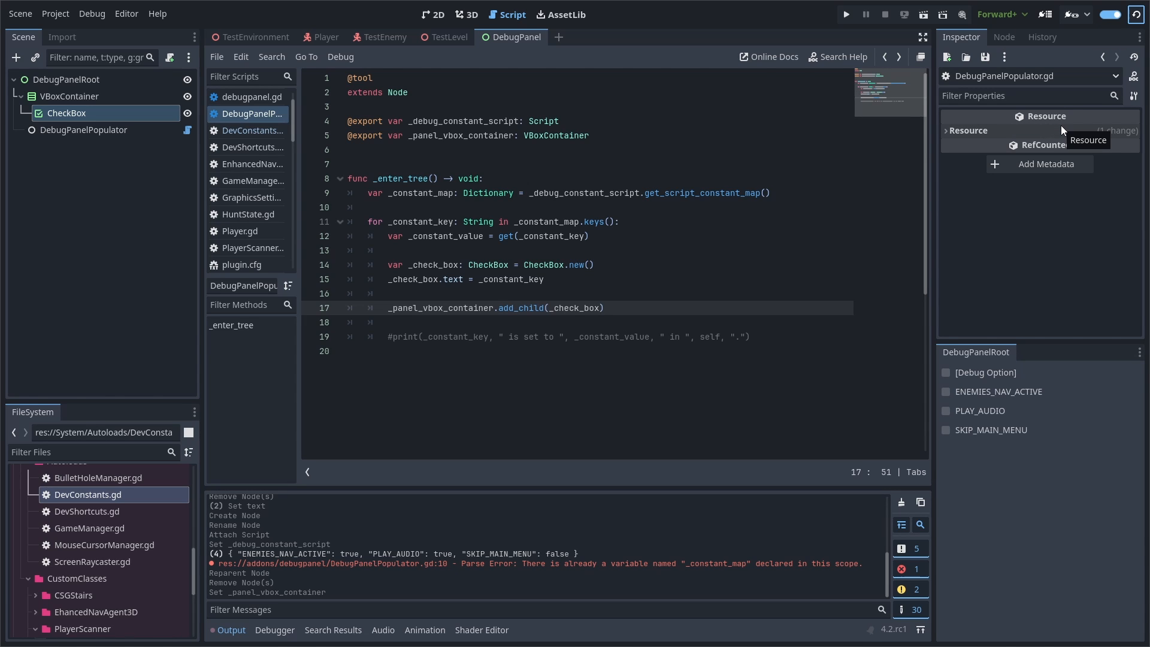
{"action": "left_click", "coordinate": [981, 410]}
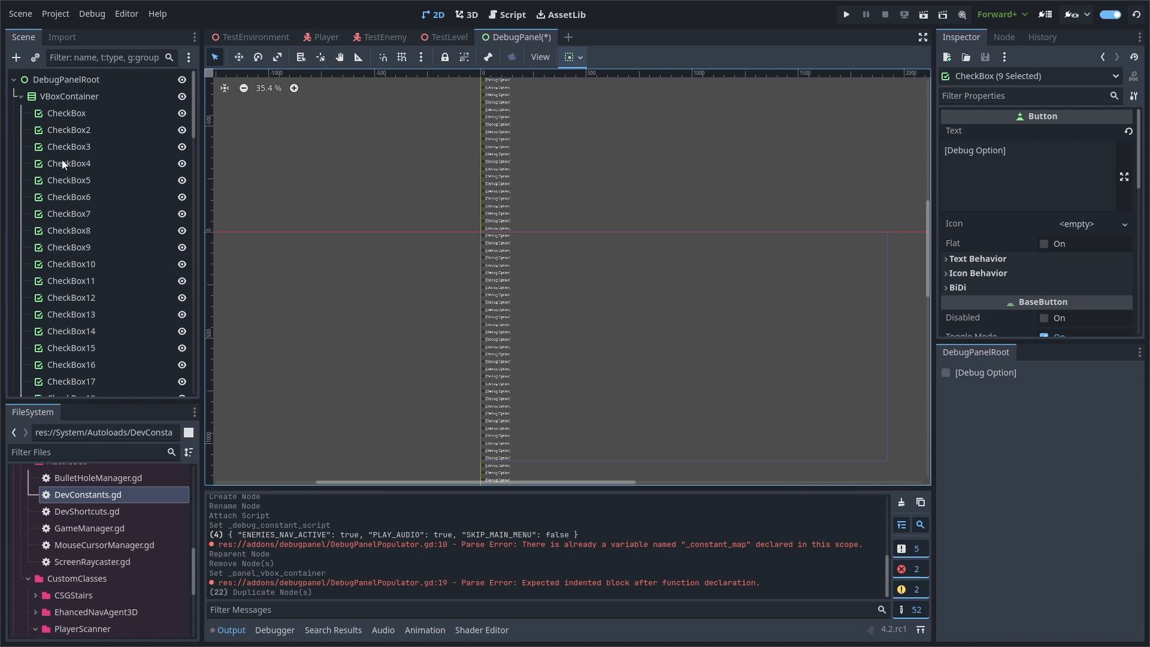
Select one of the duplicated placeholder checkboxes in the VBoxContainer.
{"action": "left_click", "coordinate": [67, 96]}
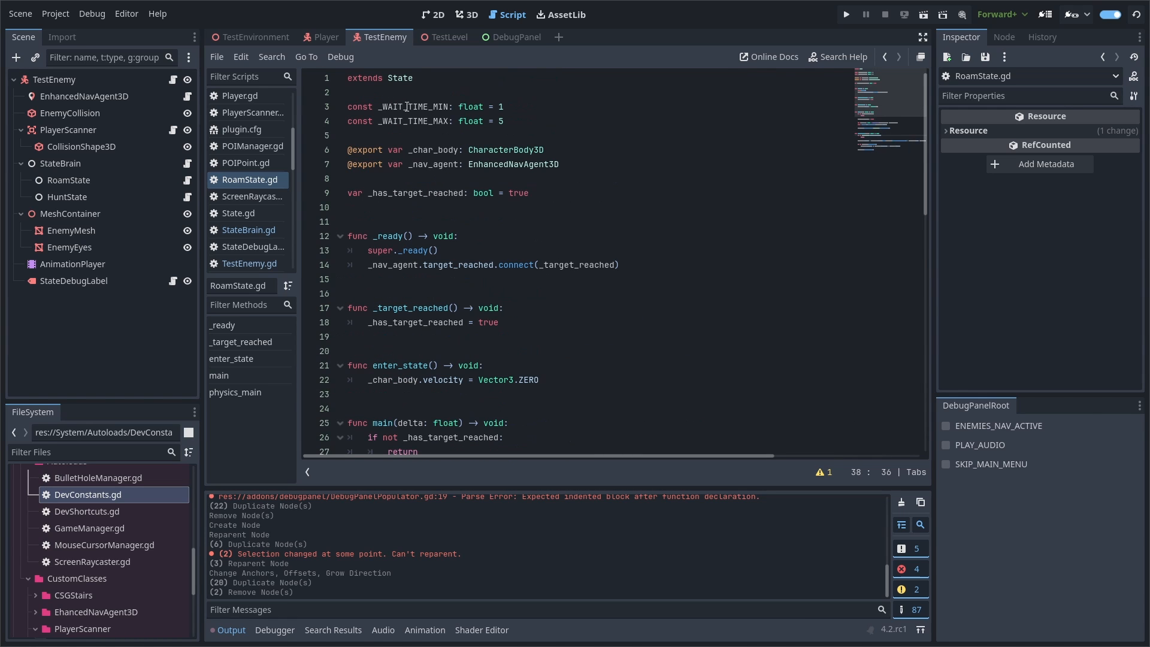
{"action": "mouse_move", "coordinate": [446, 54]}
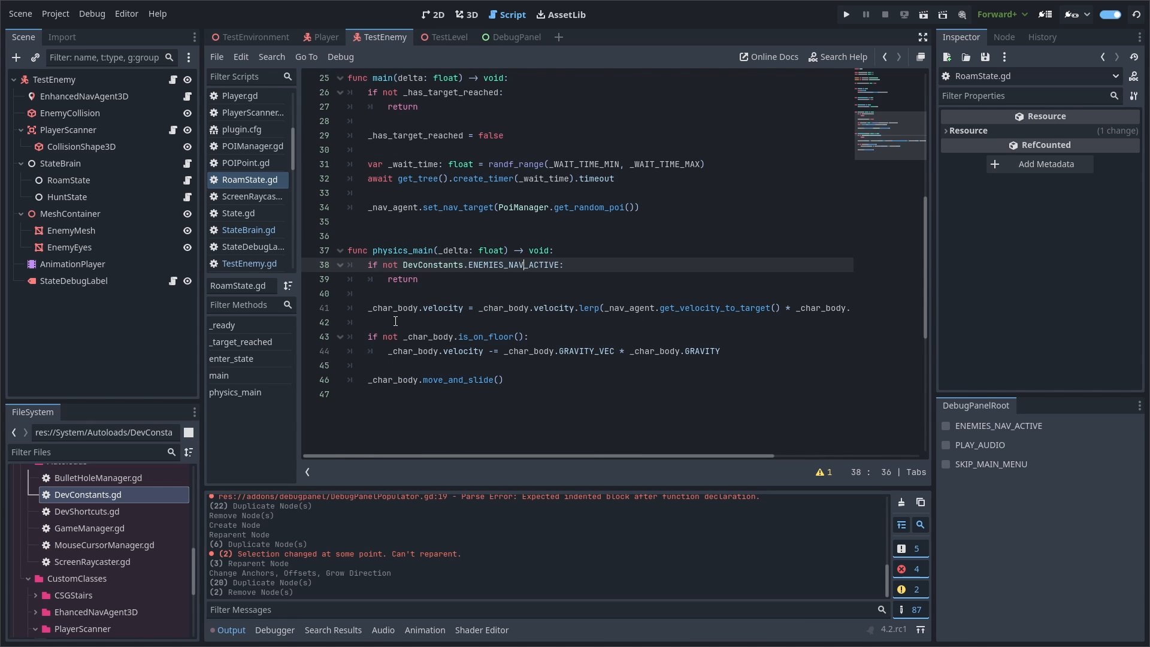
Switch to the TestEnemy scene tab to reach RoamState.gd.
{"action": "left_click", "coordinate": [516, 36]}
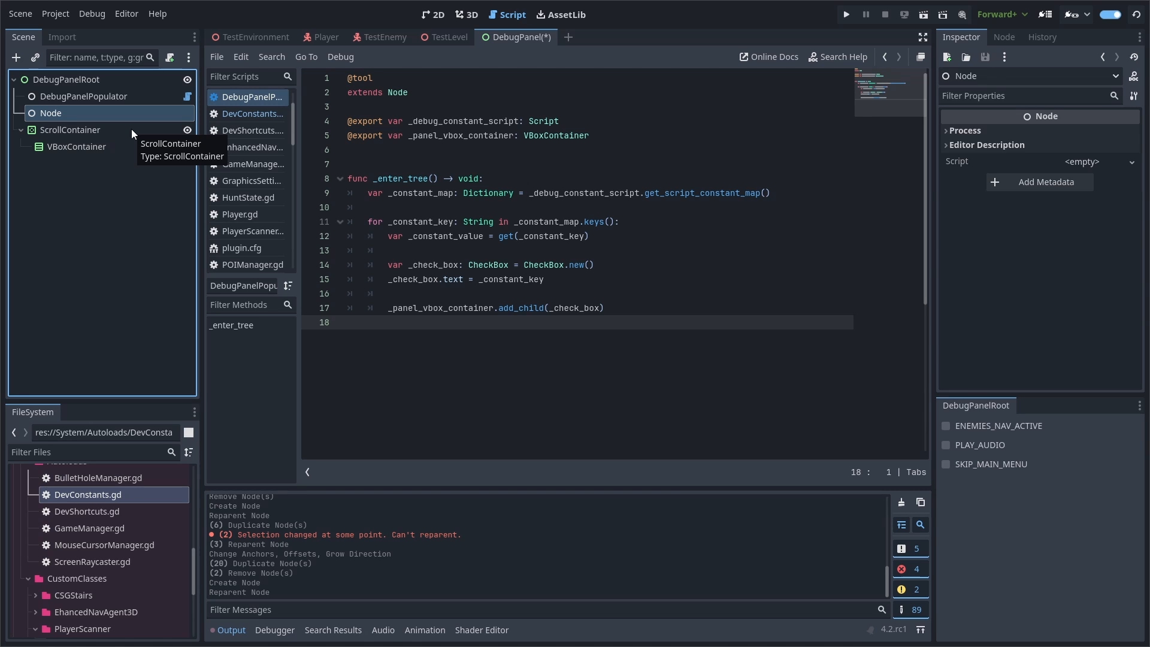
Rename the new Node to ValueSetter and return to the DevConstants script.
{"action": "double_click", "coordinate": [50, 112]}
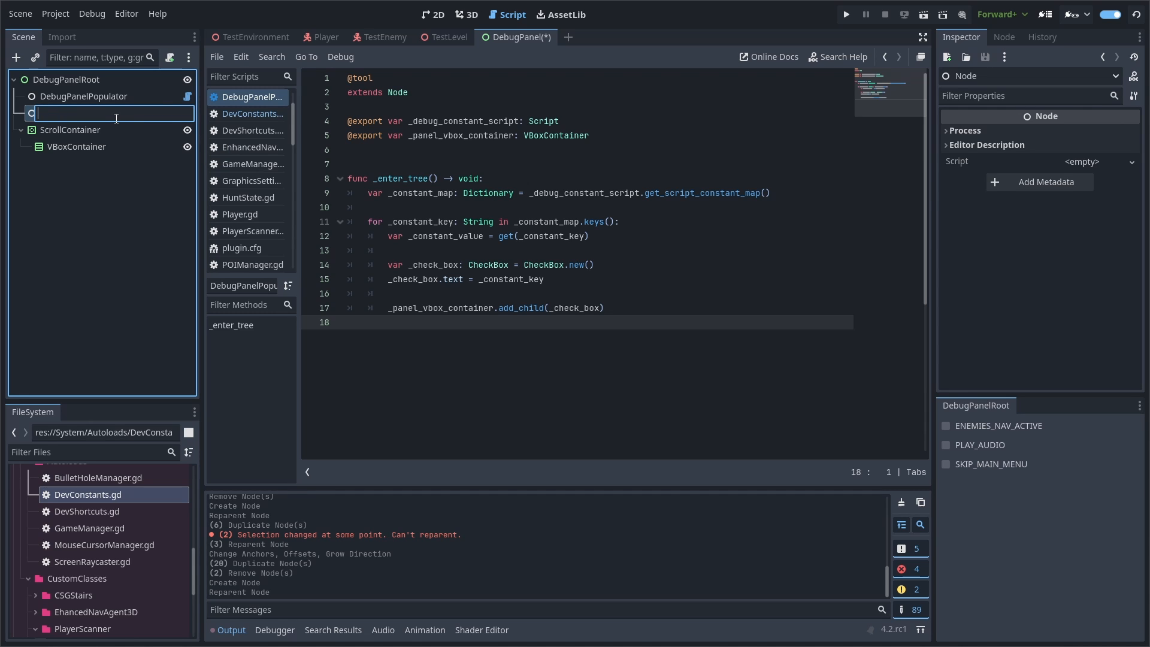
{"action": "type", "text": "ValueSetter"}
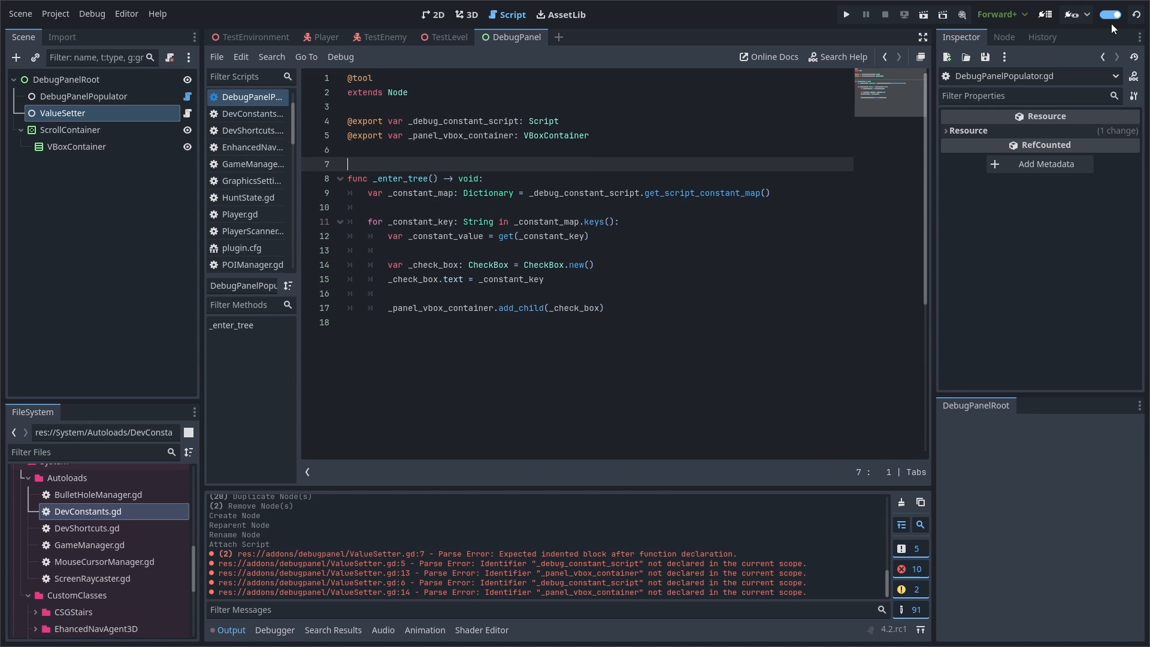
{"action": "left_click", "coordinate": [253, 114]}
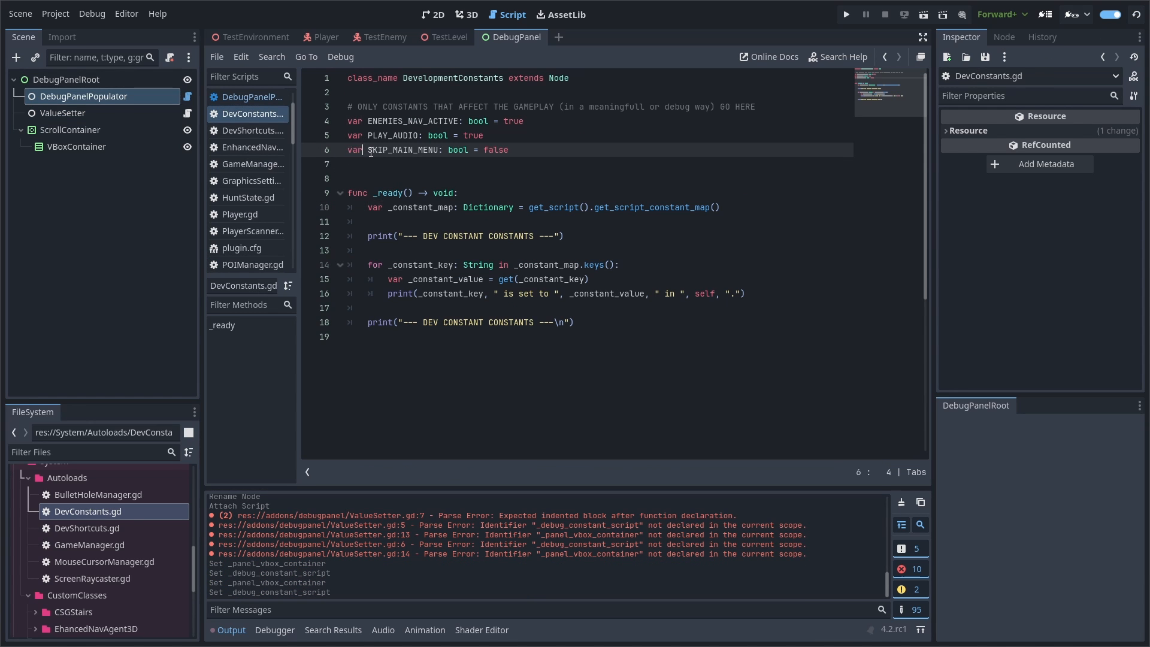
Loop over get_script_property_list() in _enter_tree, labelling each CheckBox with property["name"].
{"action": "left_click", "coordinate": [627, 207]}
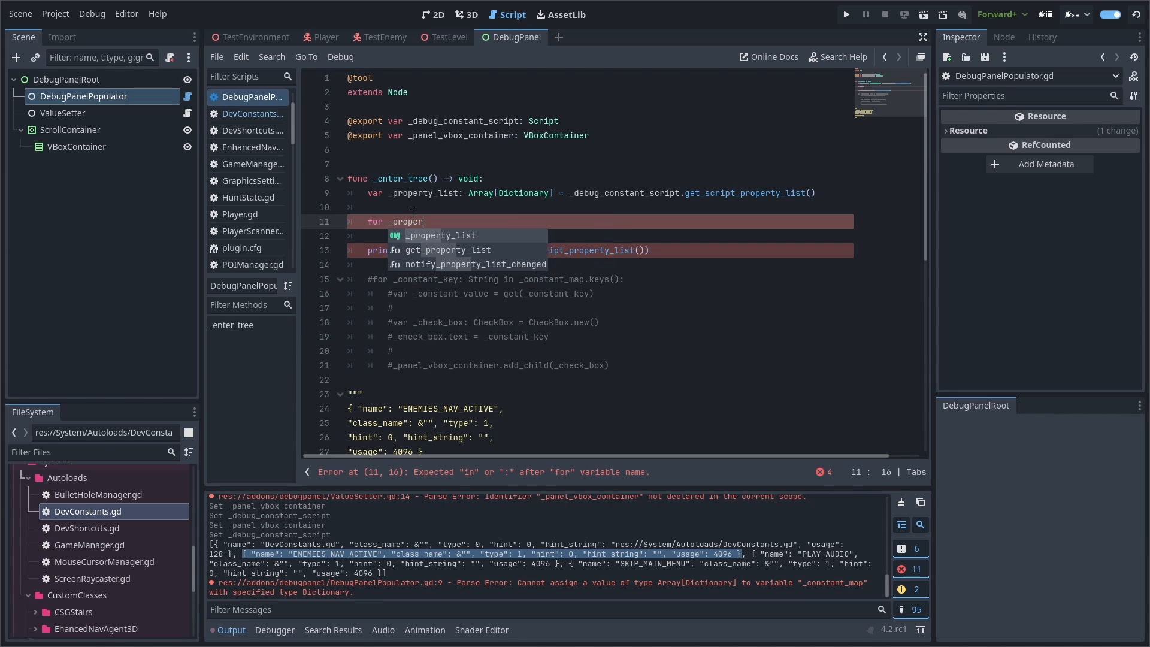
{"action": "type", "text": ": Dictionary in _property_list:"}
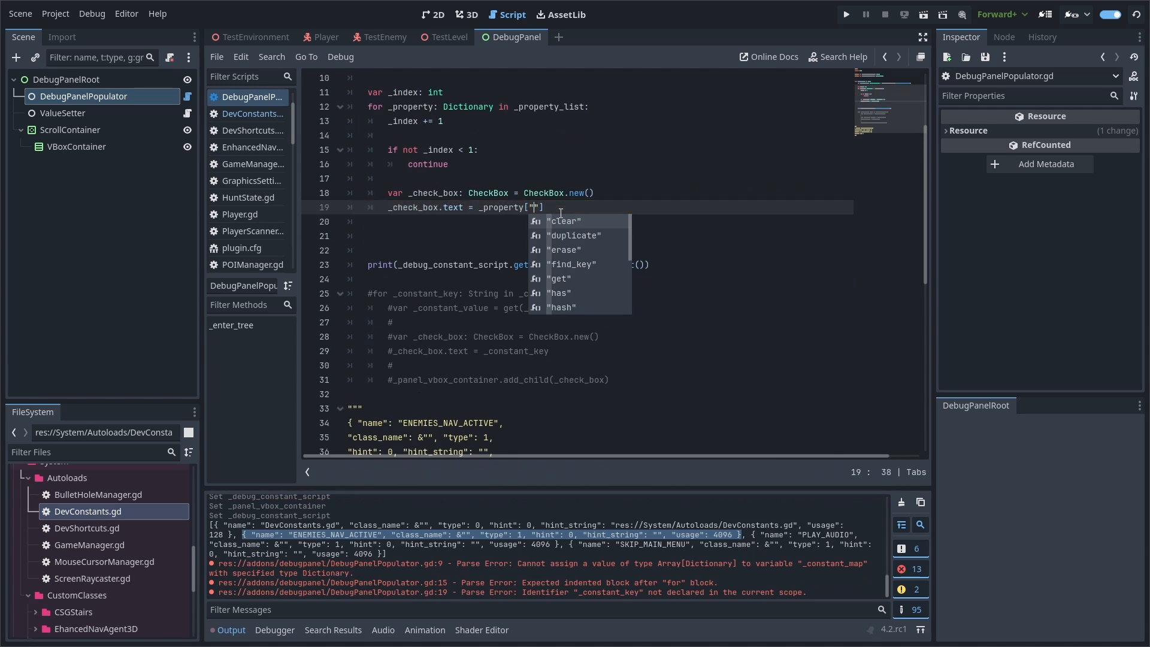
{"action": "type", "text": "name"}
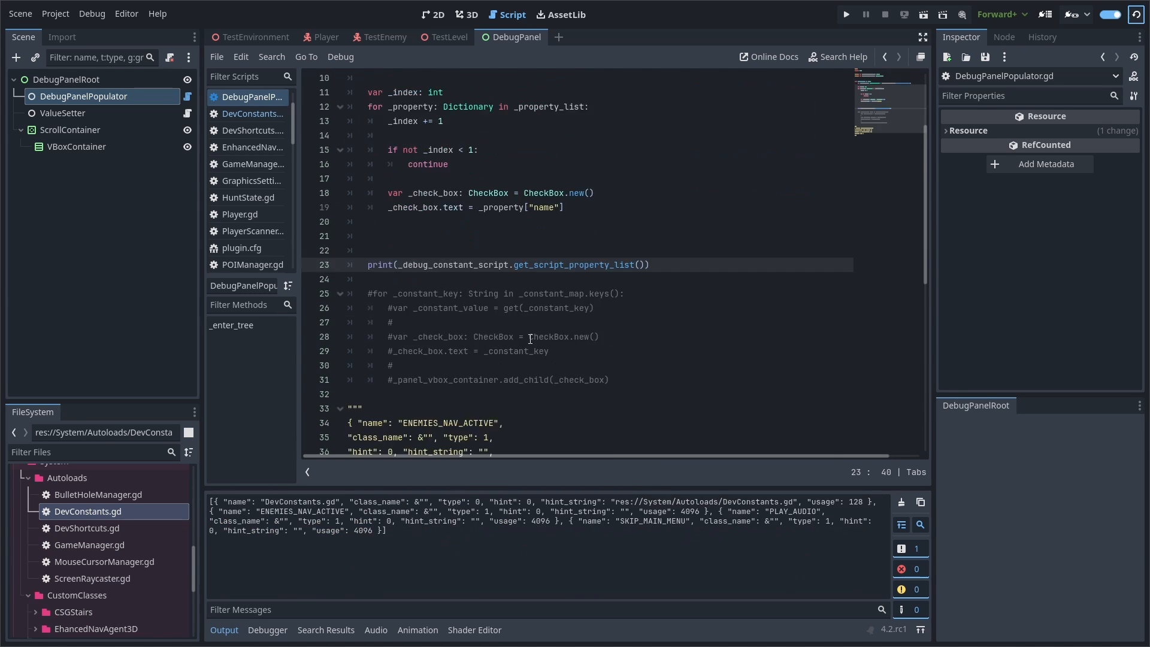
Add each checkbox to _panel_vbox_container and reload so the panel shows three constant checkboxes.
{"action": "left_click", "coordinate": [569, 207]}
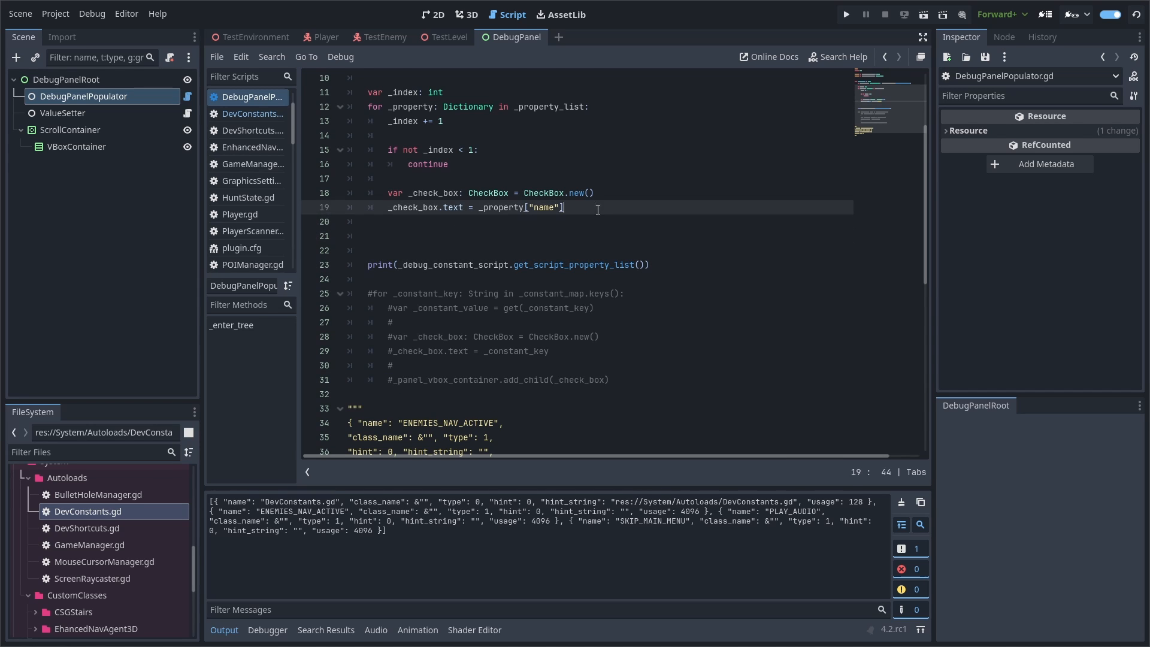
{"action": "type", "text": "_panel_vbox_container.add_child(_check_box)"}
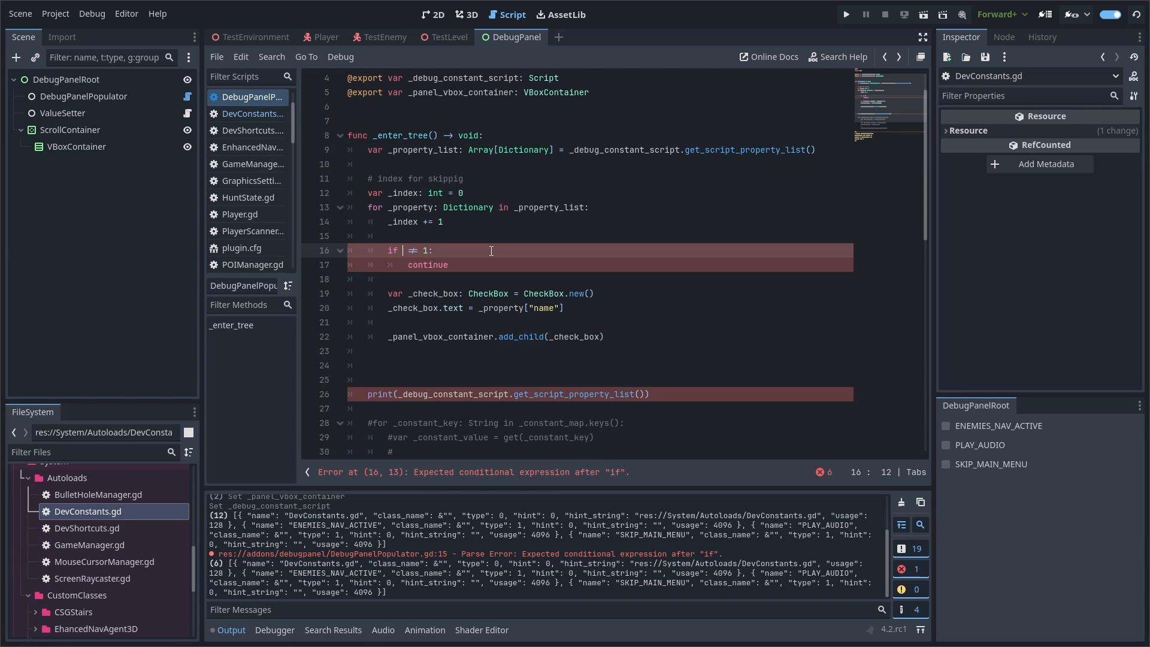
{"action": "type", "text": "="}
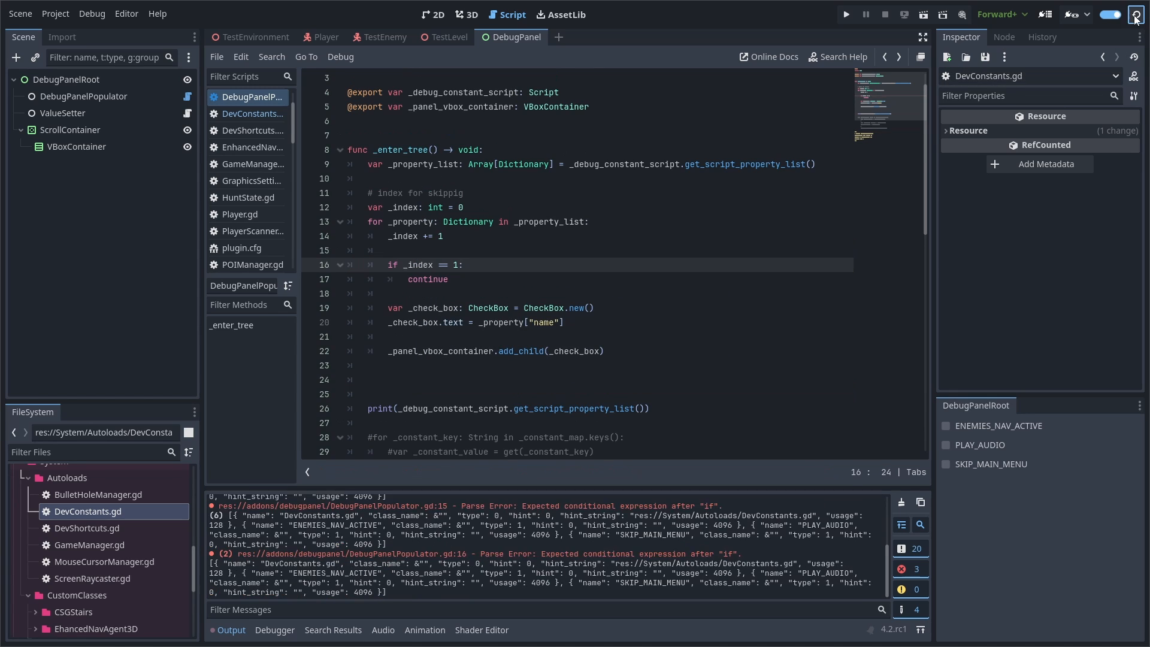
Refresh the panel and declare a _checkboxes variable gathered from the VBoxContainer's children.
{"action": "left_click", "coordinate": [249, 263]}
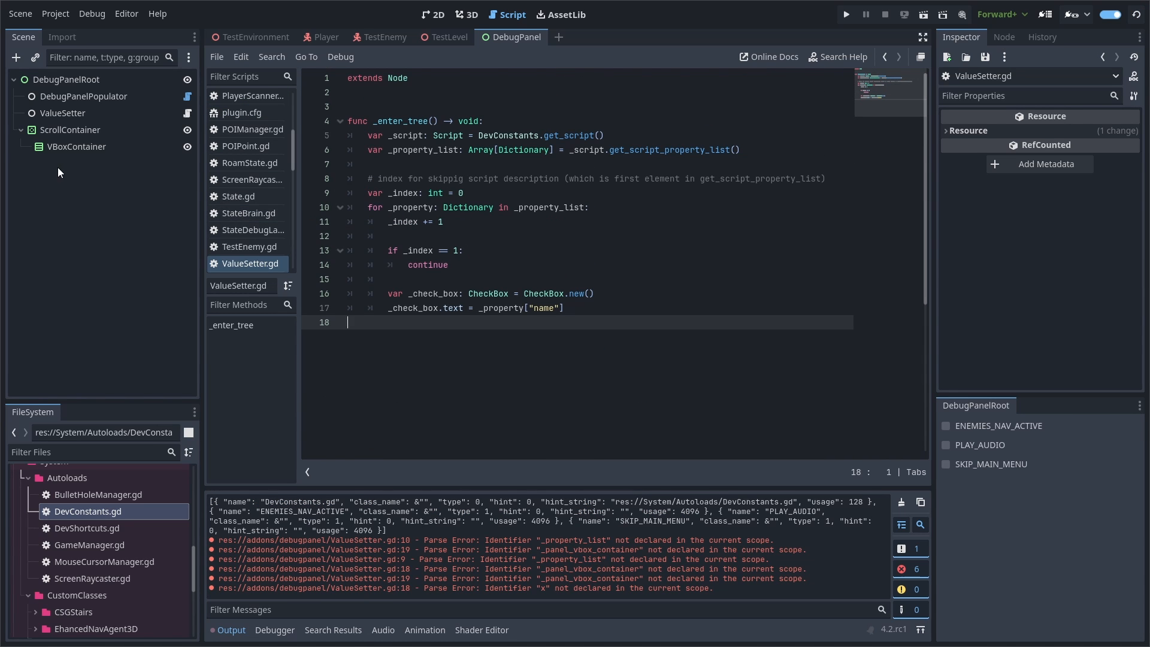
{"action": "left_click", "coordinate": [76, 146]}
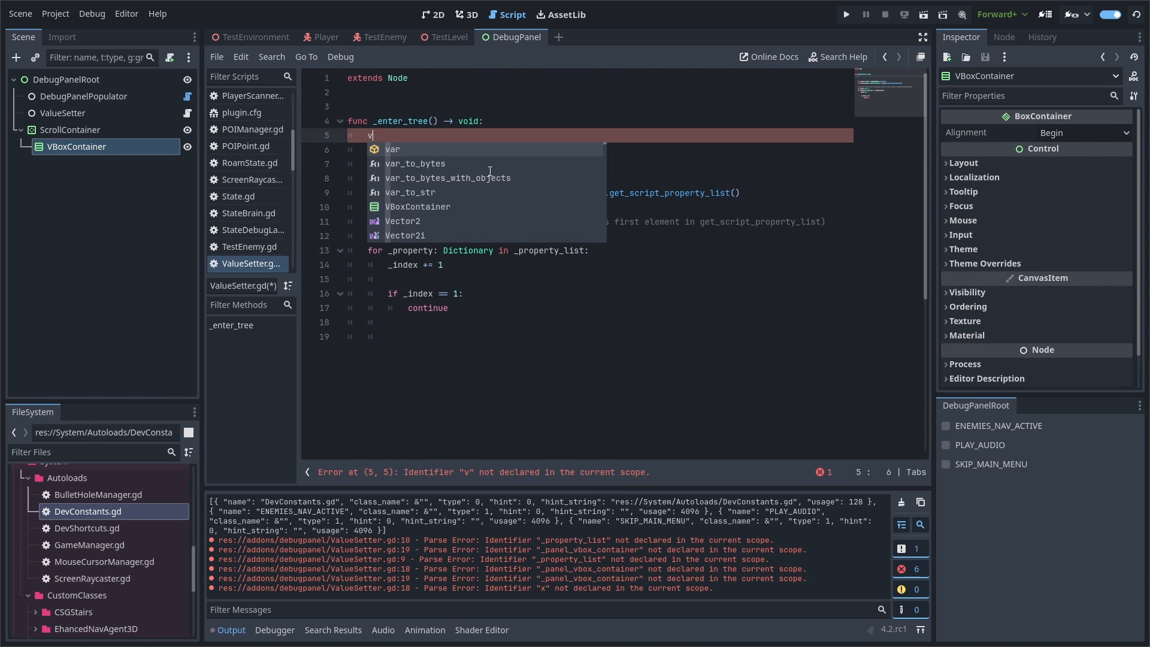
{"action": "type", "text": "ar _checkboxes"}
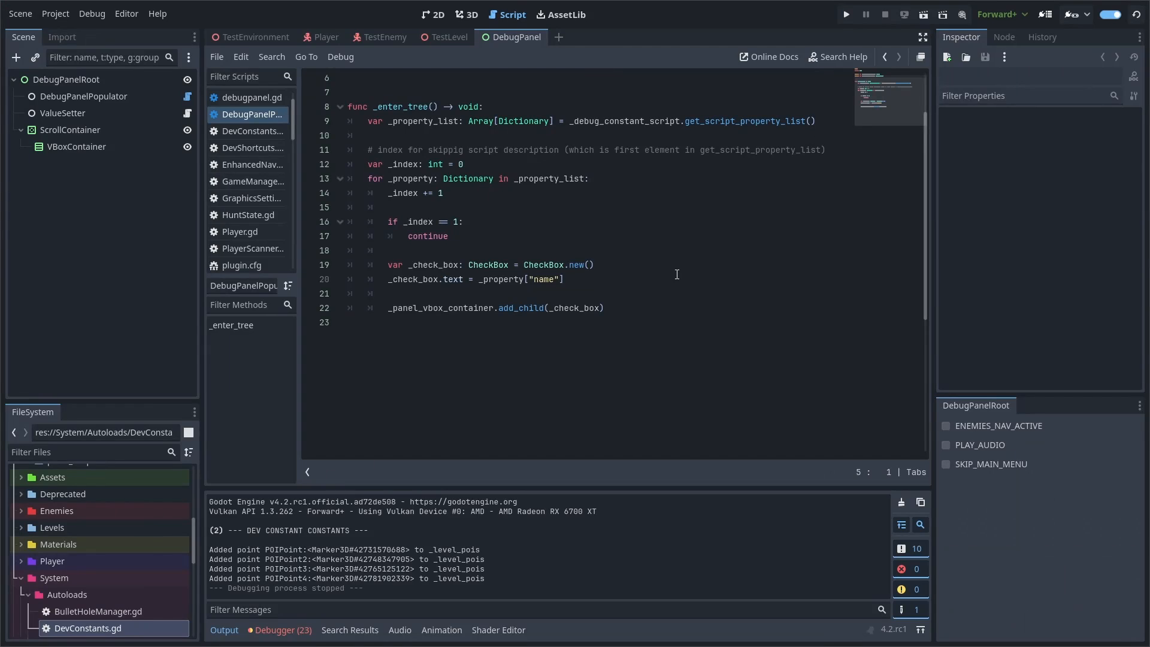
Have ValueSetter call DevConstants.set(checkbox.name, checkbox.button_pressed) for each property.
{"action": "left_click", "coordinate": [846, 14]}
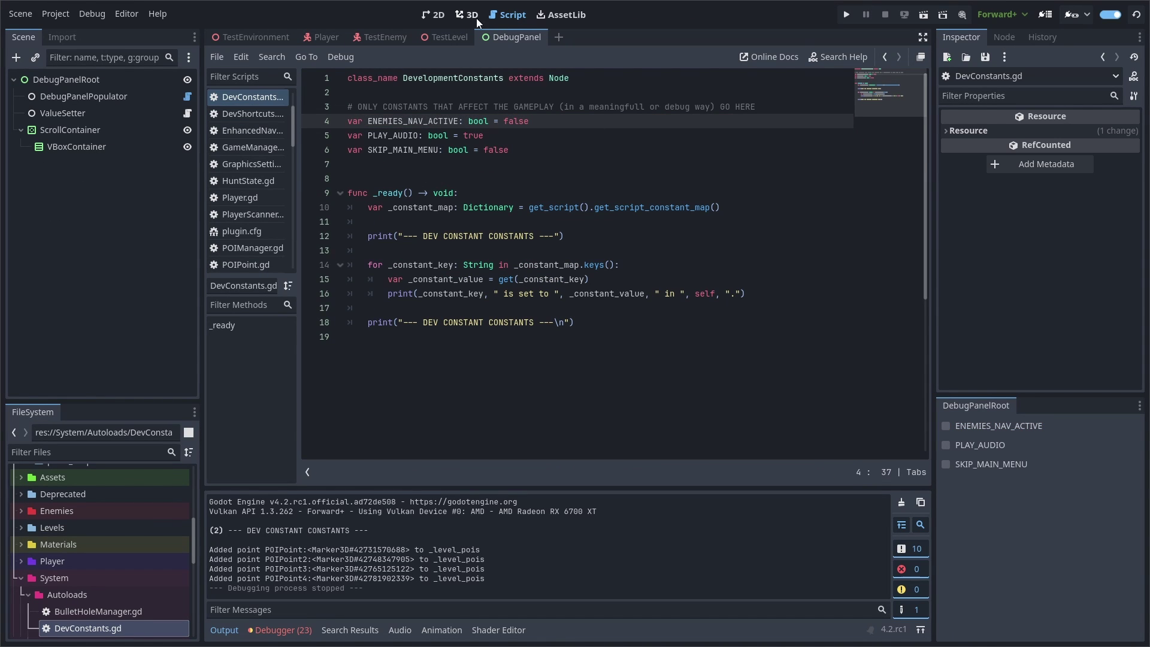
{"action": "left_click", "coordinate": [253, 97]}
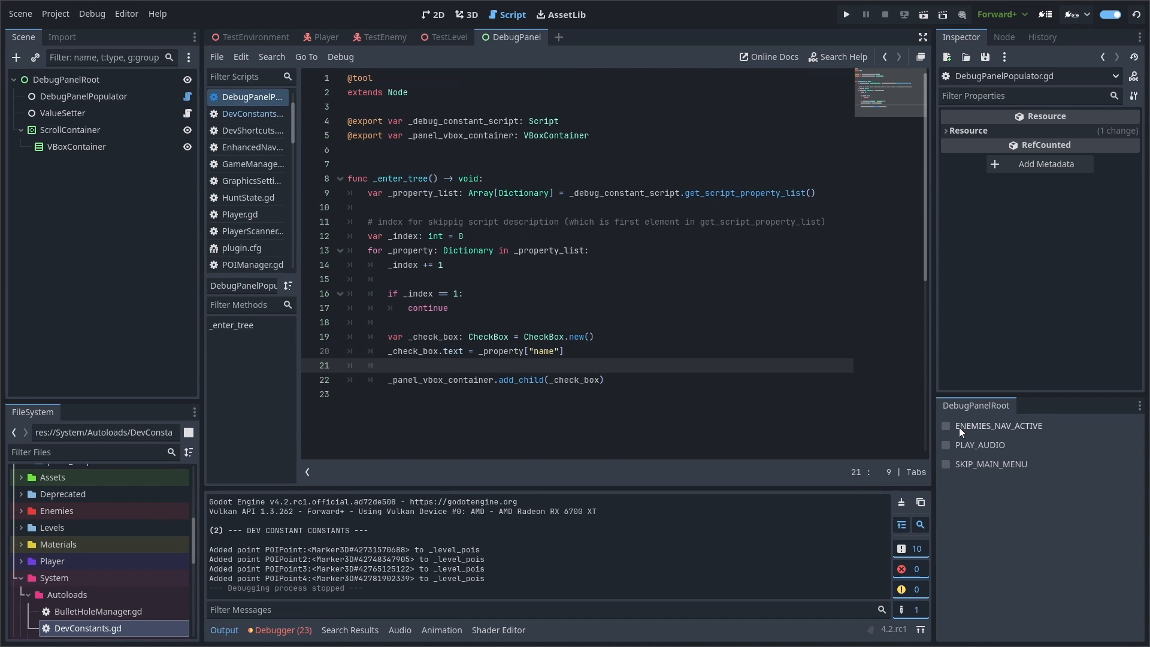
{"action": "left_click", "coordinate": [846, 14]}
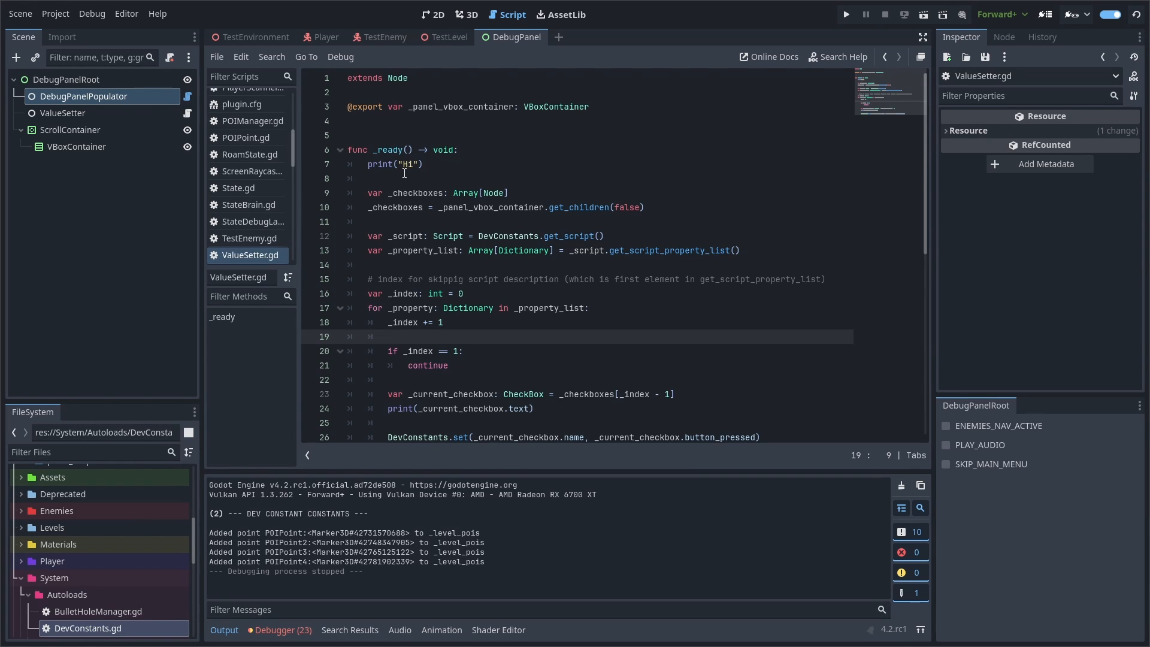
{"action": "mouse_move", "coordinate": [403, 175]}
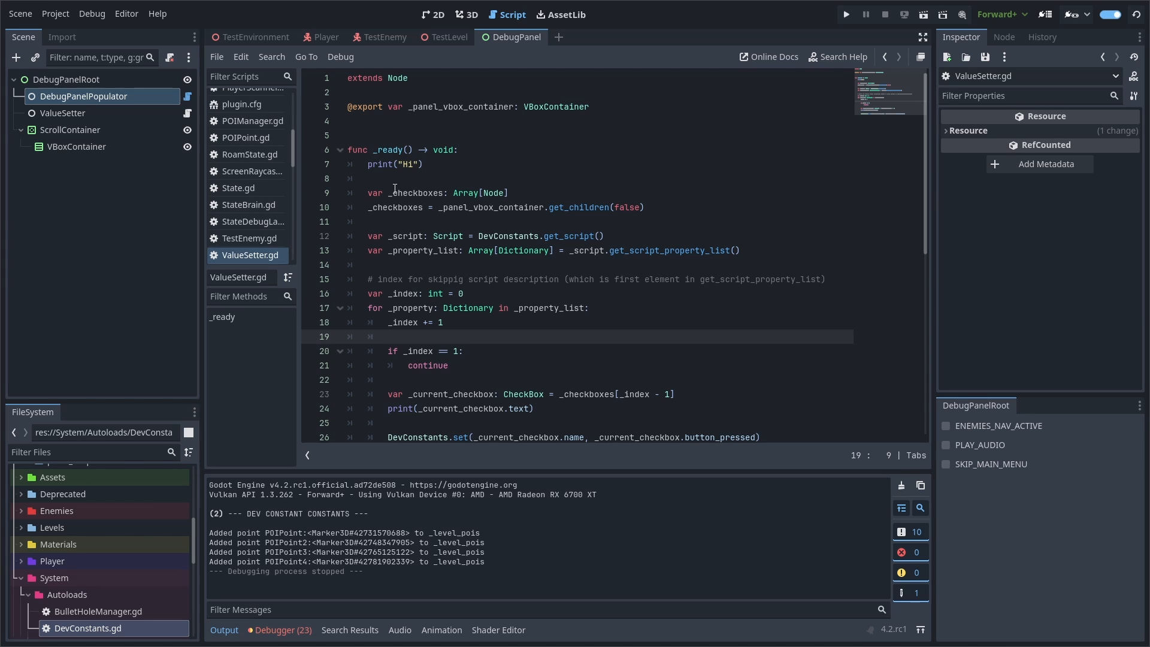
{"action": "left_click", "coordinate": [390, 335]}
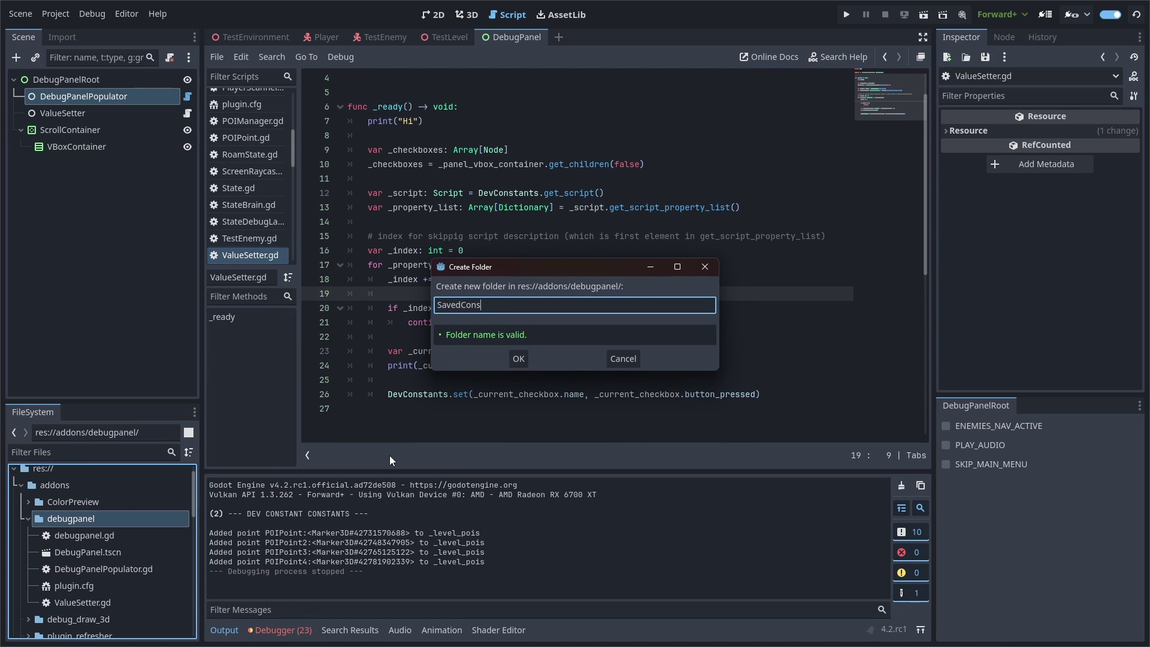
Create the CustomResources folder and the SavedConstants.gd script file in the addon.
{"action": "left_click", "coordinate": [518, 360]}
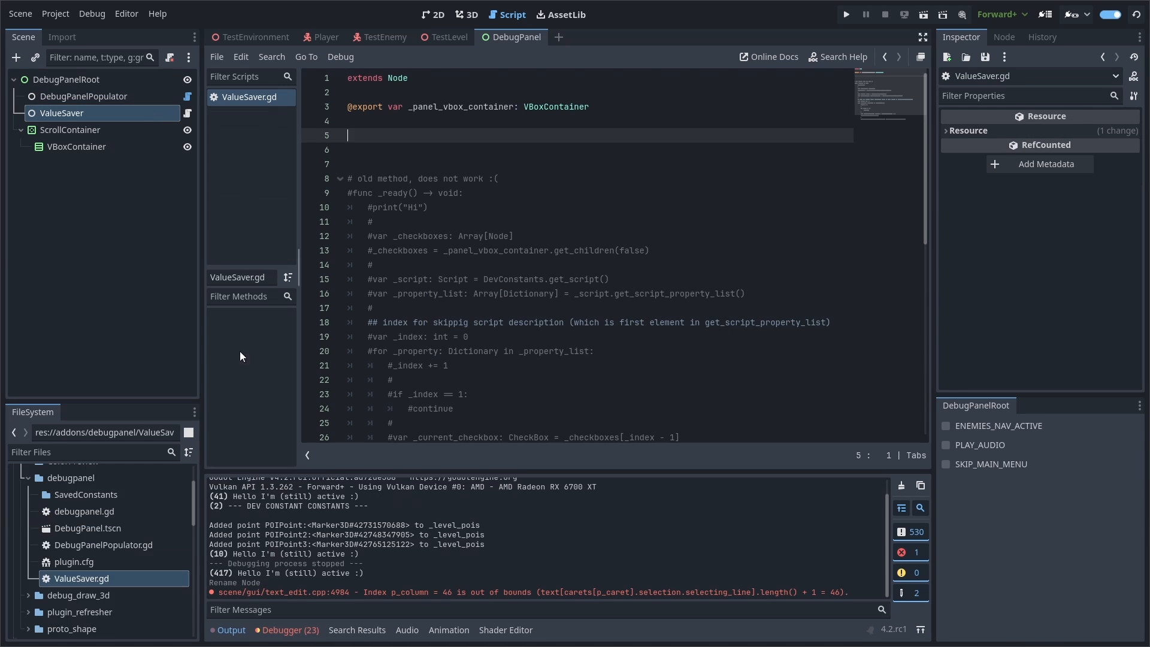
{"action": "type", "text": "ces/SavedConsta"}
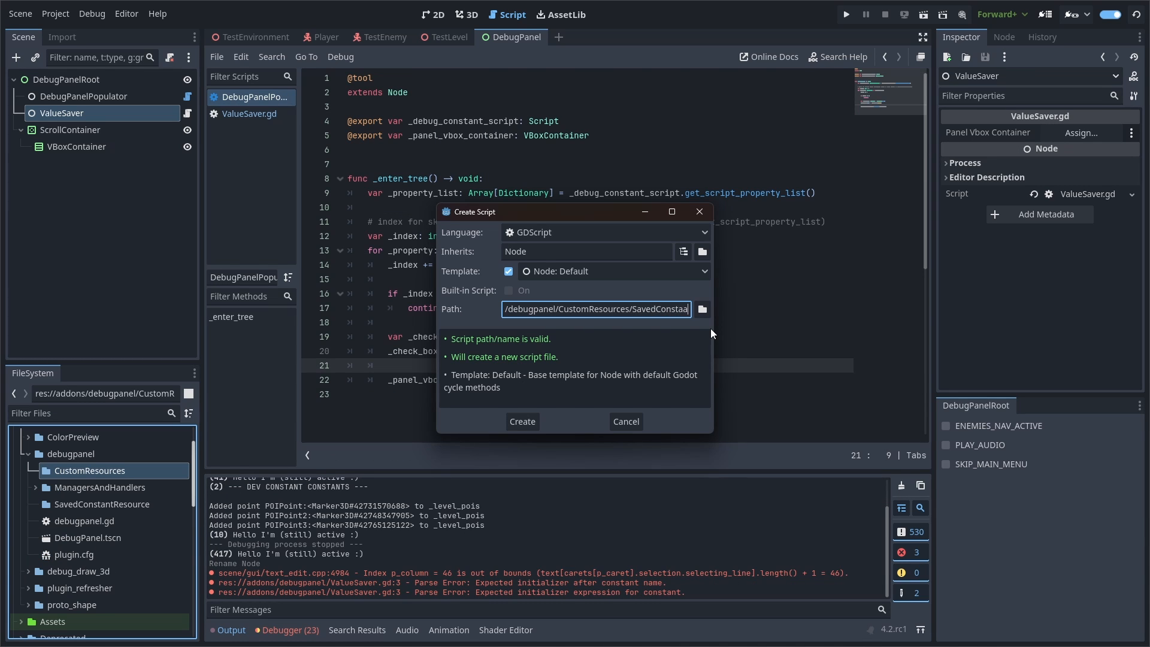
{"action": "left_click", "coordinate": [523, 422]}
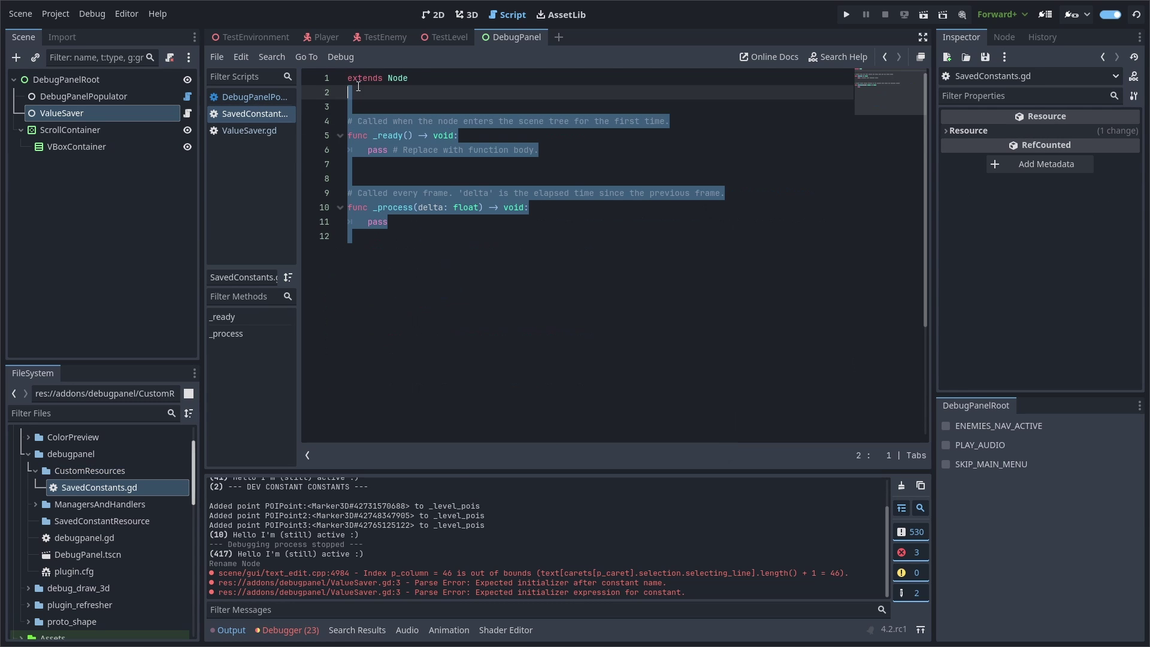
{"action": "type", "text": "Respi"}
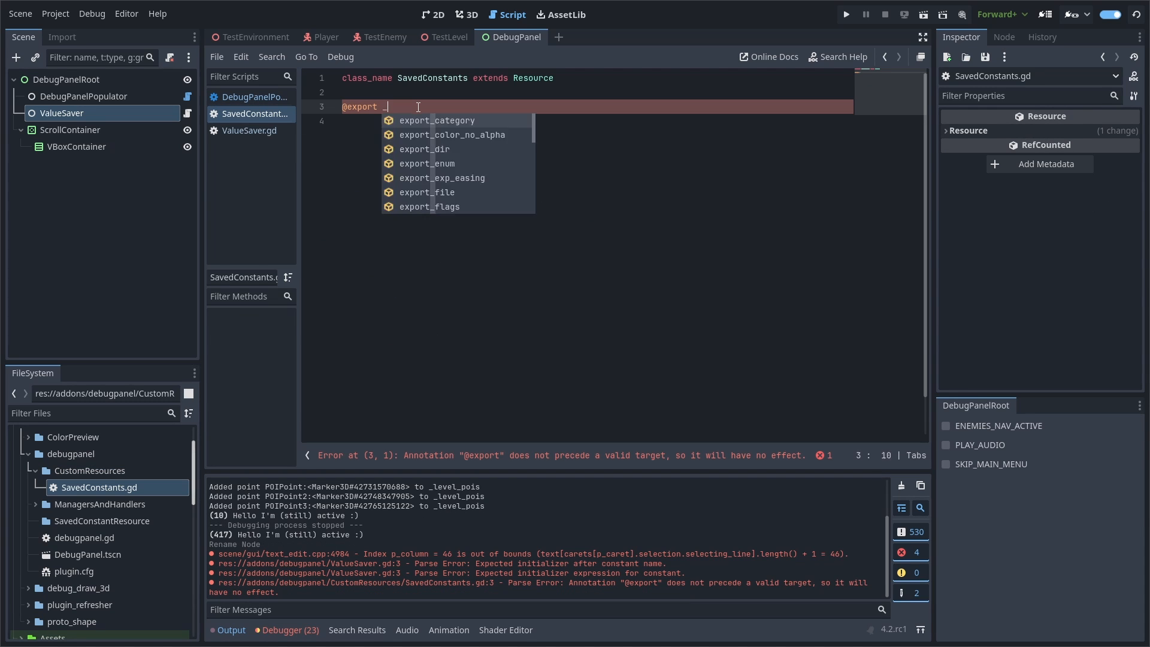
{"action": "type", "text": "constant:"}
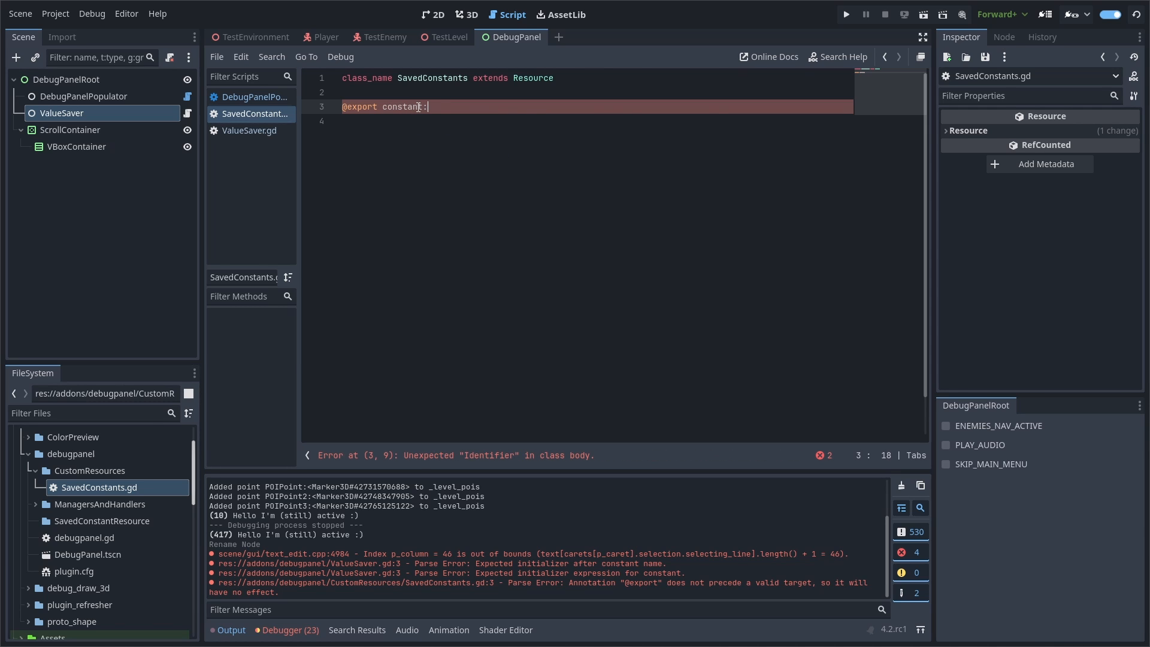
{"action": "left_click", "coordinate": [249, 131]}
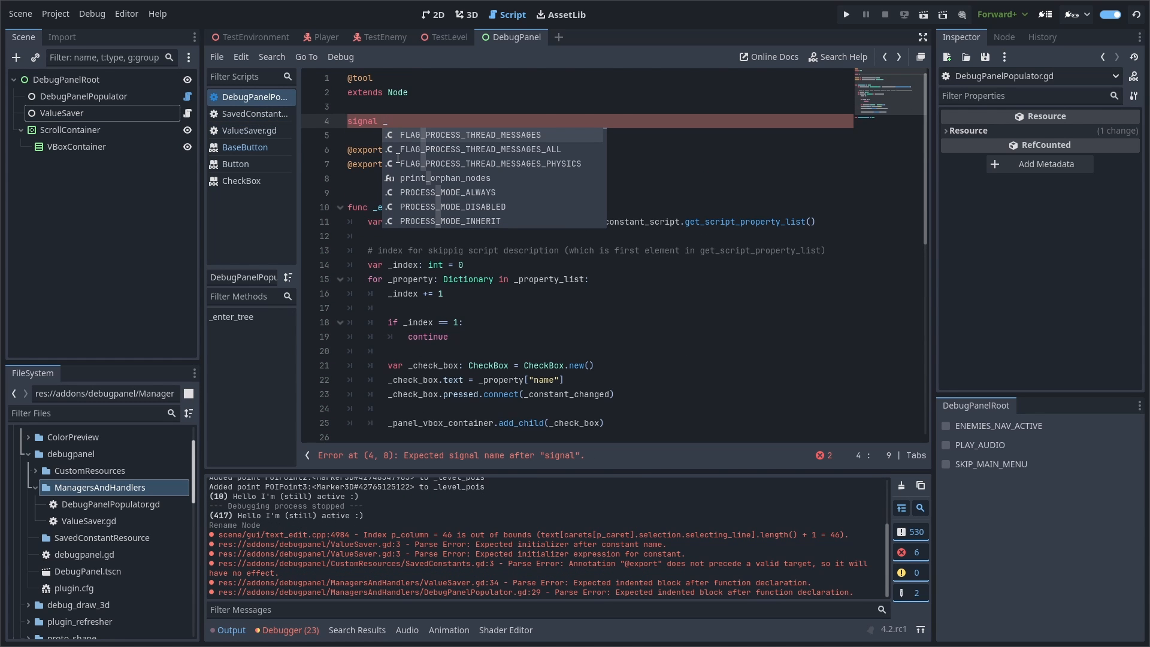
Connect constants_changed in ValueSaver to _save_constant_map printing "HI TH...", and emit it from the populator.
{"action": "type", "text": "constants:"}
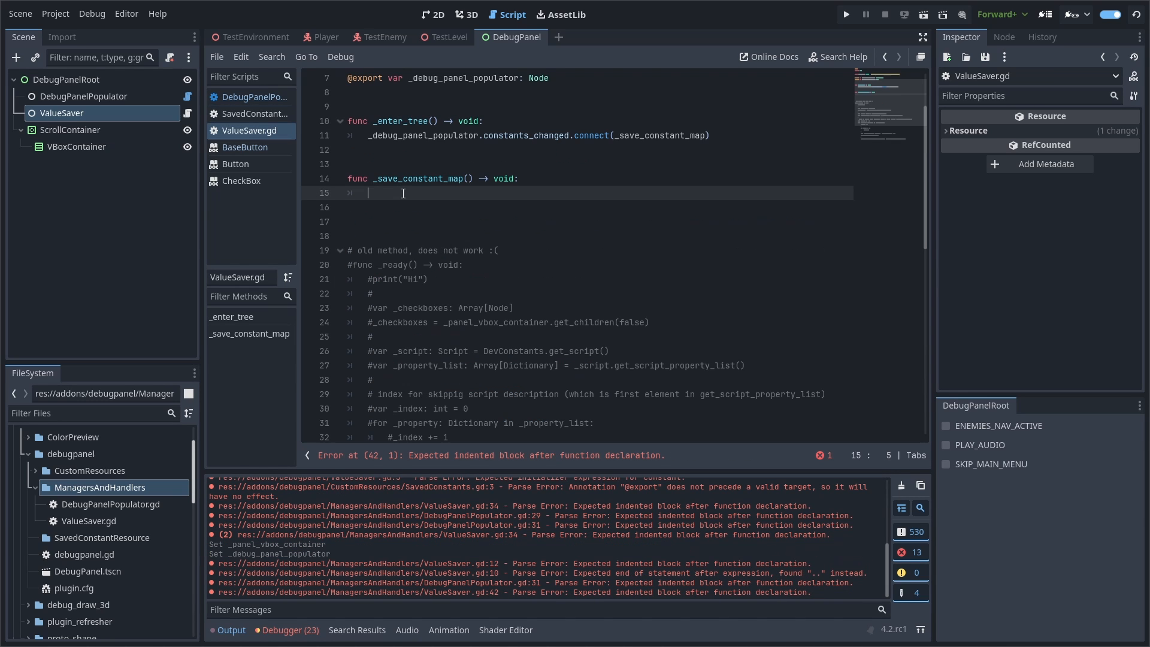
{"action": "type", "text": "print(\"HI THERE, HOW U DOING?"}
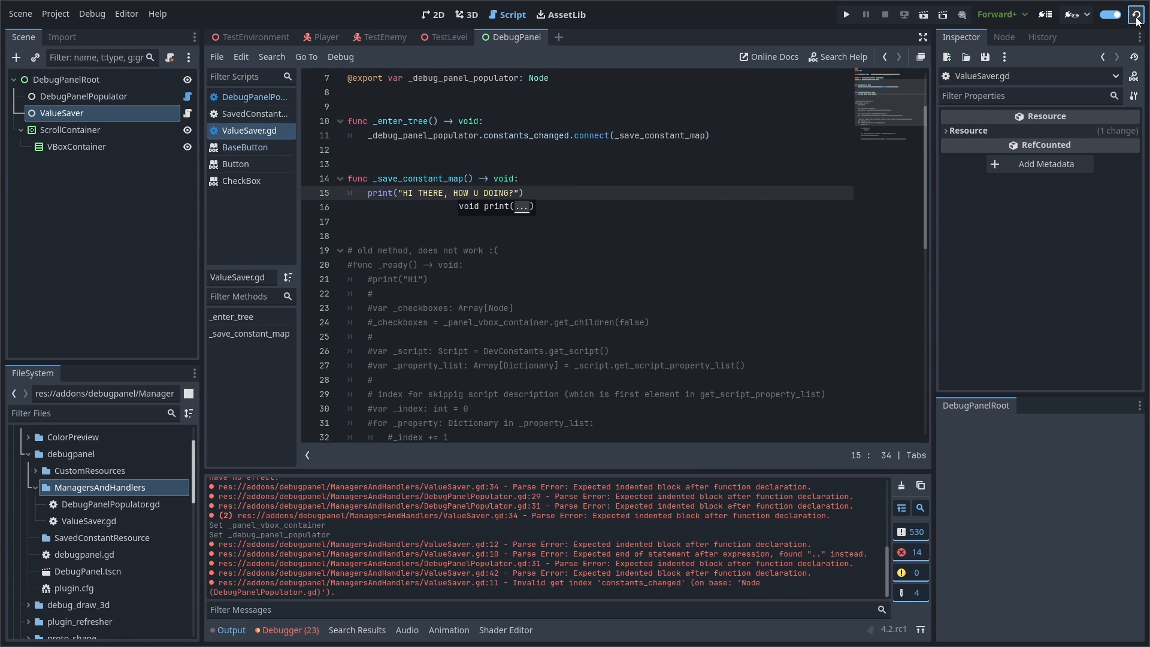
{"action": "left_click", "coordinate": [247, 96]}
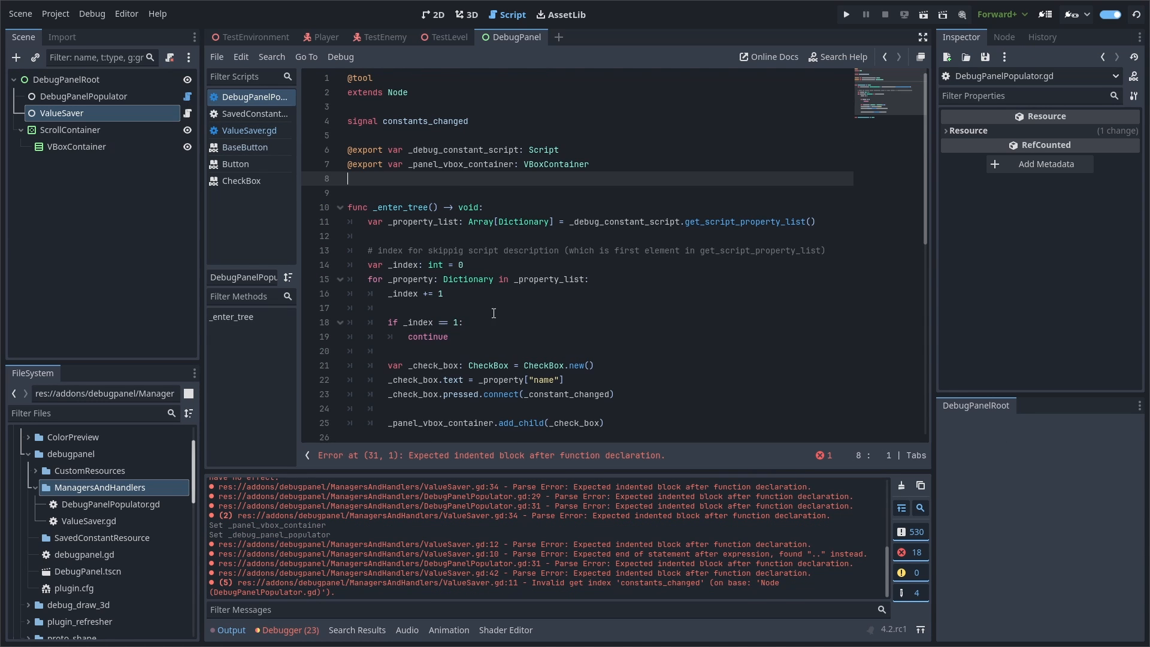
{"action": "type", "text": "constants_changed.emit("}
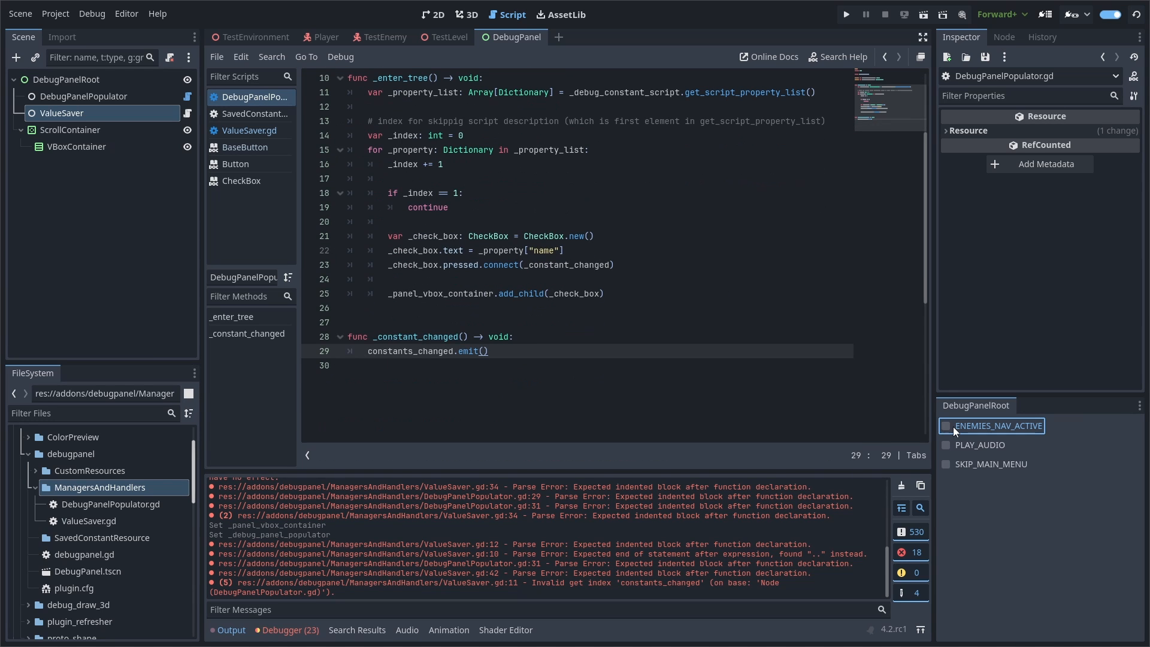
Toggle the ENEMIES_NAV_ACTIVE checkbox to test the new signal.
{"action": "left_click", "coordinate": [947, 427]}
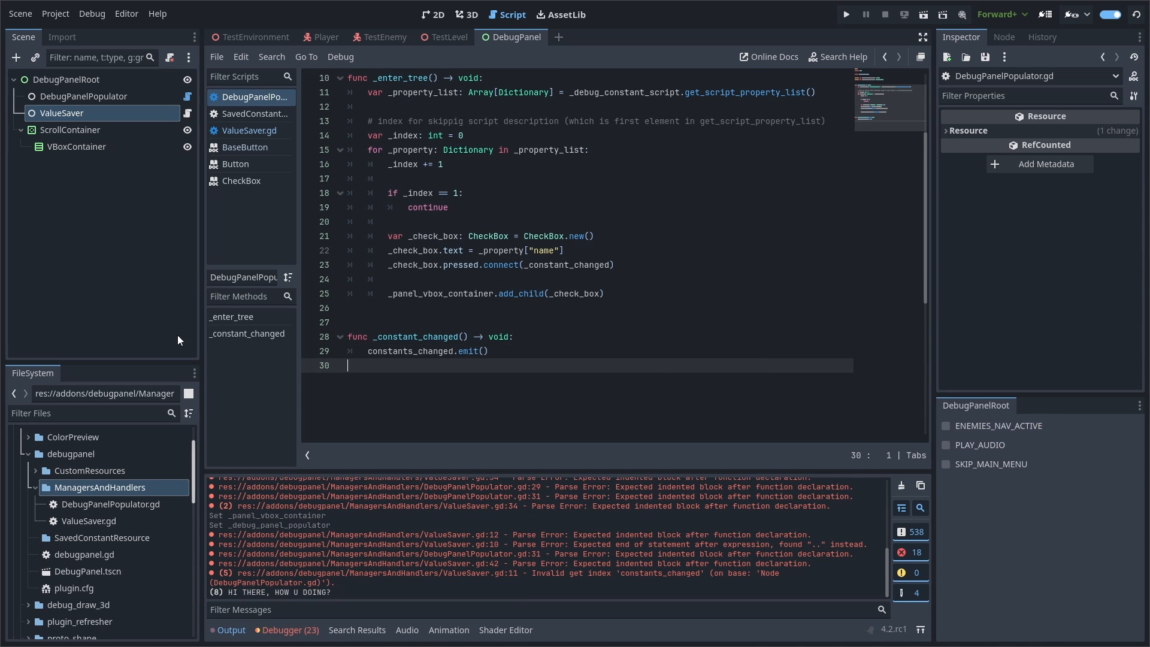
{"action": "left_click", "coordinate": [248, 130]}
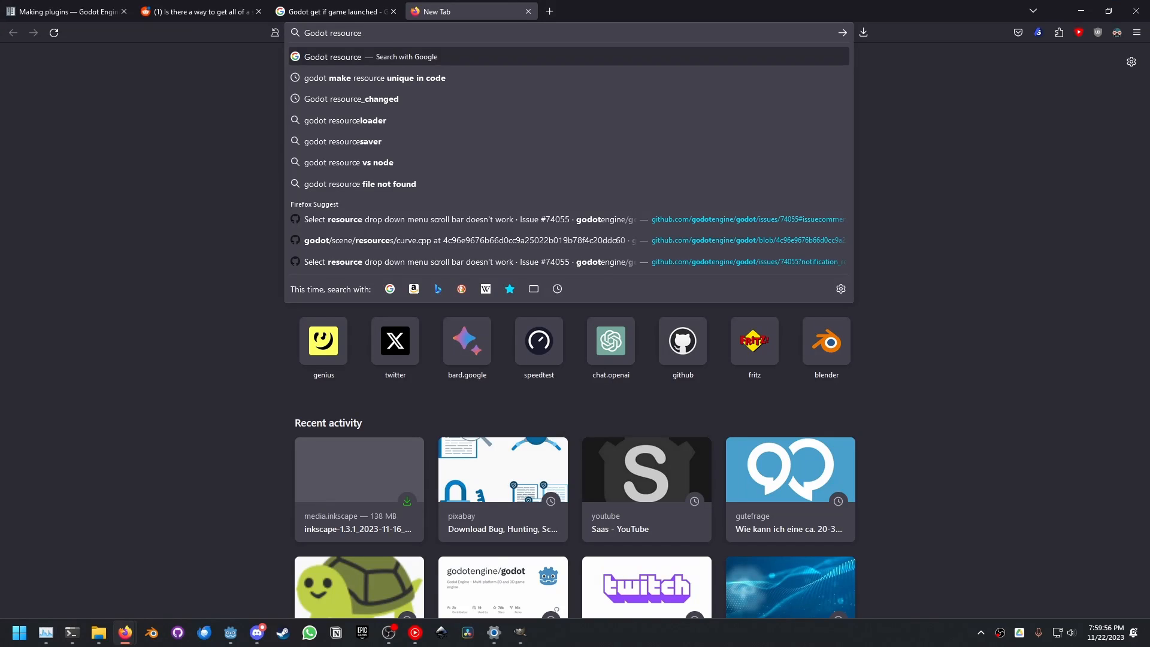
Search Google for 'Godot resource saver' and open the ResourceSaver docs result.
{"action": "left_click", "coordinate": [343, 141]}
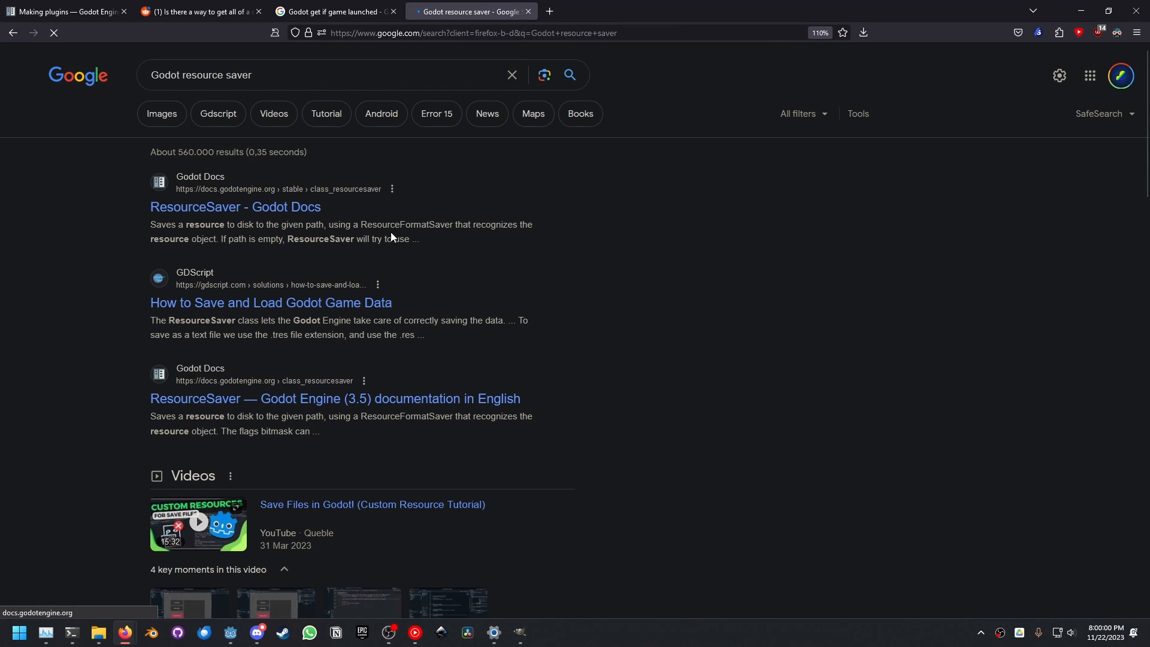
{"action": "left_click", "coordinate": [235, 206]}
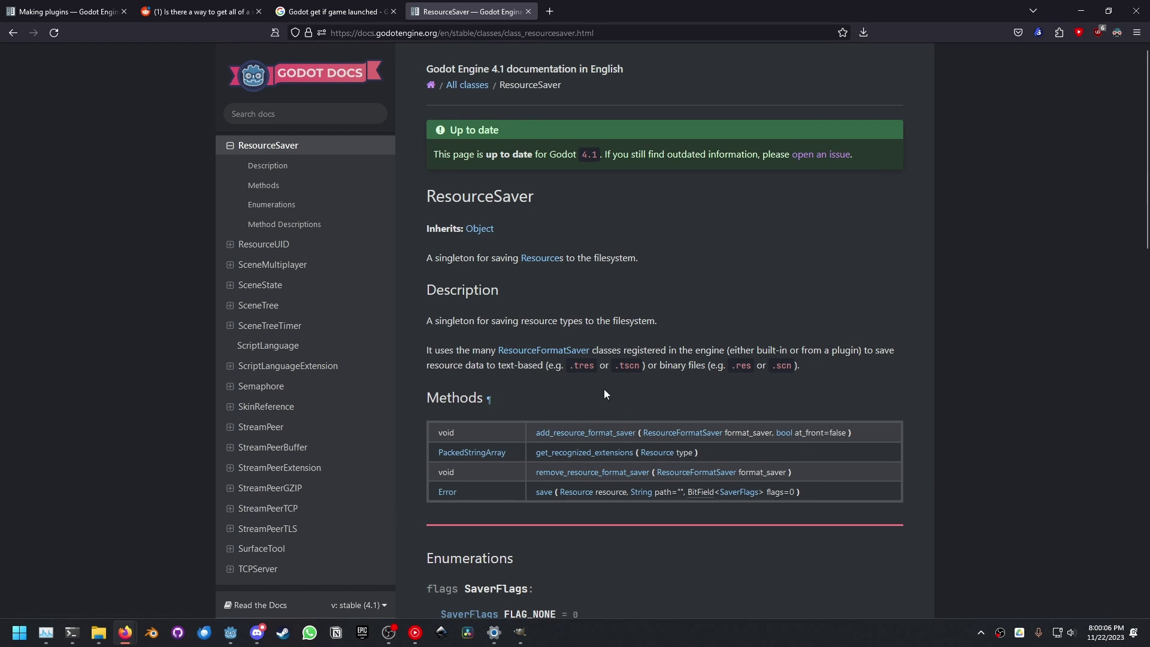
{"action": "mouse_move", "coordinate": [520, 262]}
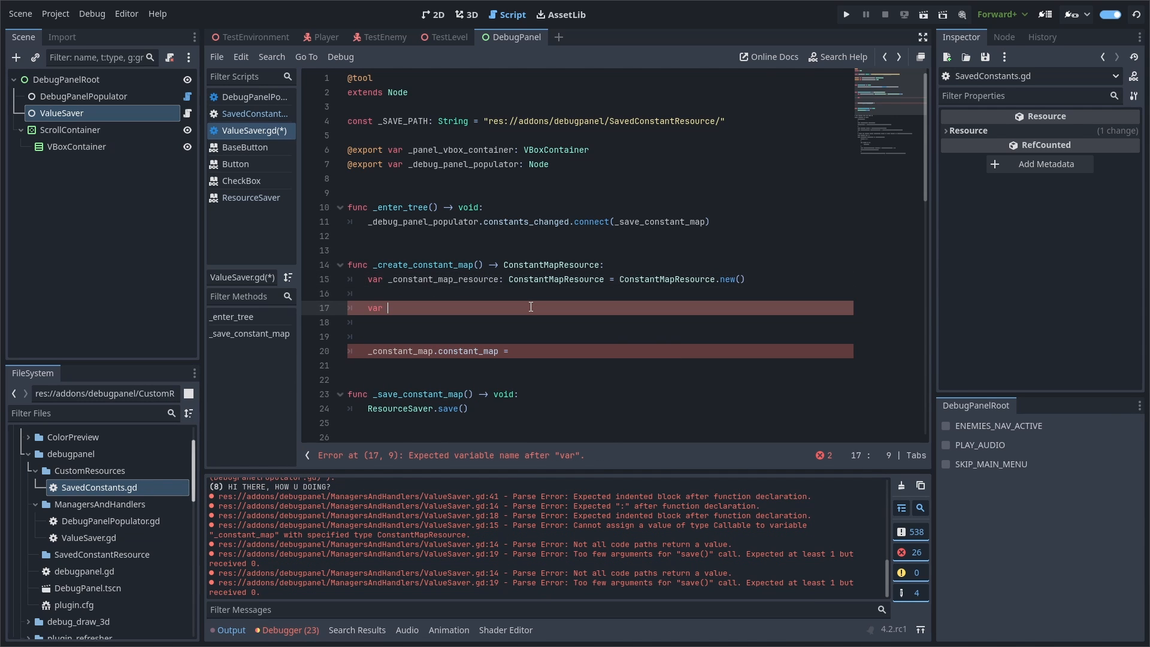
Write _create_constant_map() filling constant_map[_checkbox.text] with _checkbox.button_pressed and returning it.
{"action": "type", "text": "_"}
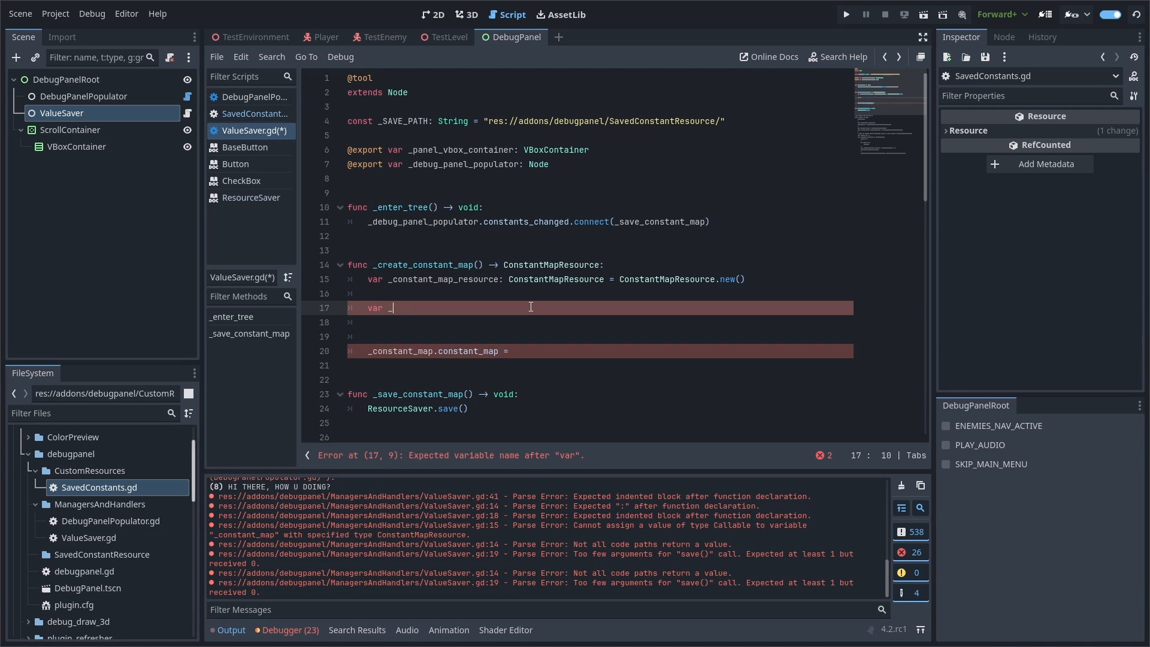
{"action": "type", "text": "_constant_mao"}
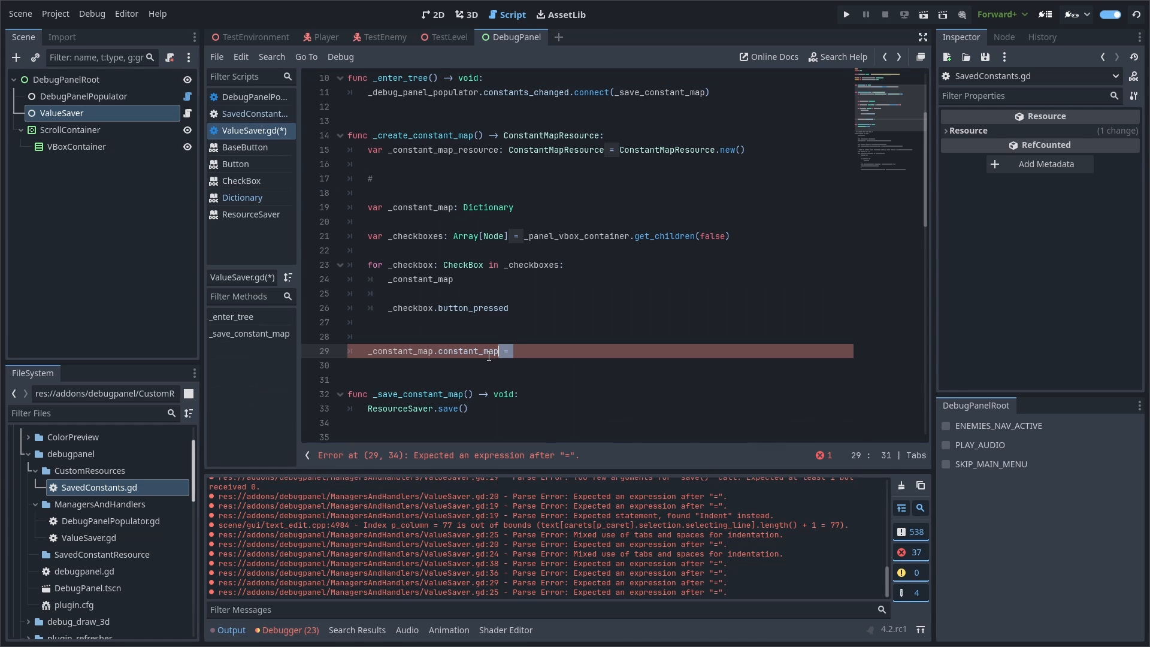
{"action": "type", "text": "[]"}
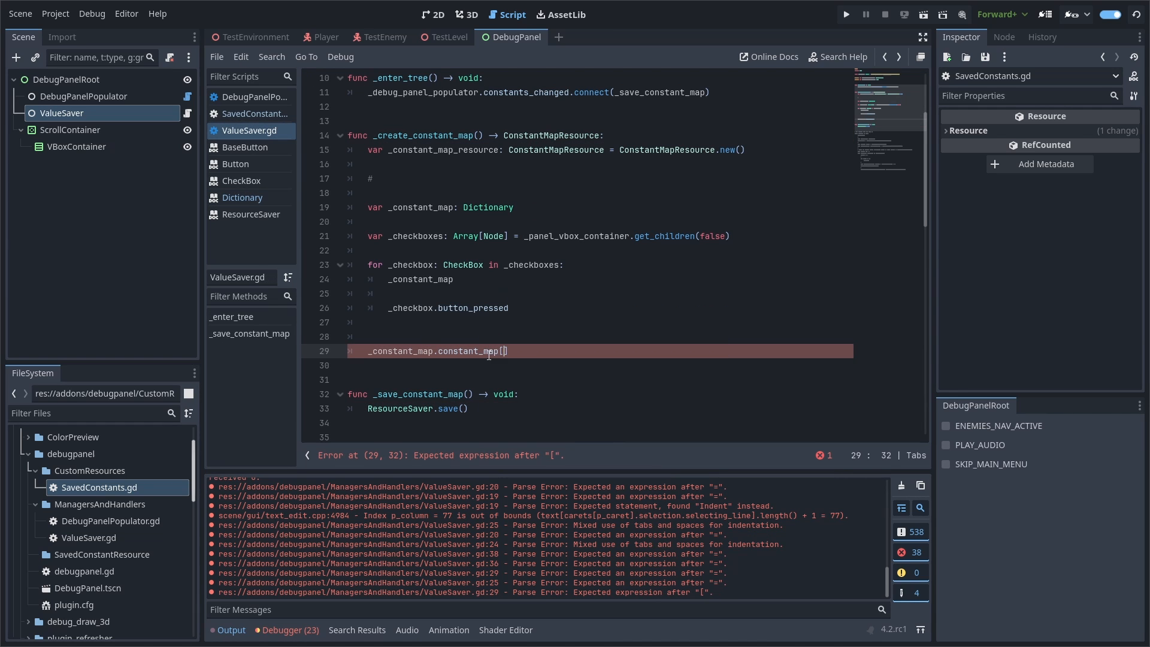
{"action": "type", "text": "_checkbox"}
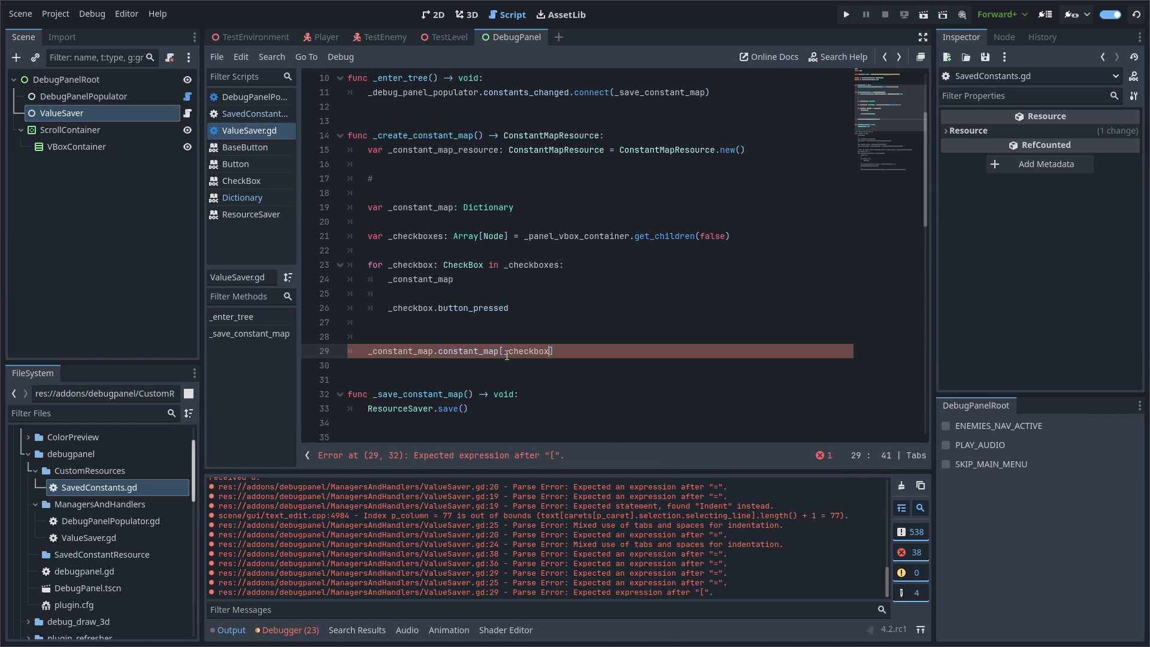
{"action": "type", "text": "text"}
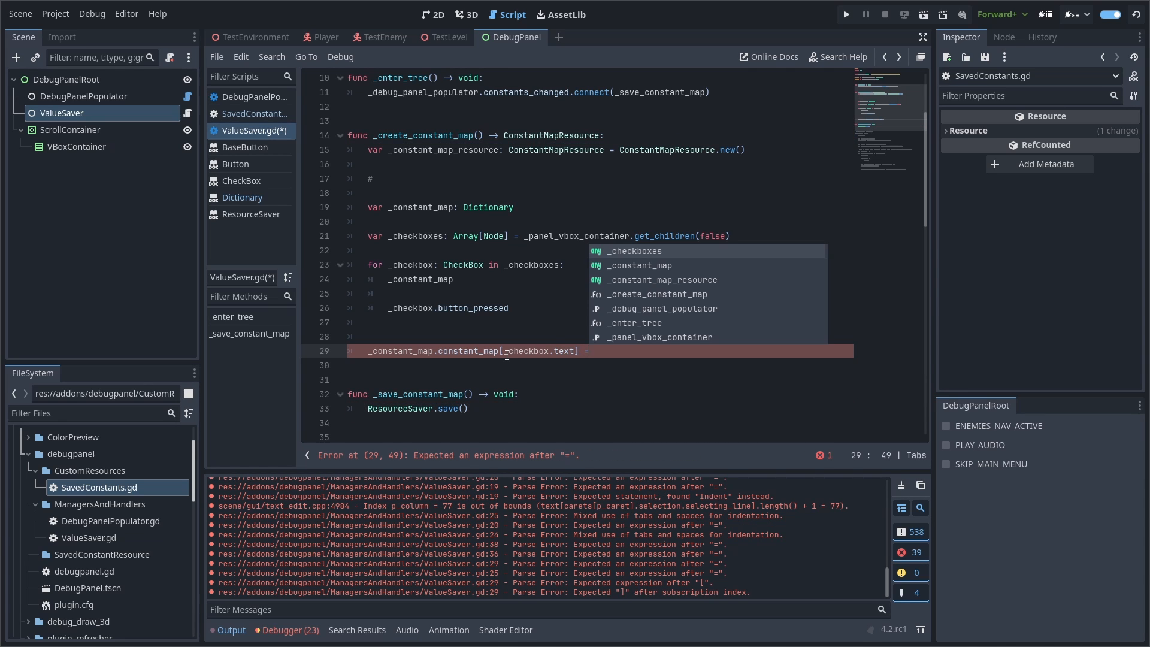
{"action": "type", "text": "_checkbox."}
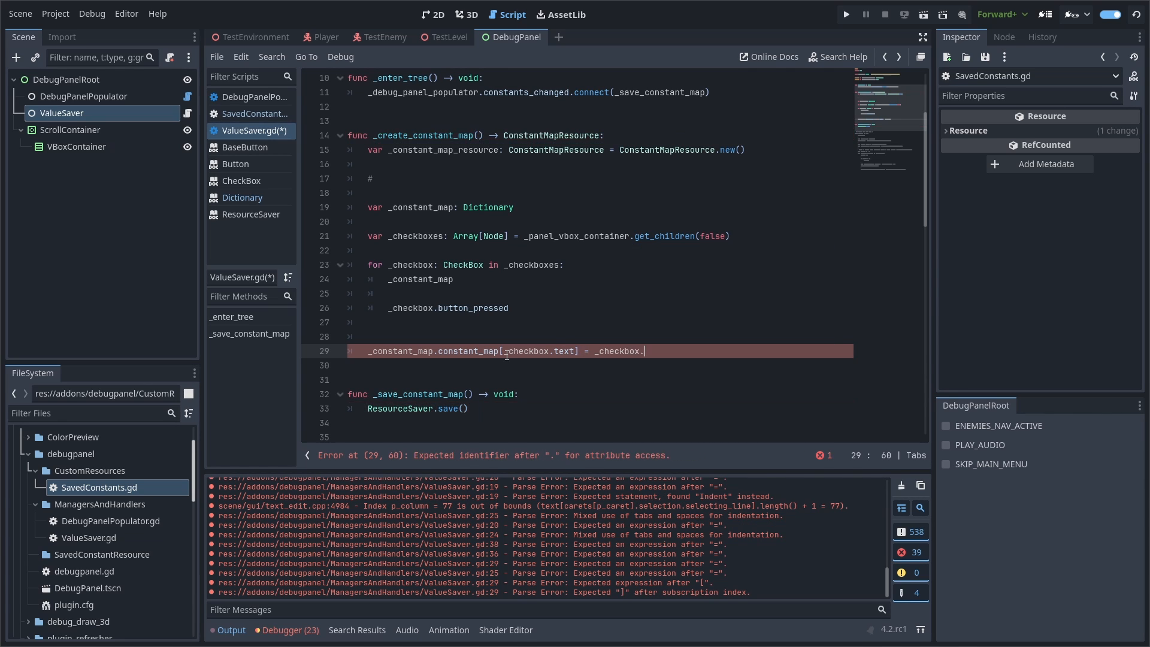
{"action": "type", "text": "pressed"}
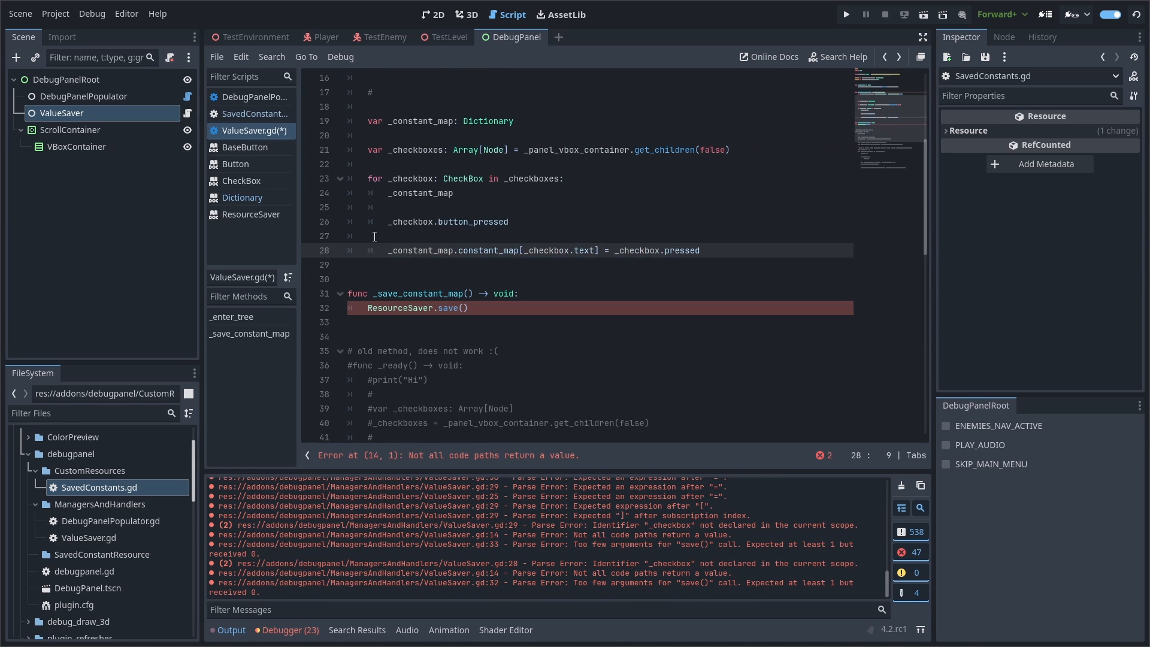
{"action": "type", "text": "resource"}
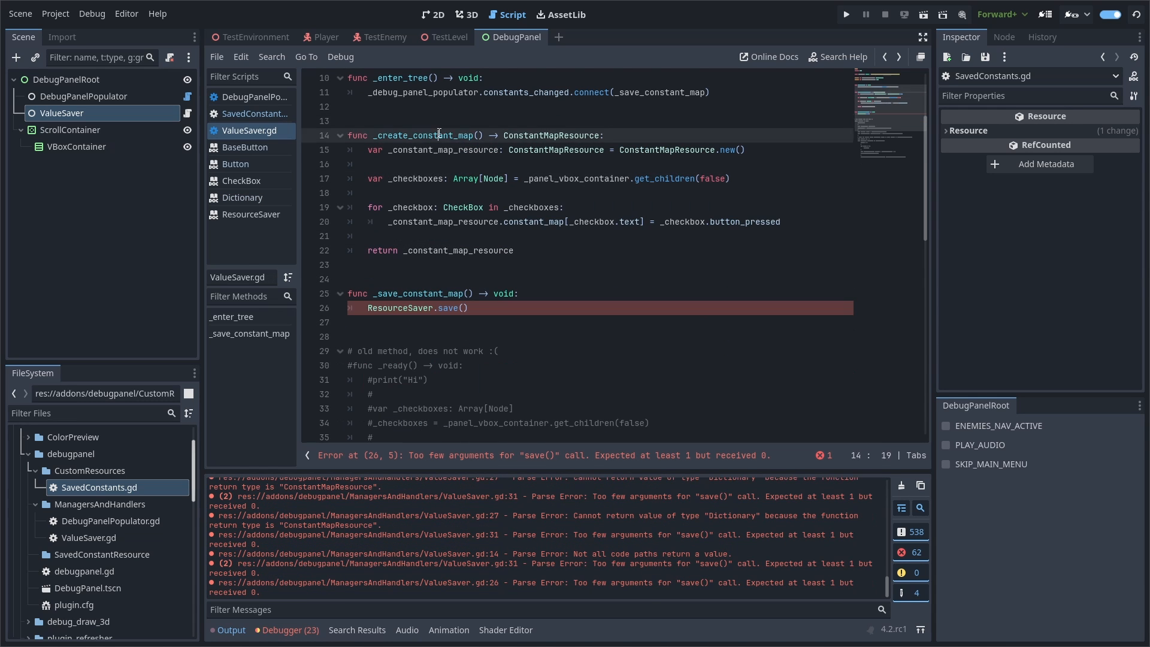
{"action": "type", "text": "_create_constant_map"}
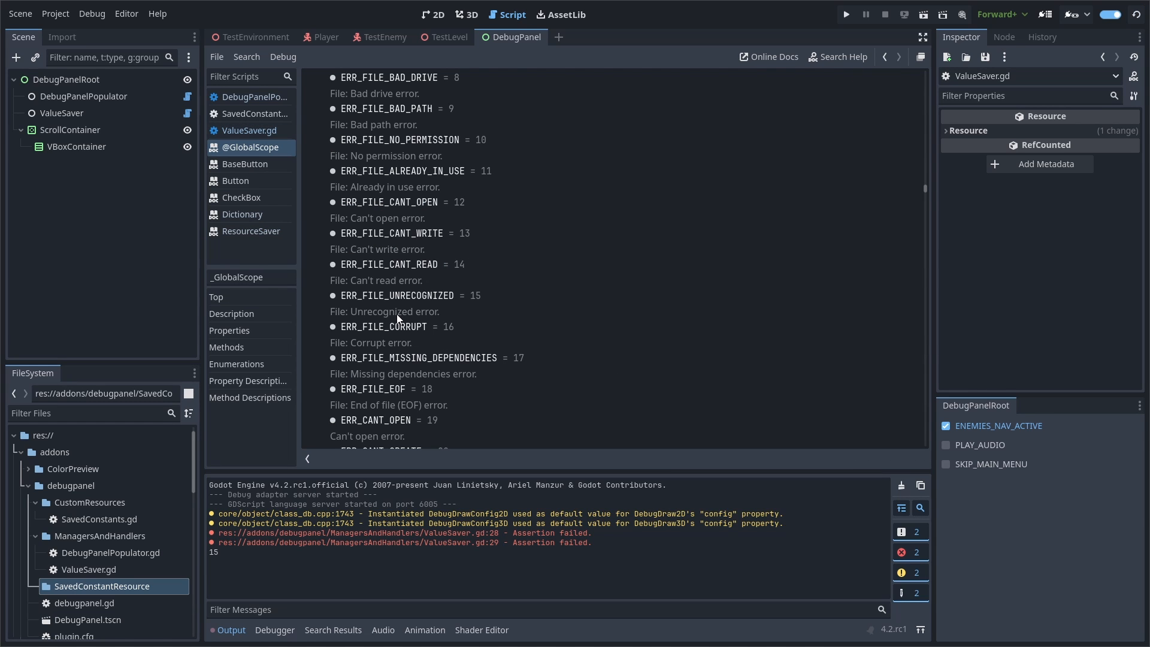
{"action": "mouse_move", "coordinate": [383, 348]}
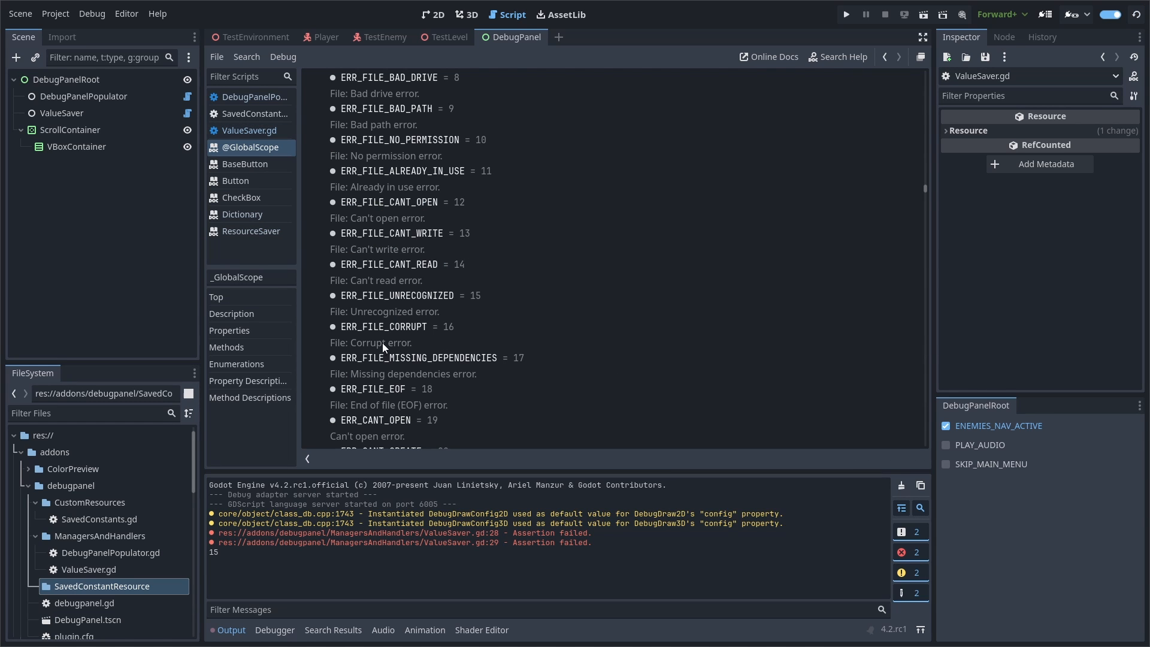
{"action": "left_click", "coordinate": [250, 130]}
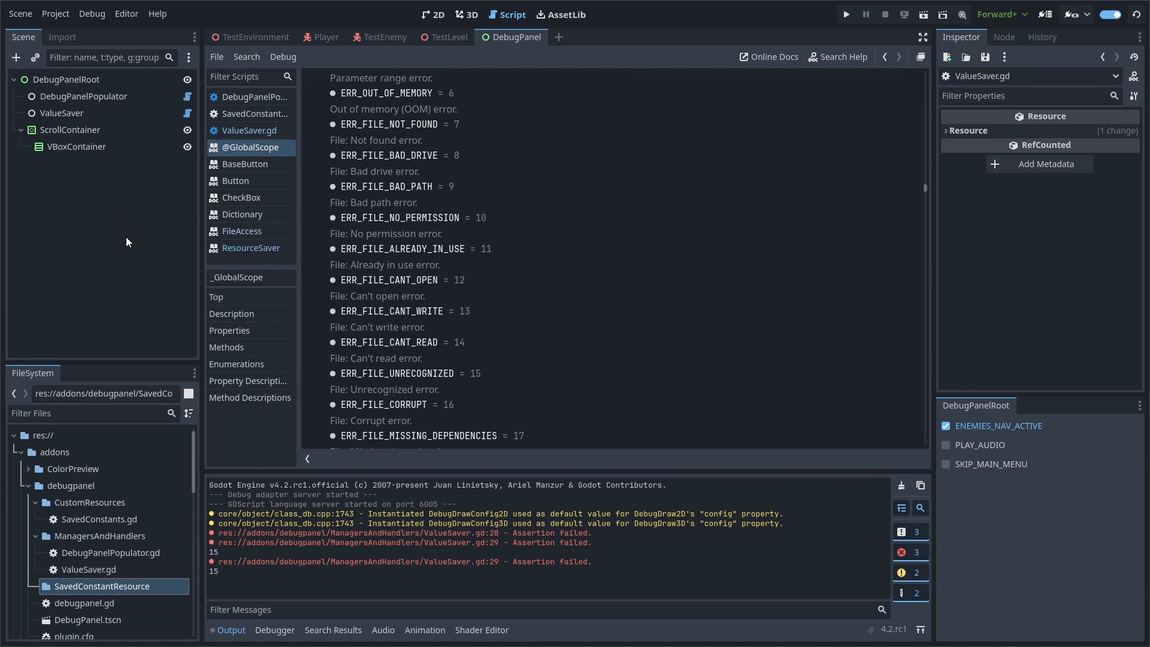
{"action": "left_click", "coordinate": [249, 129]}
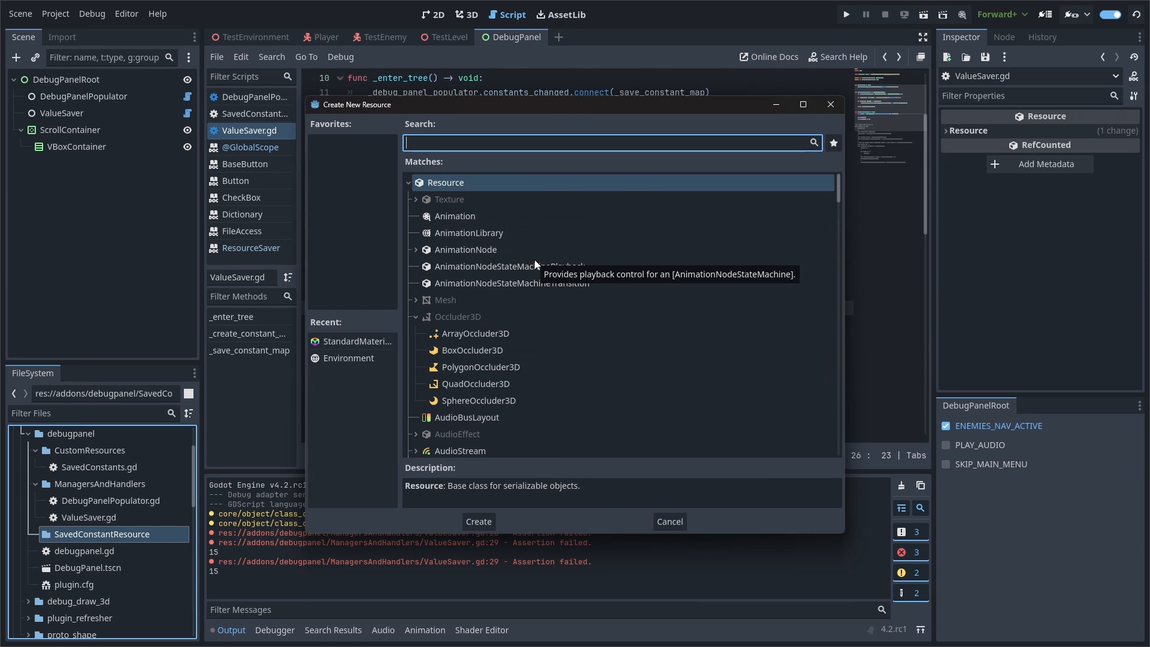
Create and save new_resource.tres in SavedConstantResource, then return to the script.
{"action": "left_click", "coordinate": [480, 522]}
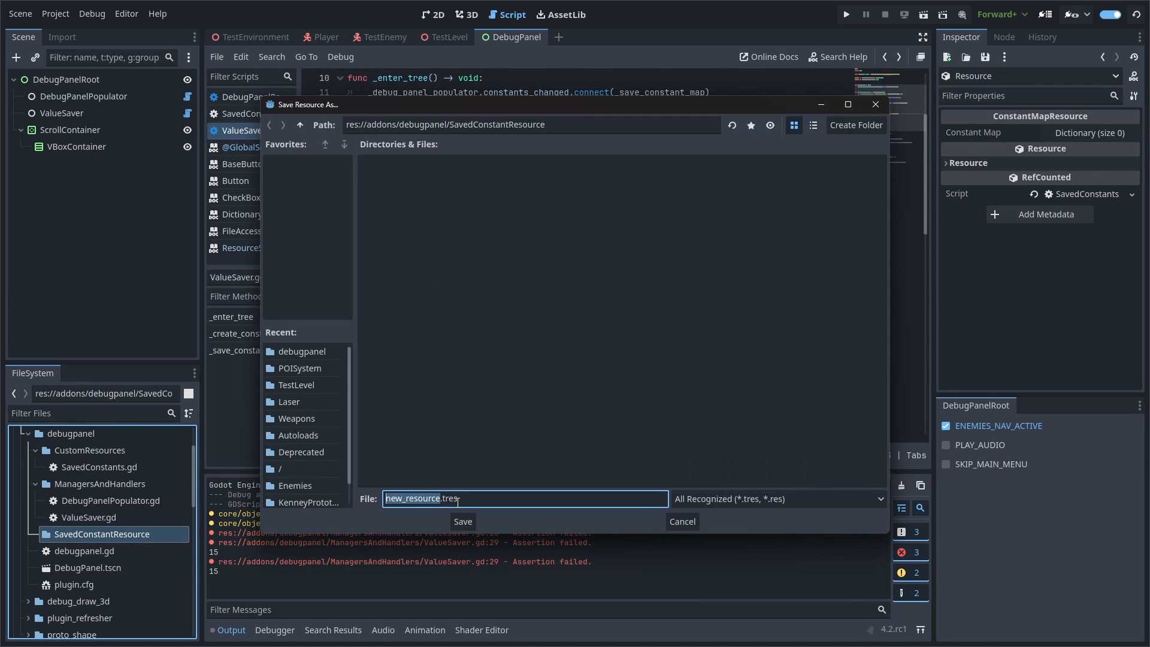
{"action": "left_click", "coordinate": [462, 521]}
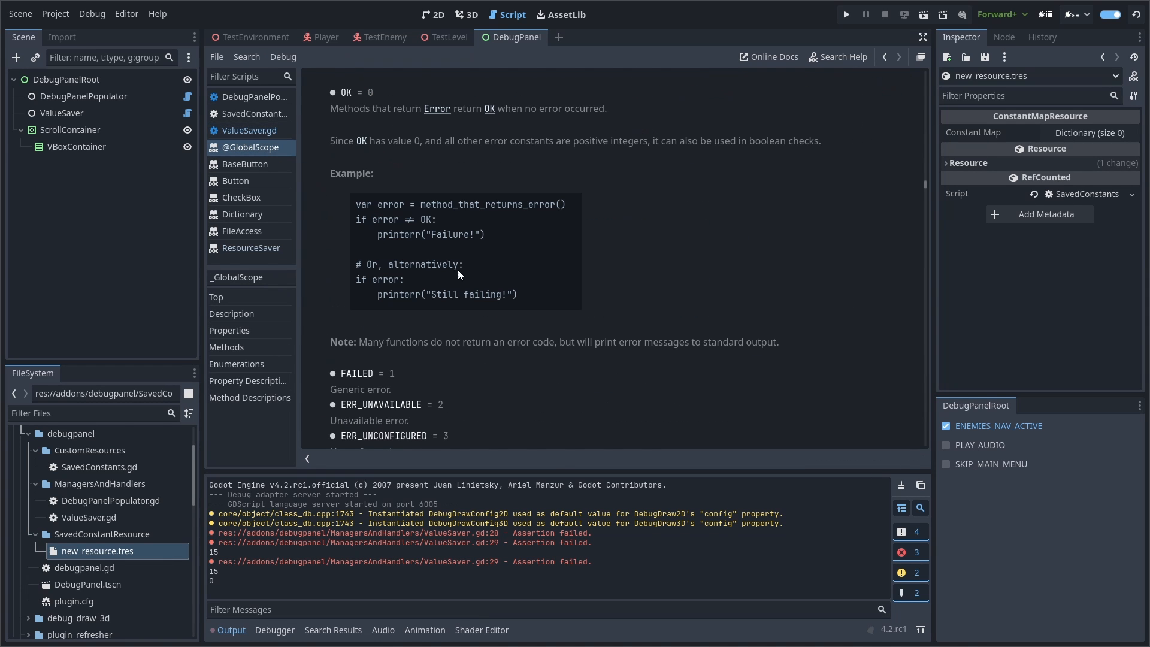
{"action": "scroll", "scroll_direction": "down", "scroll_amount": 3}
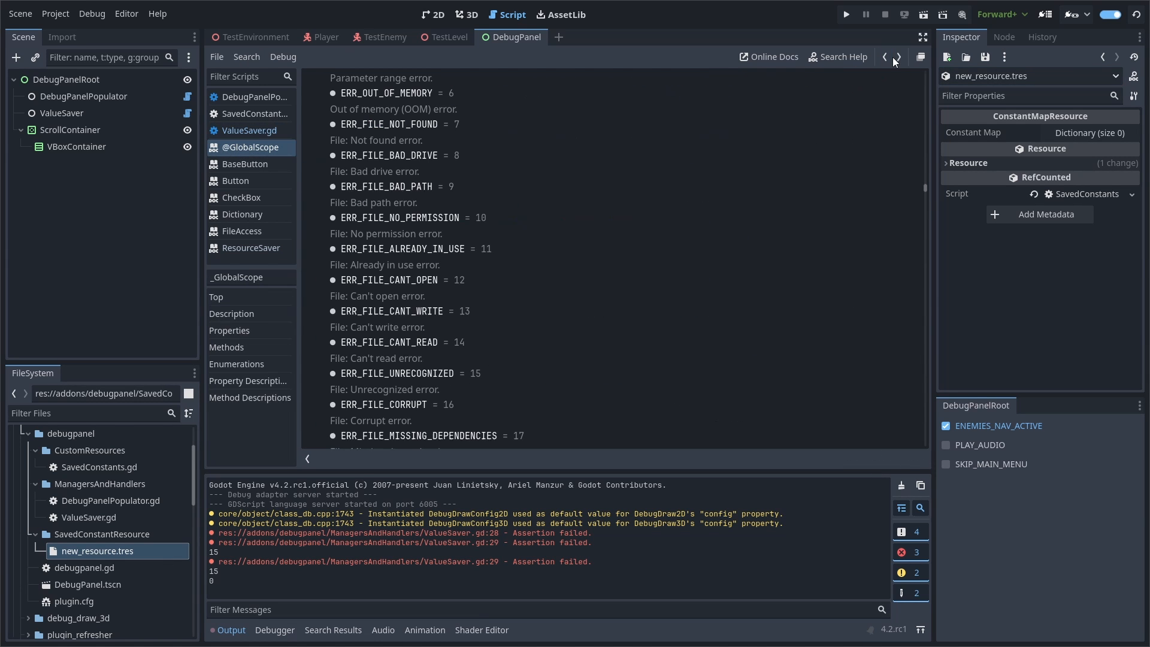
{"action": "left_click", "coordinate": [249, 130]}
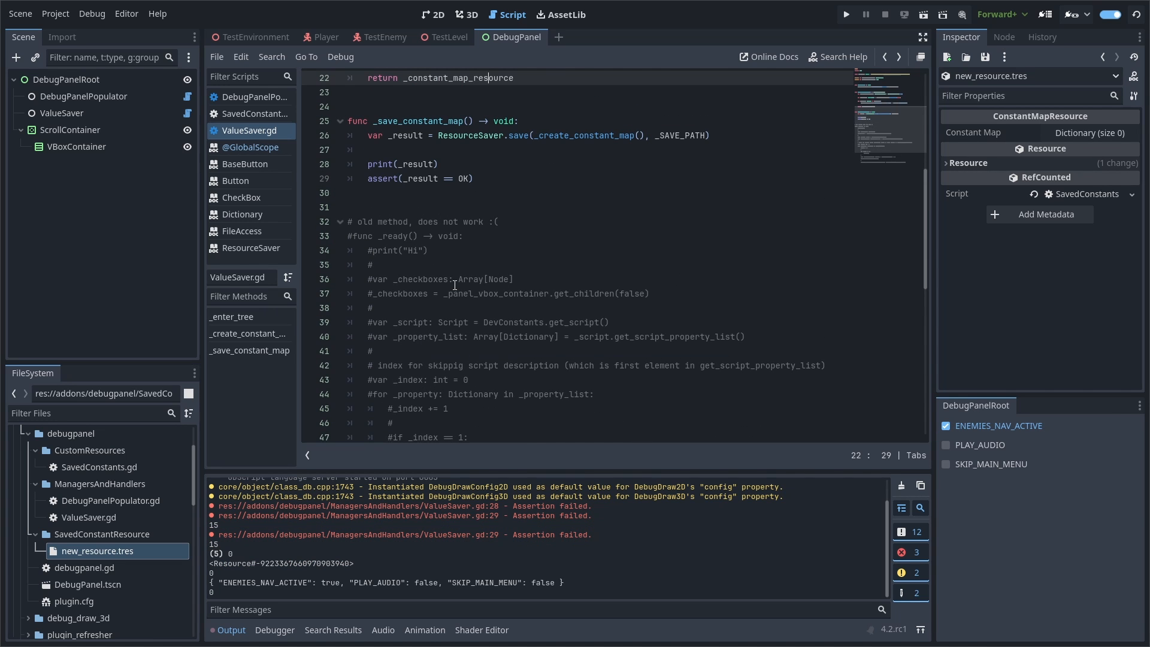
Add a preload const for new_resource.tres to DevConstants, referencing the ValueSaver and populator scripts.
{"action": "left_click", "coordinate": [252, 113]}
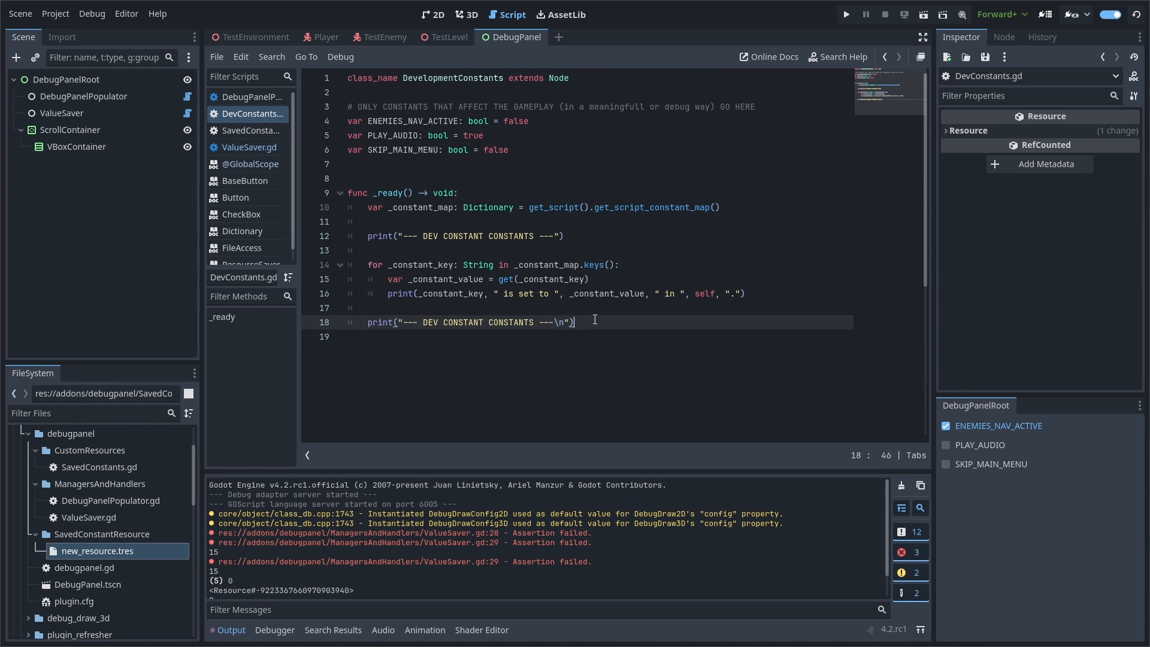
{"action": "left_click", "coordinate": [847, 14]}
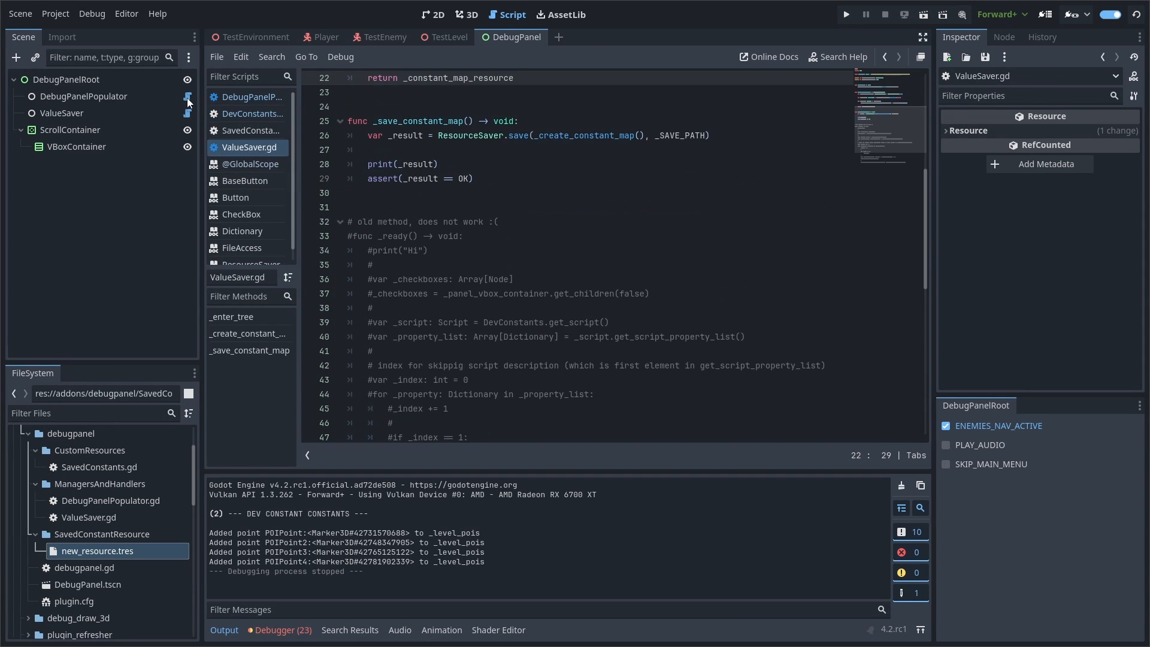
{"action": "left_click", "coordinate": [249, 95]}
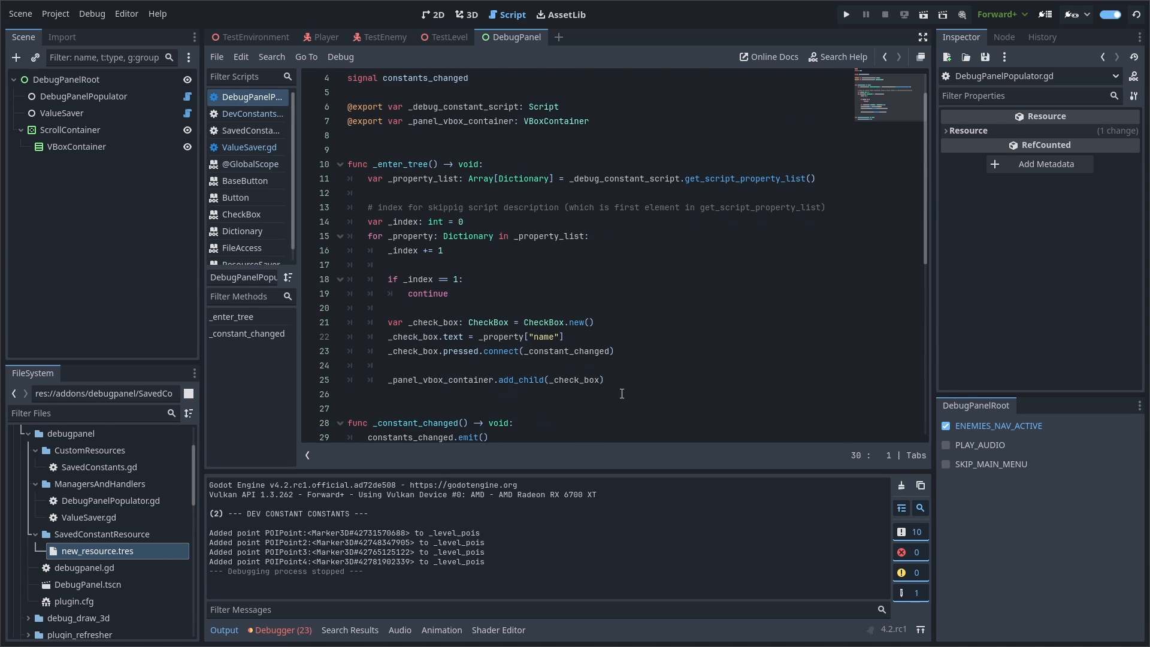
{"action": "left_click", "coordinate": [253, 113]}
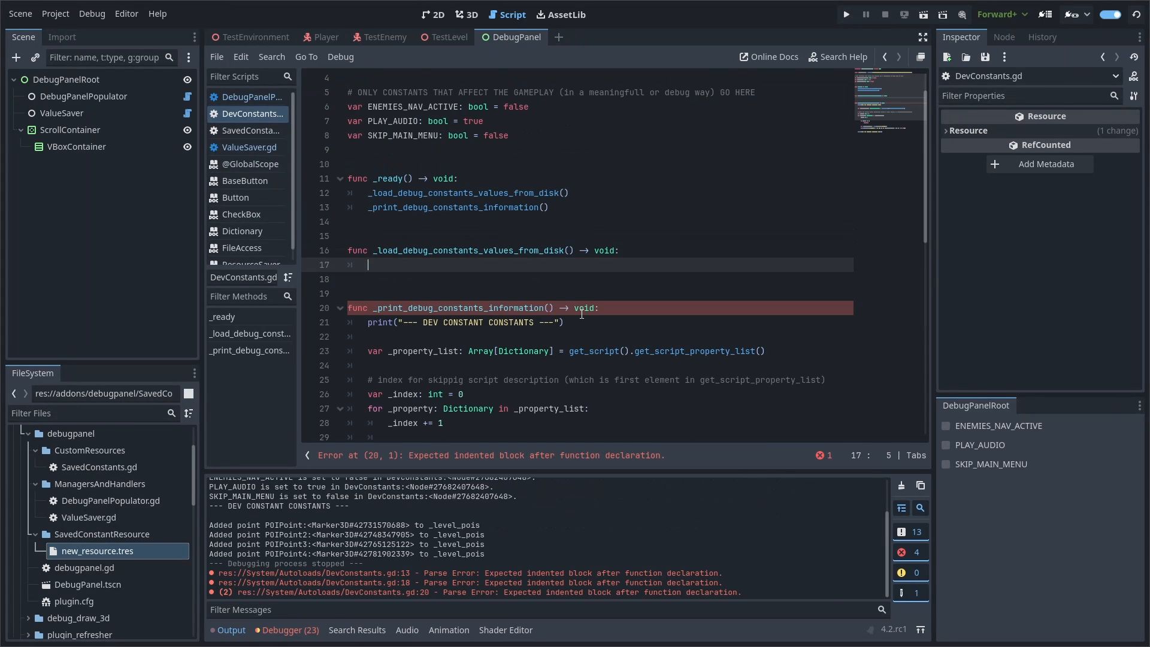
Write _load_debug_constants_values_from_disk() calling set() for each saved key, checking Dictionary docs.
{"action": "left_click", "coordinate": [243, 231]}
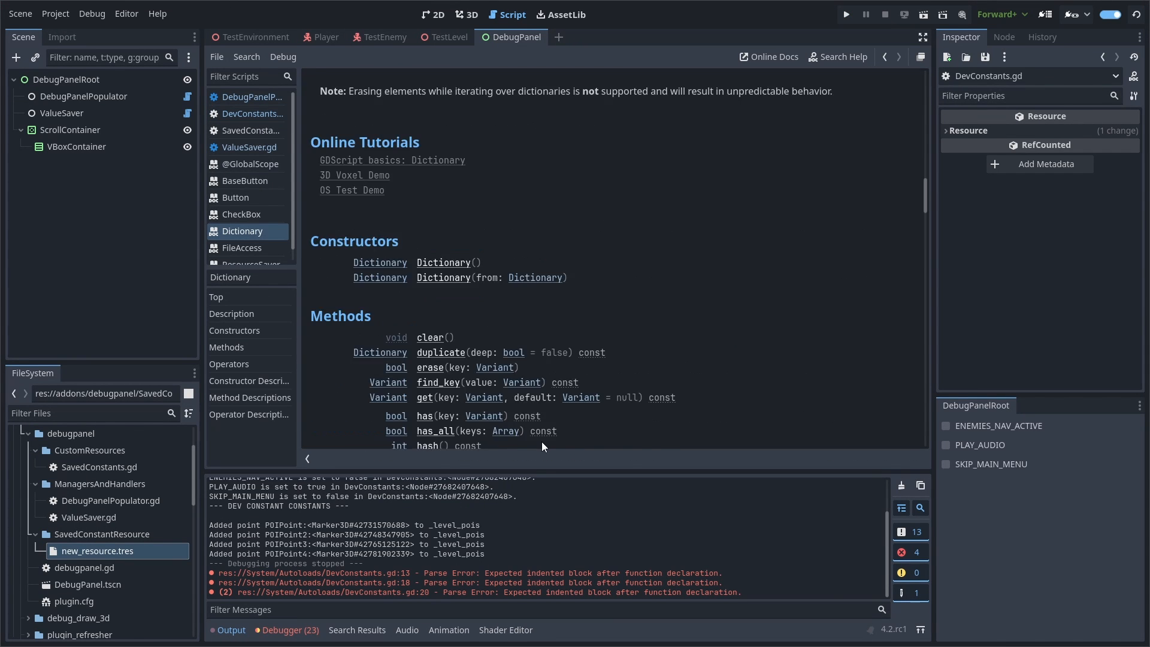
{"action": "left_click", "coordinate": [251, 114]}
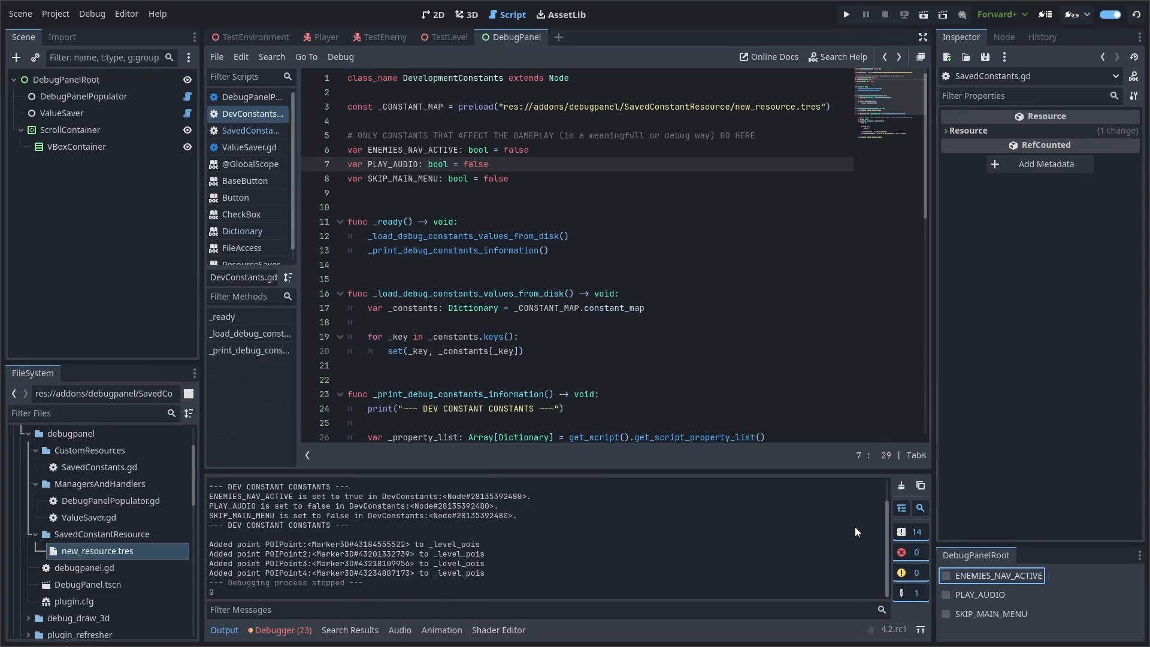
Set the long-text test CheckBox's Text Overrun Behavior to Ellipsis in the DebugPanel scene.
{"action": "left_click", "coordinate": [847, 15]}
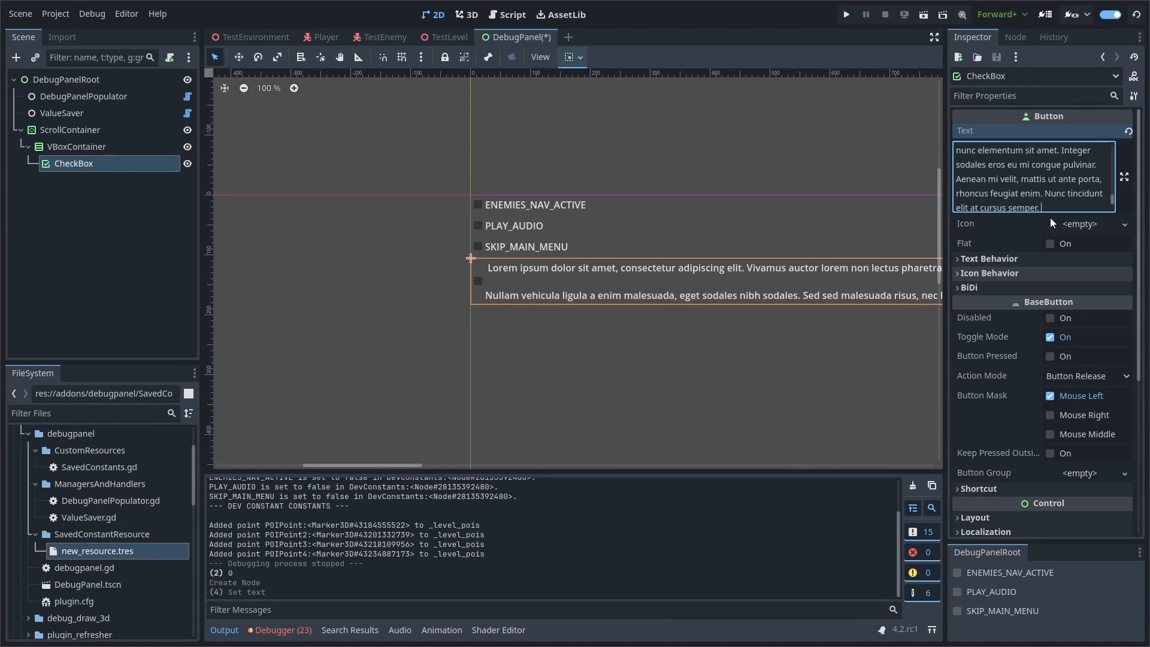
{"action": "left_click", "coordinate": [989, 259]}
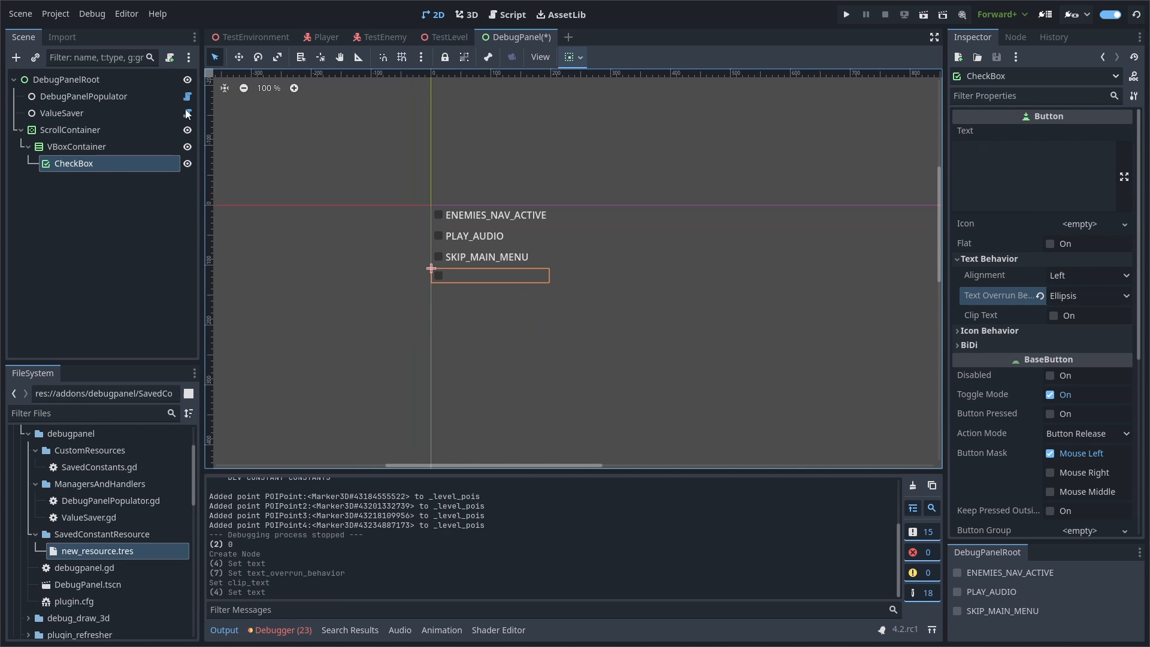
Start the line _check_box.text_overrun_behavior = in DebugPanelPopulator.gd, checking the test checkbox's setting.
{"action": "left_click", "coordinate": [508, 15]}
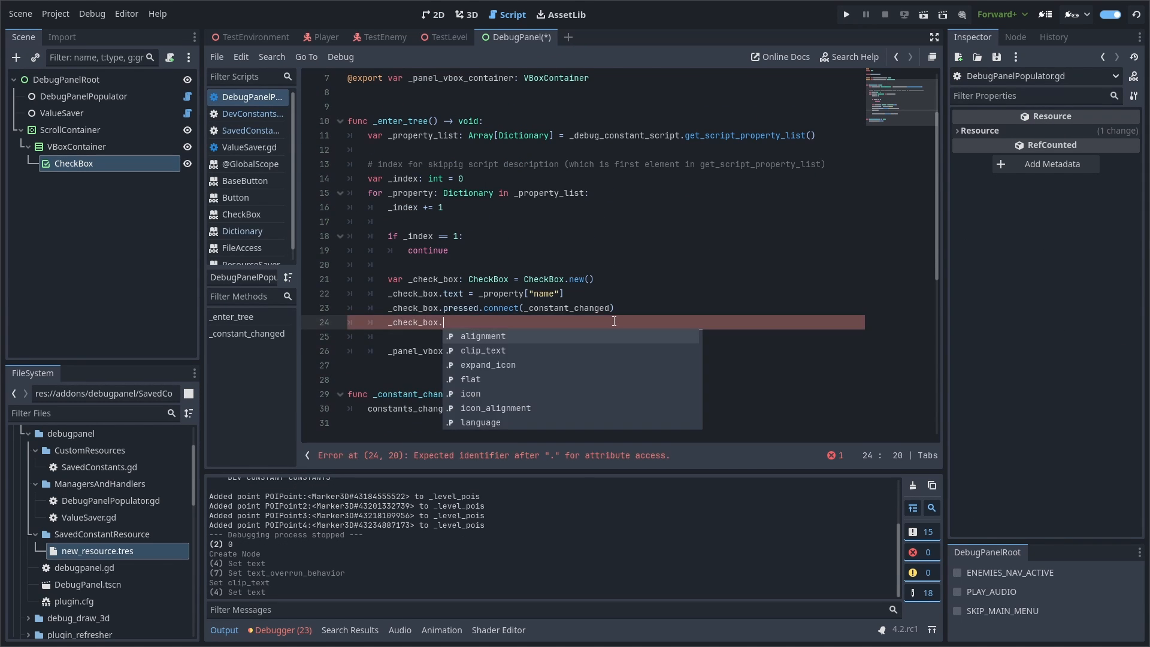
{"action": "type", "text": "text_overrun_behavior"}
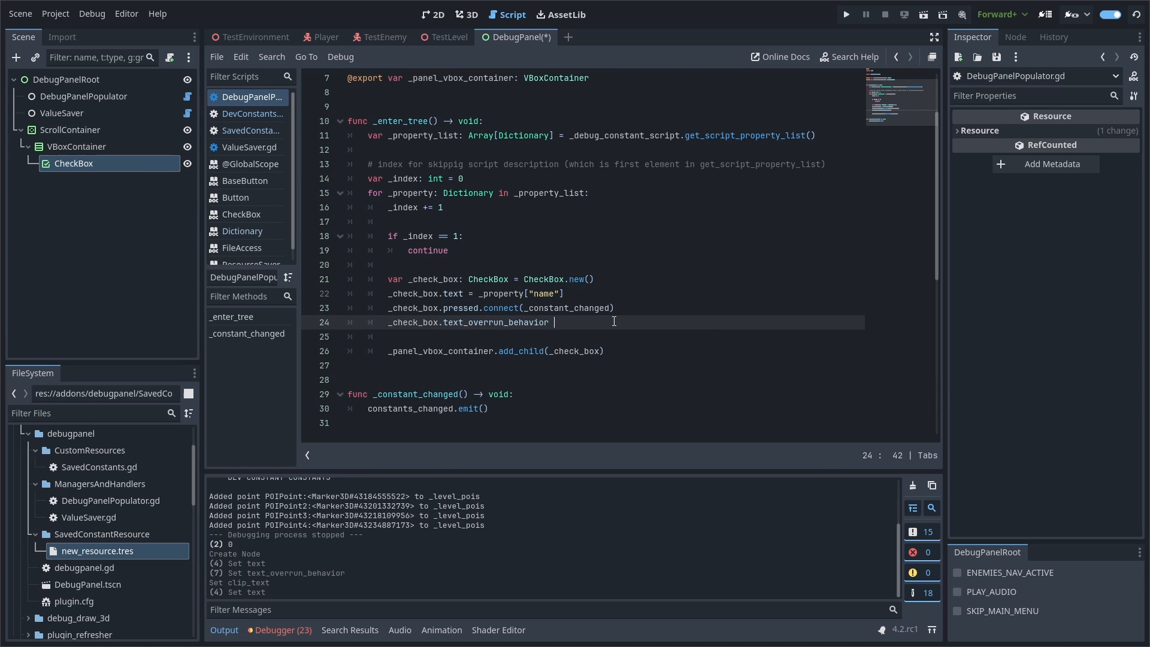
{"action": "type", "text": "="}
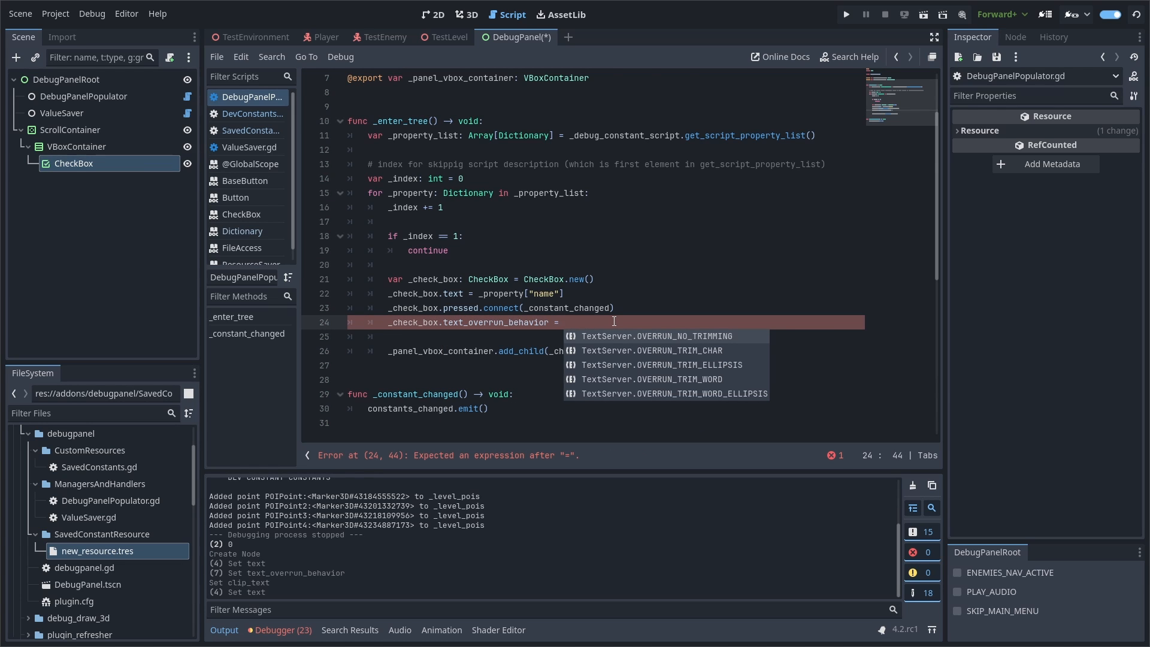
{"action": "left_click", "coordinate": [72, 163]}
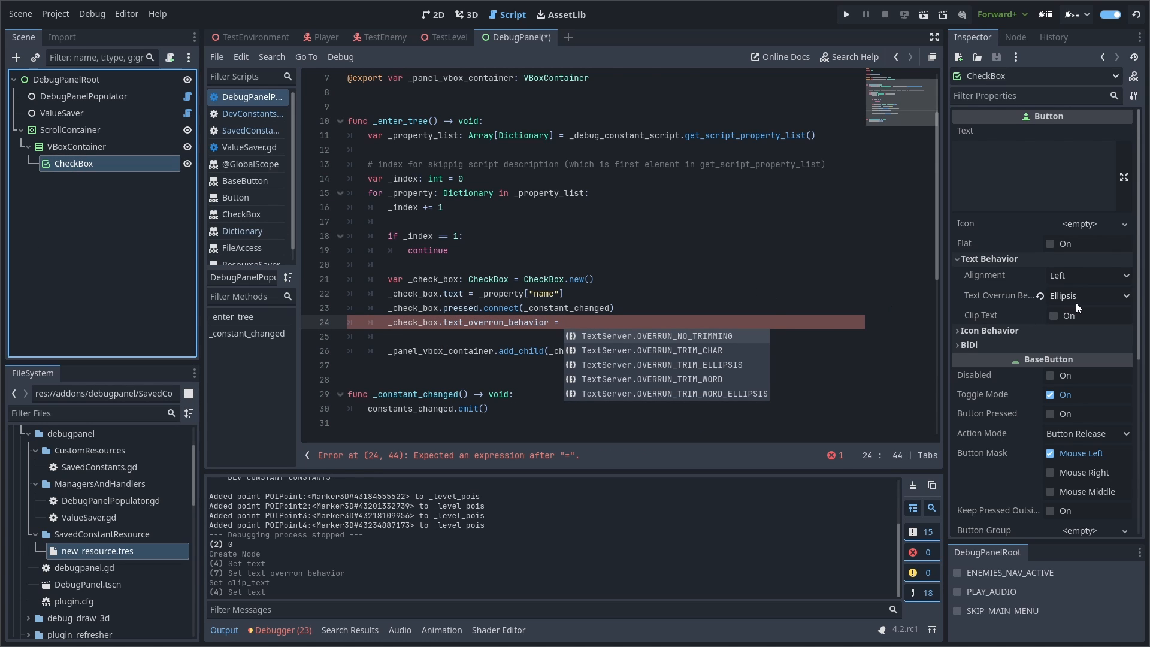
{"action": "left_click", "coordinate": [436, 16]}
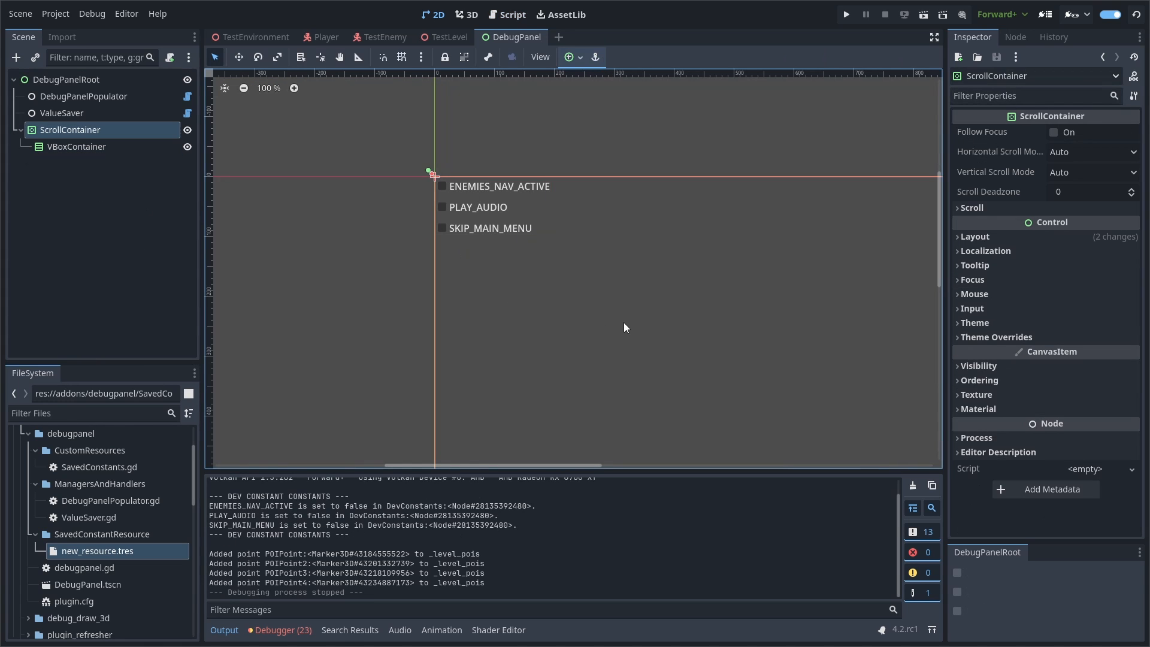
Replace the unfinished trimming line with a comment about using ellipsis for long constant names.
{"action": "left_click", "coordinate": [77, 146]}
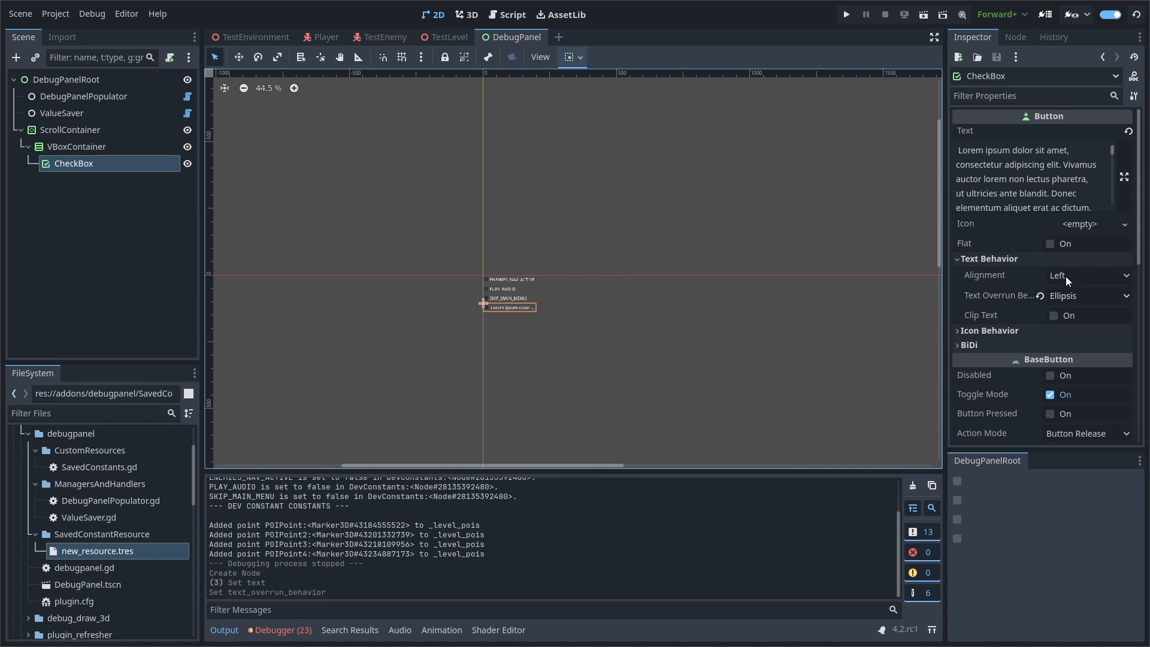
{"action": "left_click", "coordinate": [507, 14]}
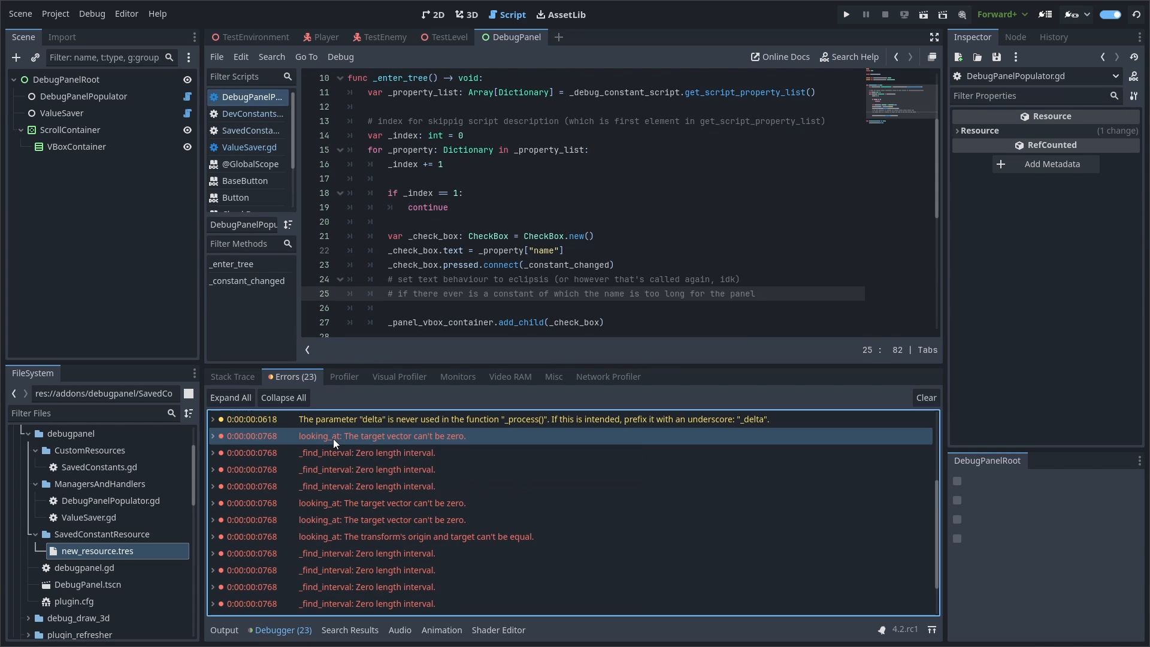
{"action": "mouse_move", "coordinate": [546, 270]}
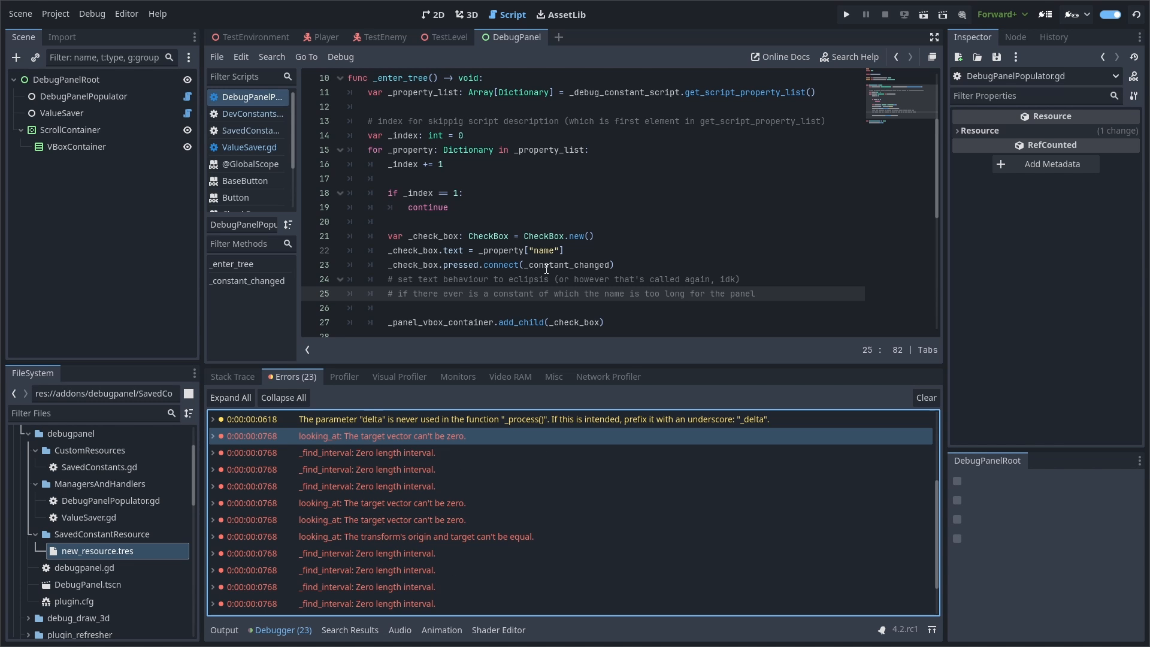
Follow the looking_at error to Weapon.gd _rotate_gun and guard look_at against a near-zero cross product.
{"action": "left_click", "coordinate": [847, 15]}
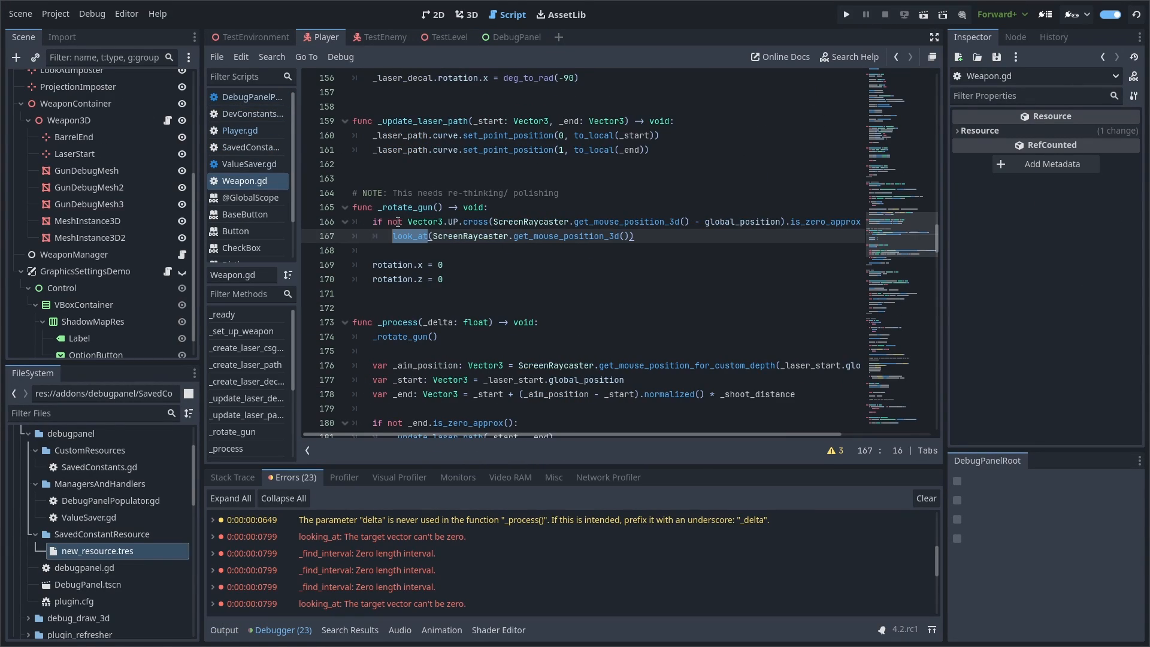
{"action": "left_click", "coordinate": [400, 222]}
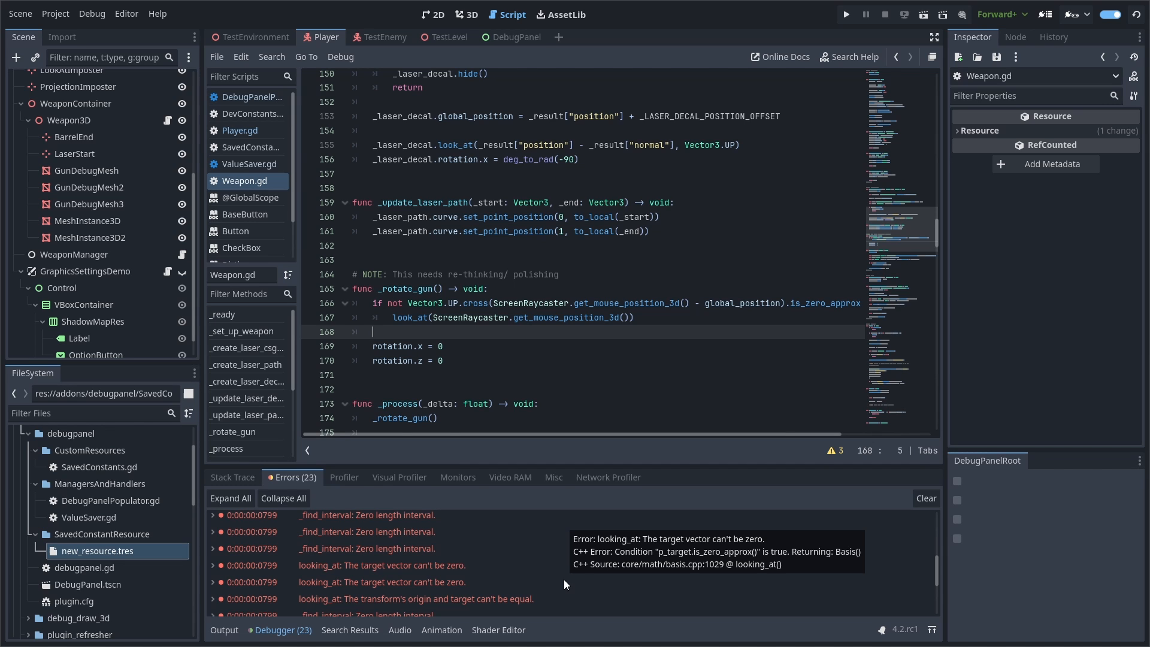
{"action": "scroll", "scroll_direction": "down", "scroll_amount": 3}
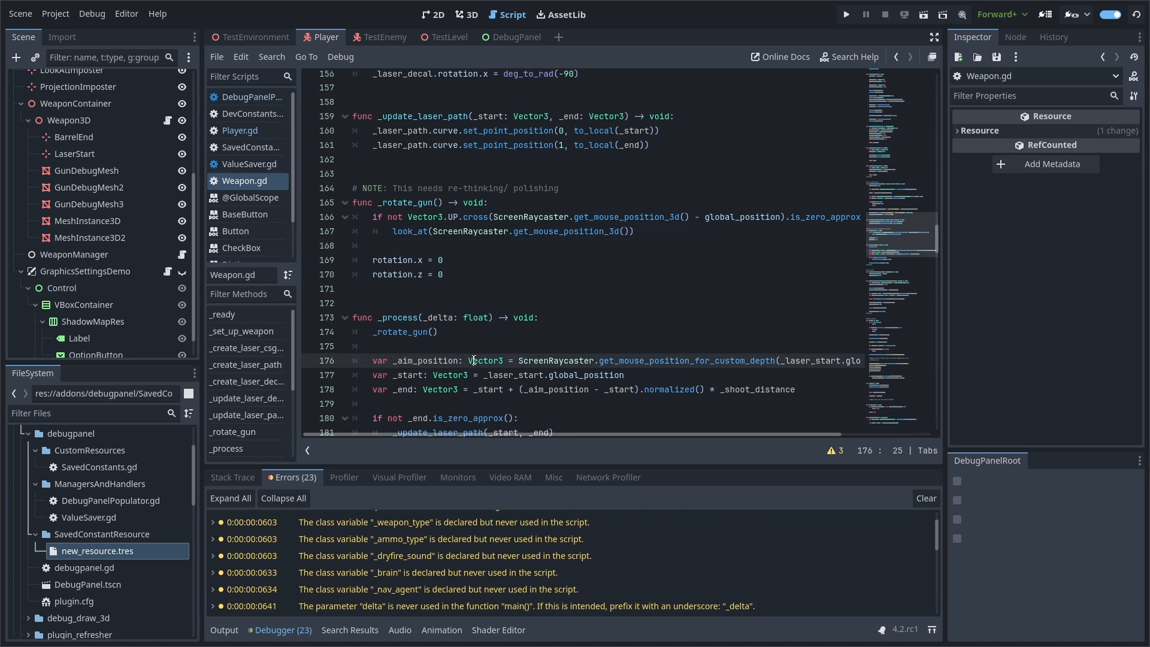
Set _check_box.custom_minimum_size to a Vector2 constant 250 wide so full constant names show.
{"action": "left_click", "coordinate": [517, 37]}
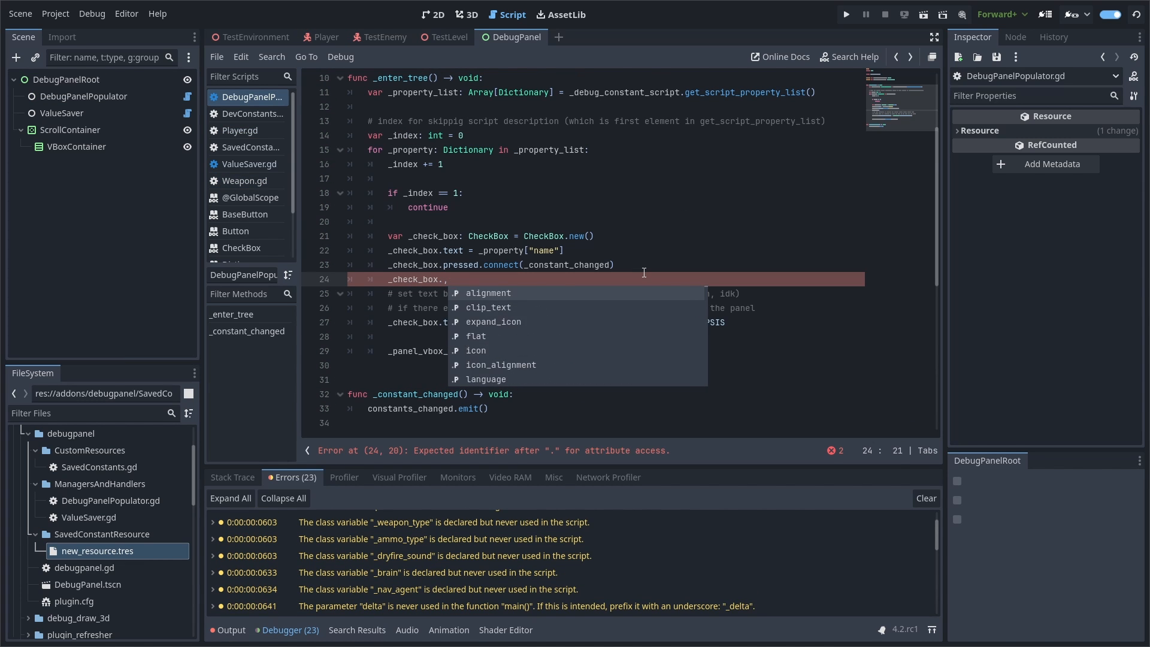
{"action": "type", "text": "custom_minimum_size"}
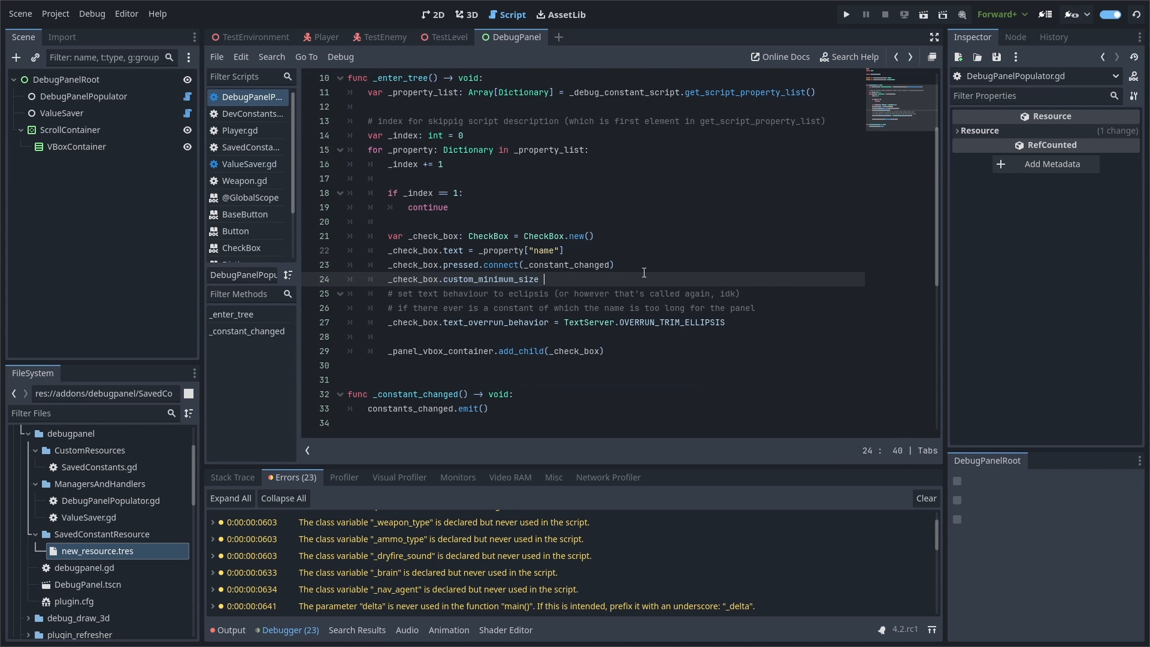
{"action": "type", "text": "="}
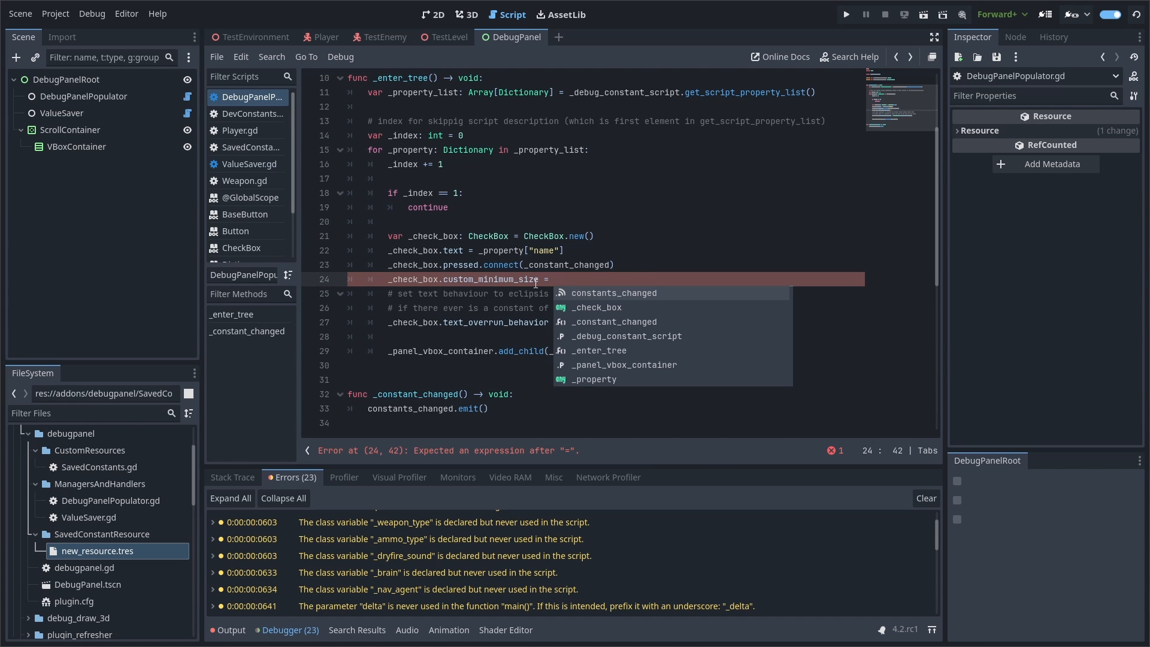
{"action": "type", "text": "Vector2(100, 0"}
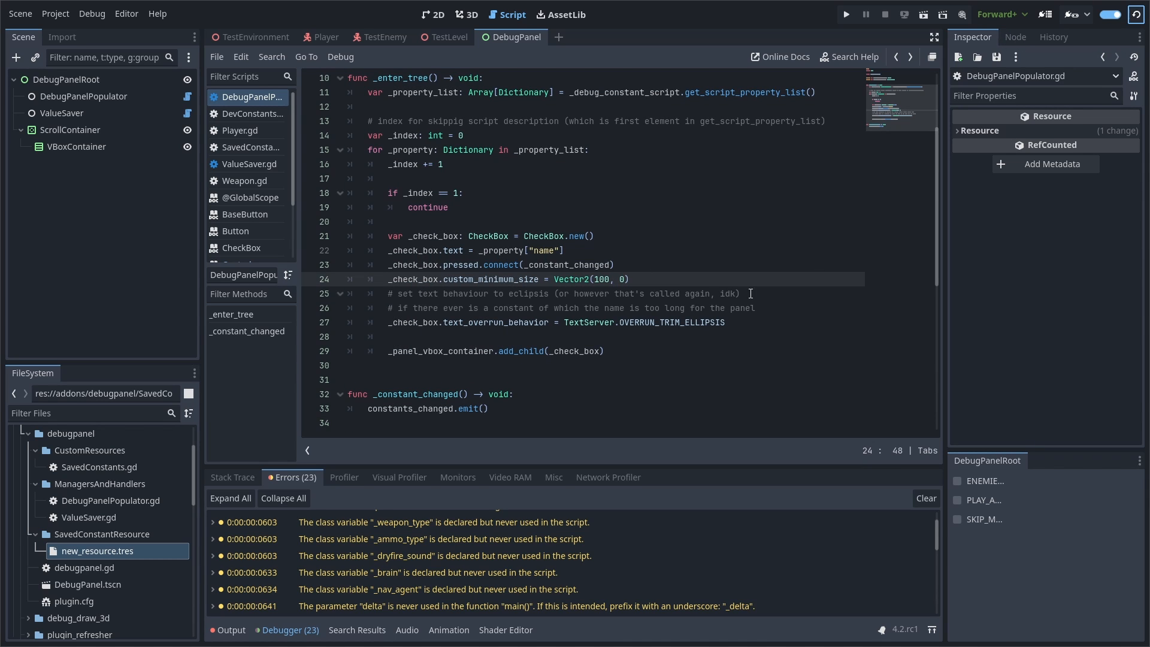
{"action": "type", "text": "250"}
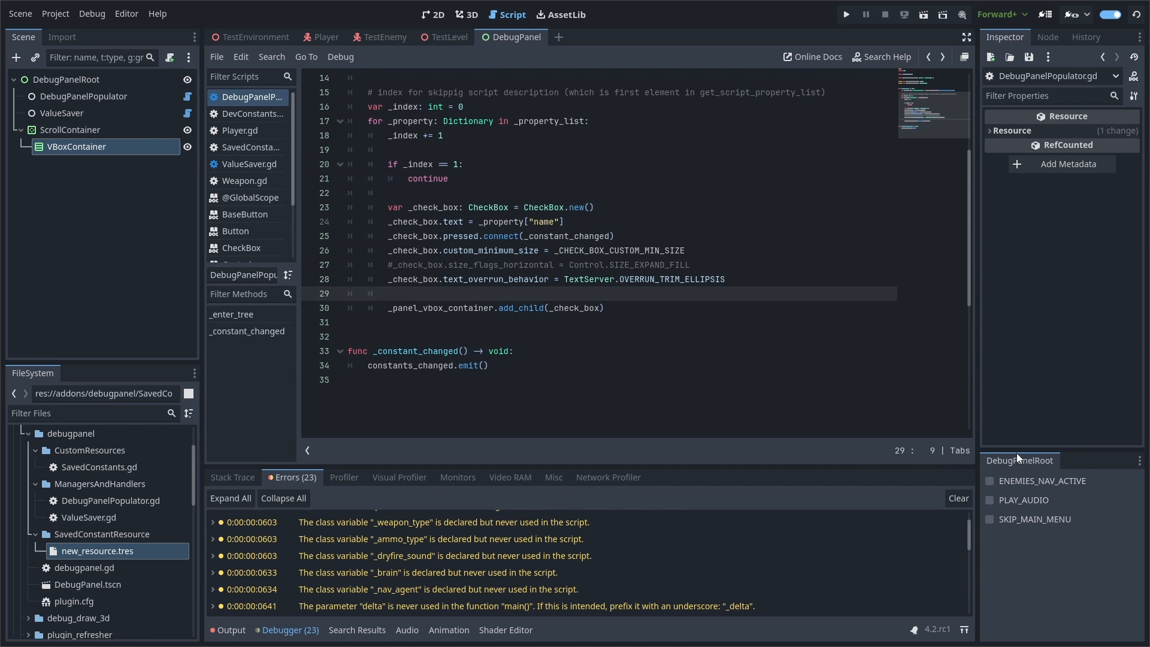
Define func _calculate_panel_minimum_size() that gets the _panel_vbox_container children.
{"action": "type", "text": "f"}
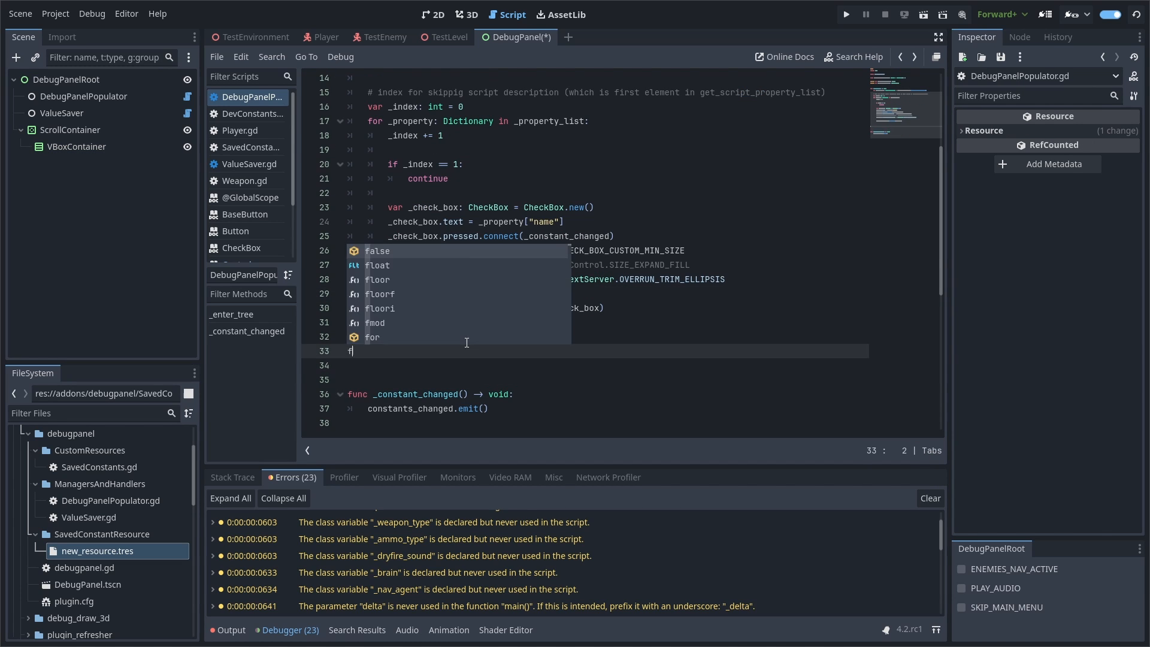
{"action": "type", "text": "unc _calculate"}
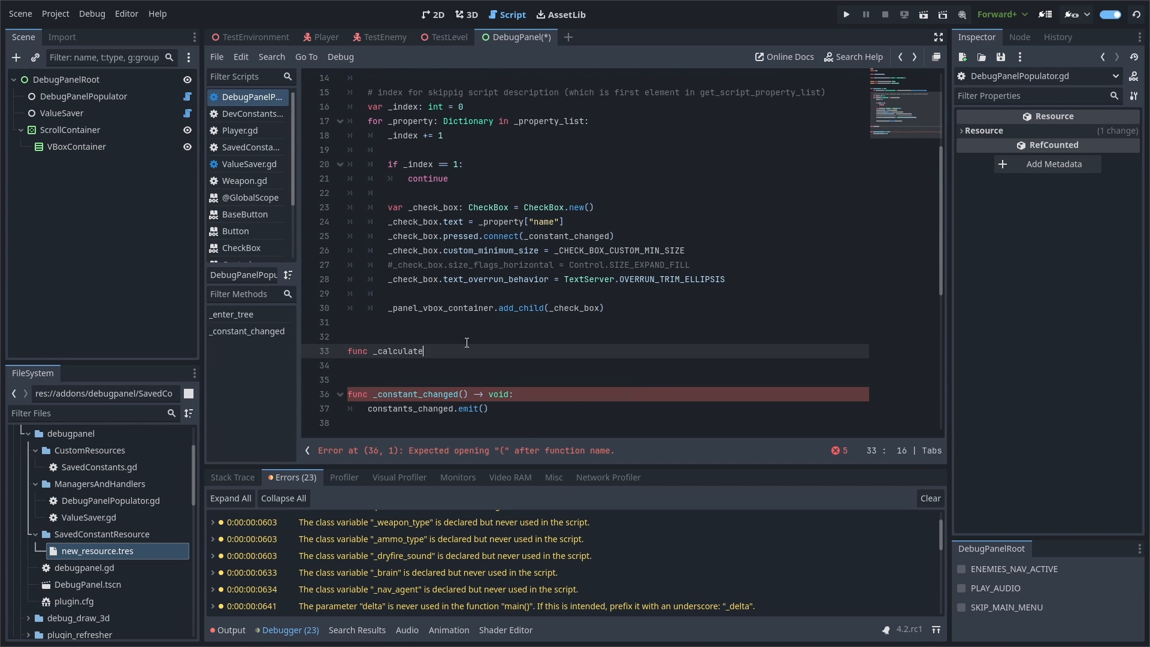
{"action": "type", "text": "_panel_minimuz"}
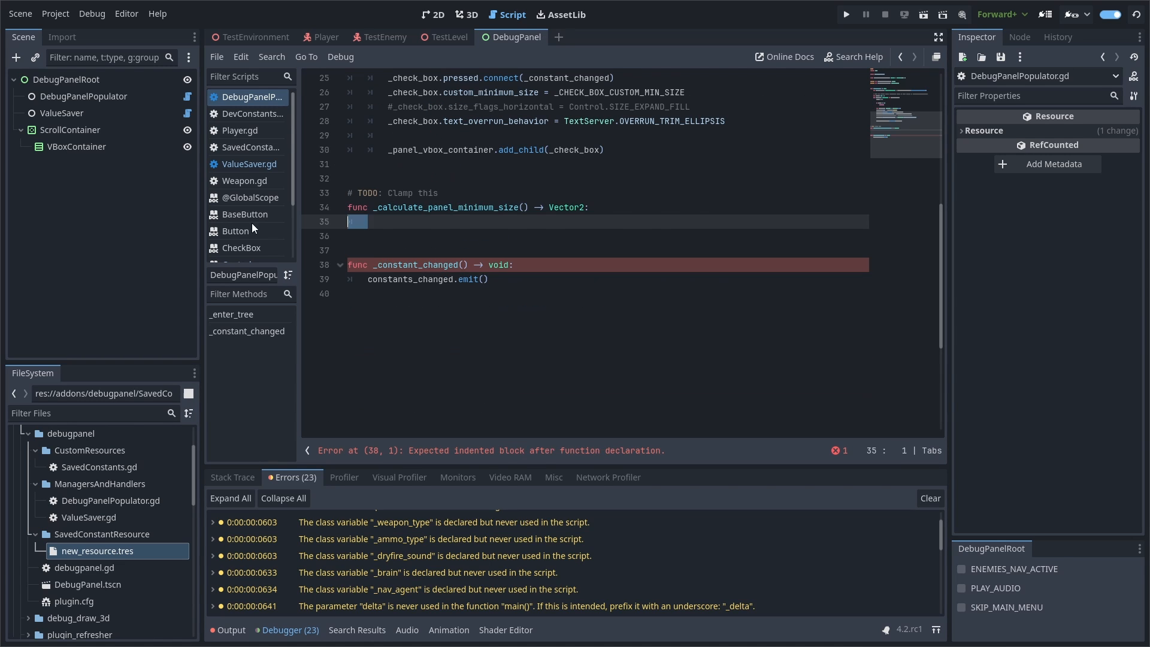
{"action": "type", "text": "var _checkboxes: Array[Node] = _panel_vbox_container.get_children()"}
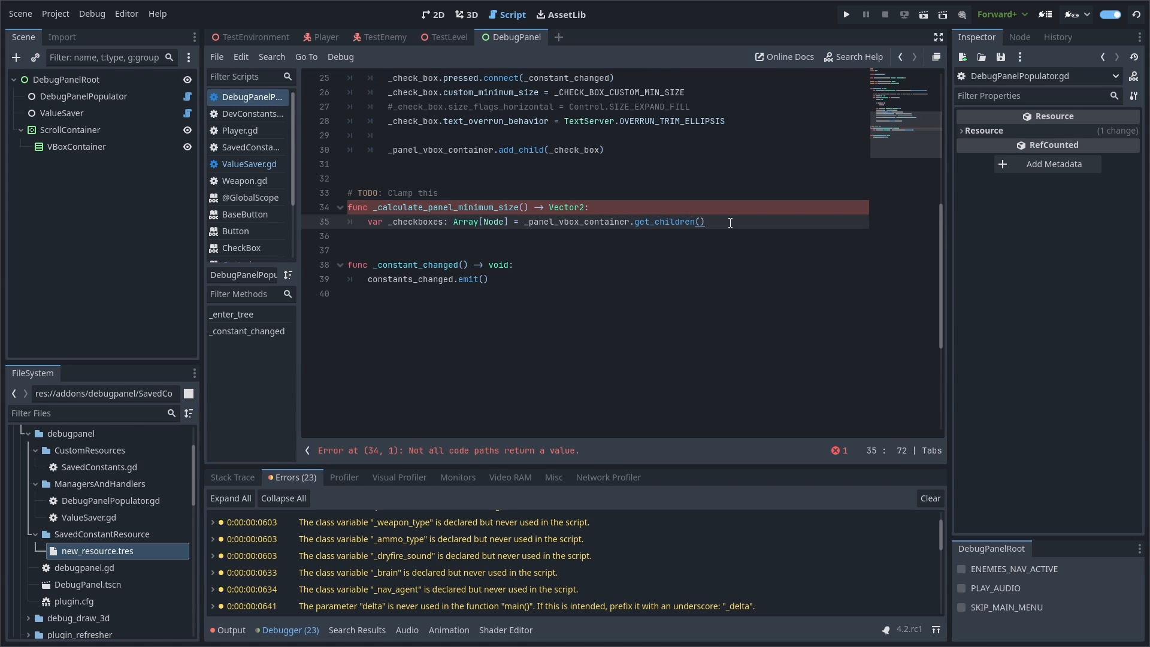
Sum each checkbox's size.y into _minimum_size, return it, and run to print the heights.
{"action": "type", "text": "_mo"}
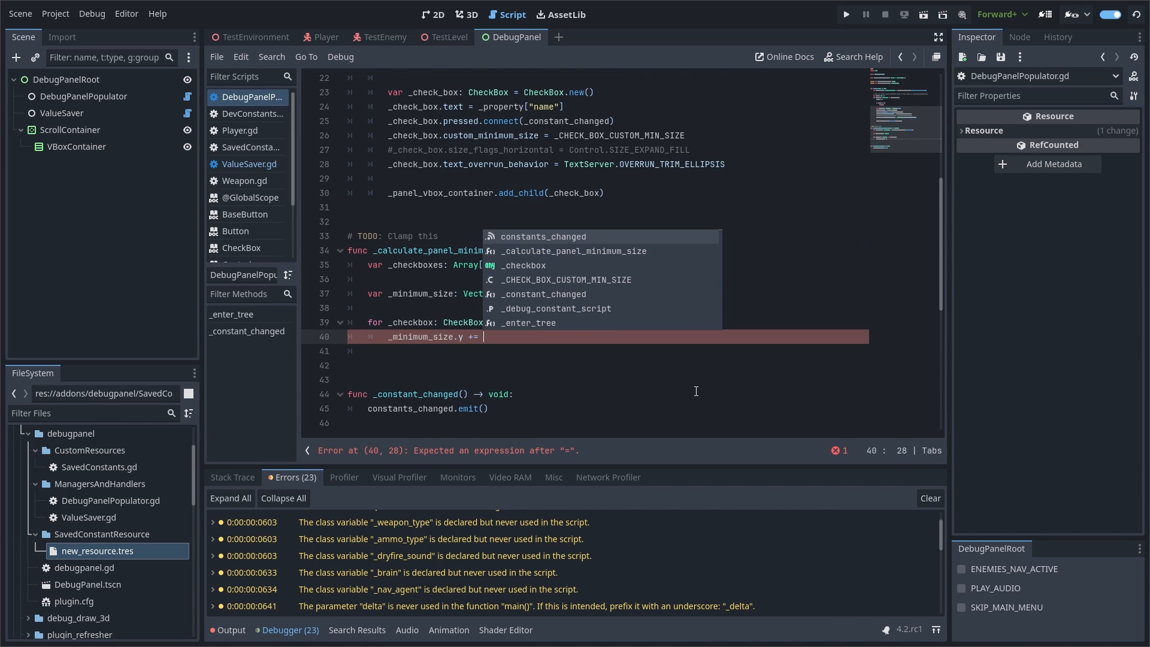
{"action": "type", "text": "_checkbox.size.y"}
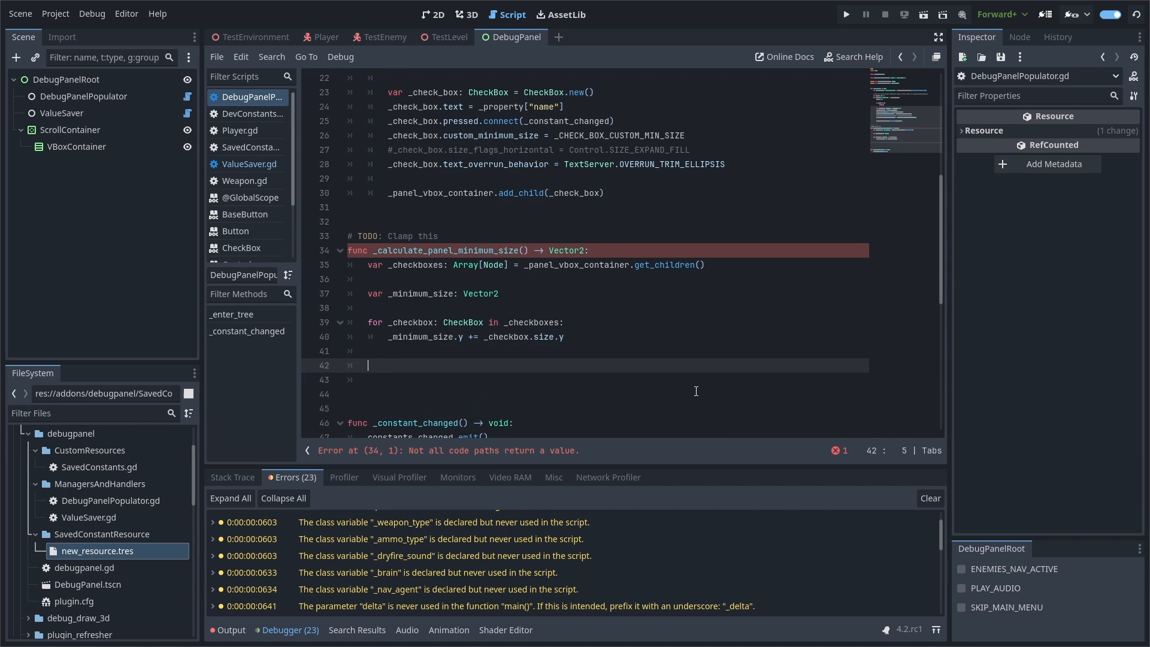
{"action": "type", "text": "return _minimum_size"}
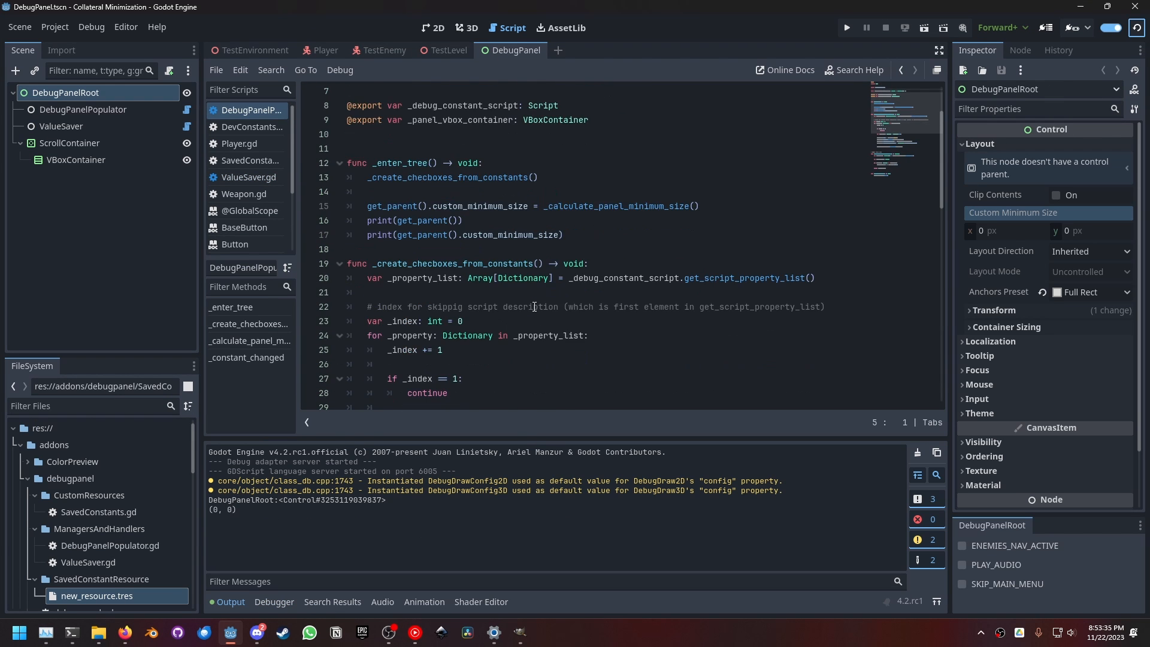
{"action": "left_click", "coordinate": [433, 28]}
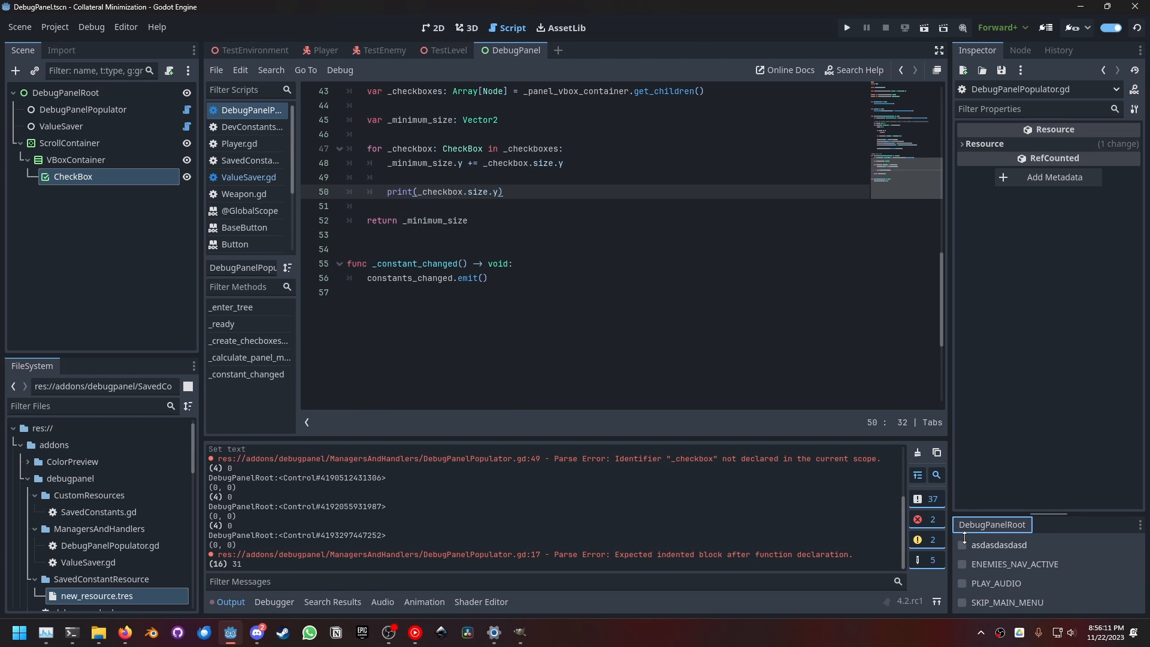
Add _MIN_CUSTOM_MINIMUM_SIZE and _MAX_CUSTOM_MINIMUM_SIZE constants with a 45 maximum height.
{"action": "left_click", "coordinate": [249, 127]}
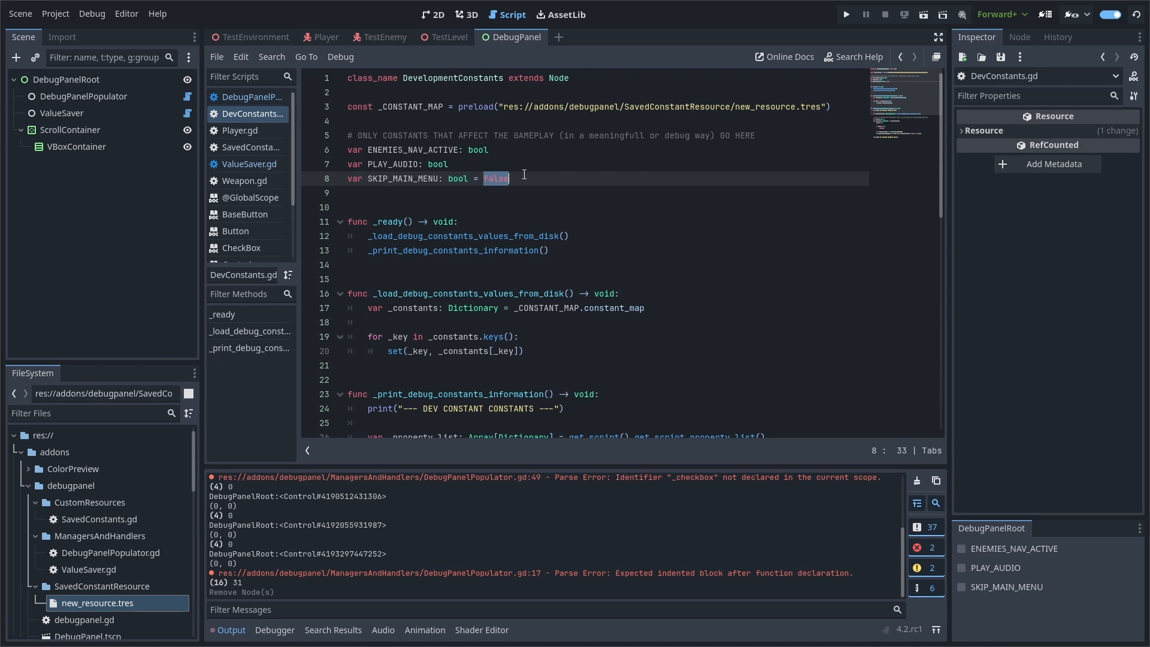
{"action": "mouse_move", "coordinate": [980, 596]}
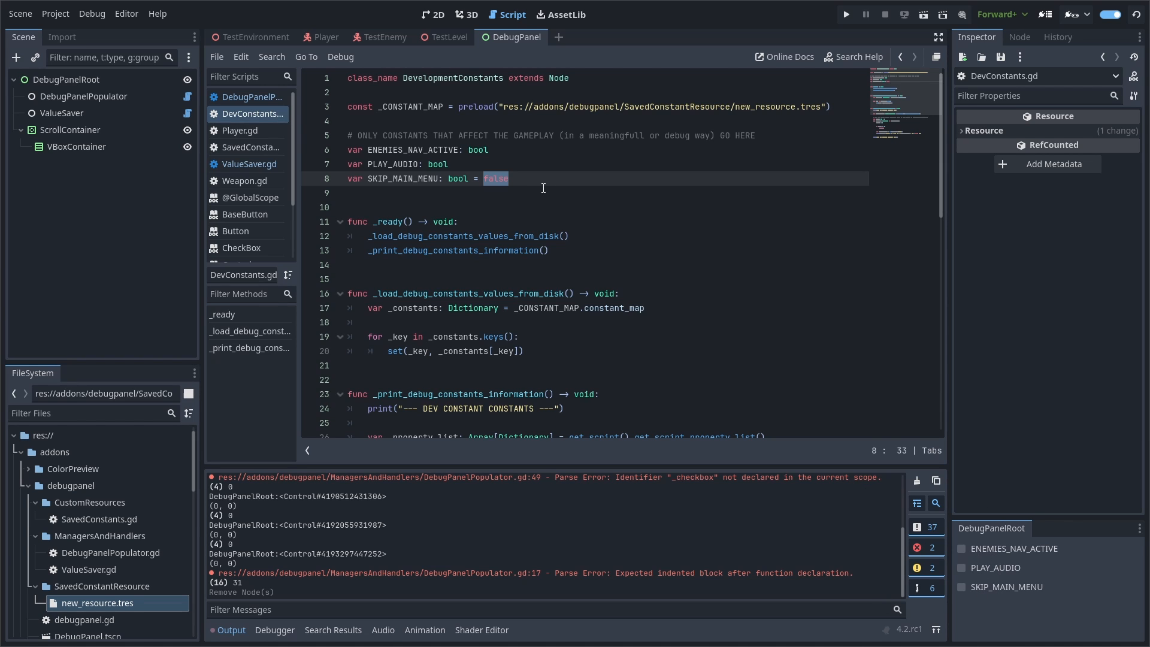
{"action": "left_click", "coordinate": [252, 96]}
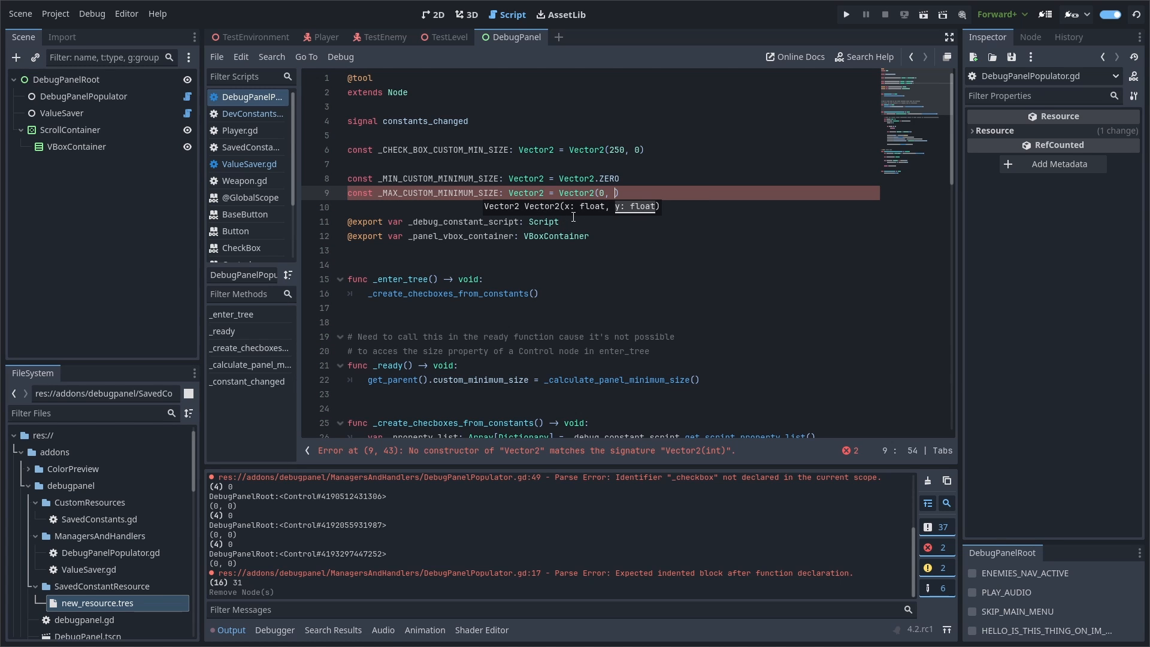
{"action": "type", "text": "45"}
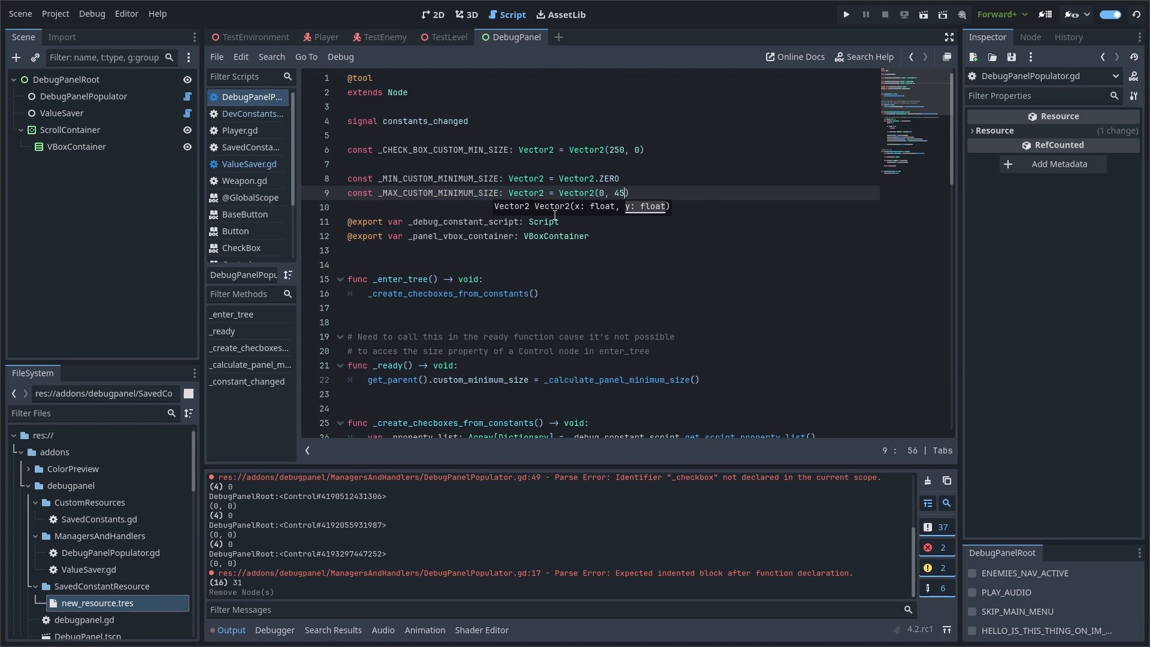
Clamp _minimum_size.y between the constants and apply it to the parent's custom_minimum_size in _ready().
{"action": "scroll", "scroll_direction": "down", "scroll_amount": 3}
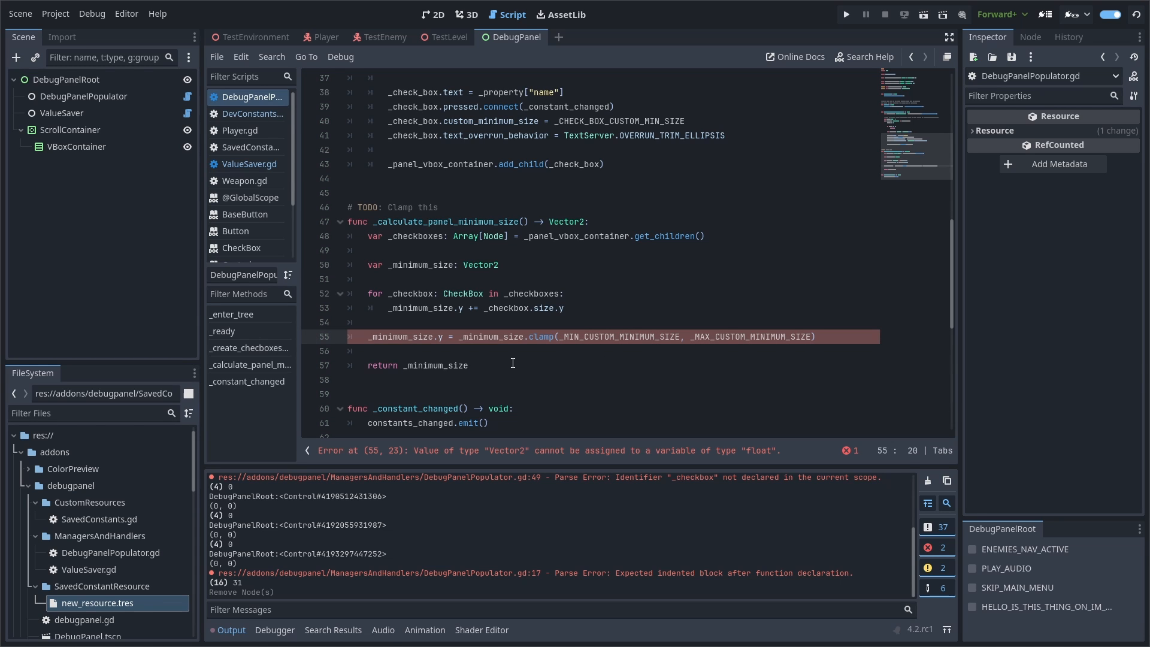
{"action": "type", "text": ".y"}
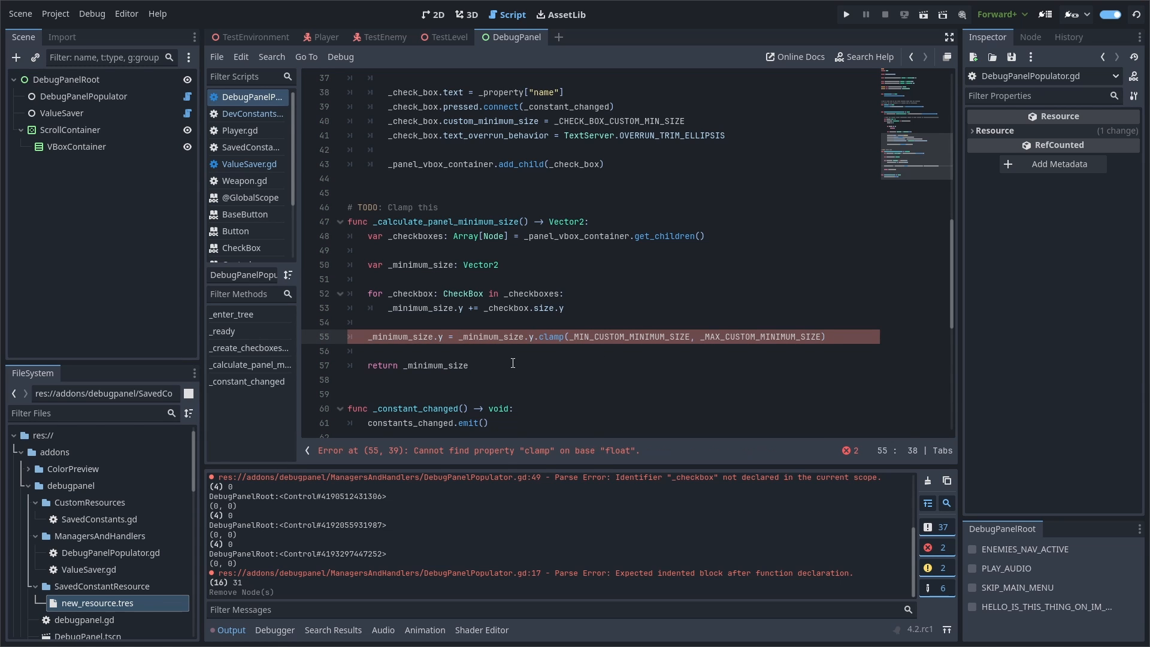
{"action": "type", "text": ".y"}
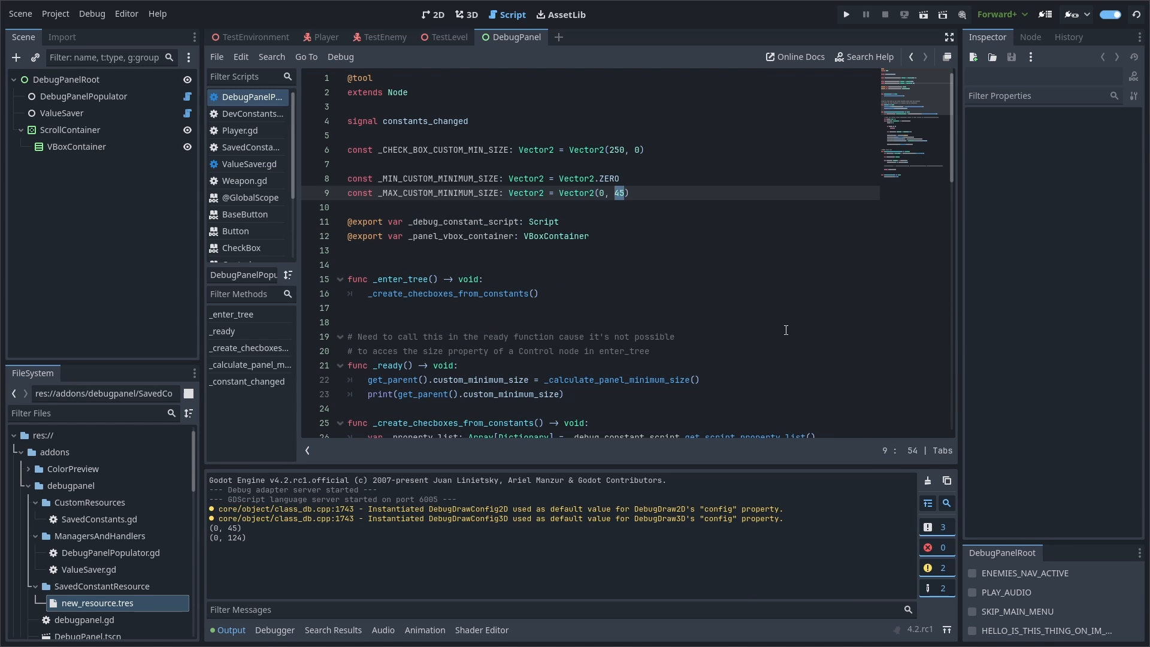
Raise the maximum panel height to Vector2(0, 350) and use clampf on the y values.
{"action": "type", "text": "350"}
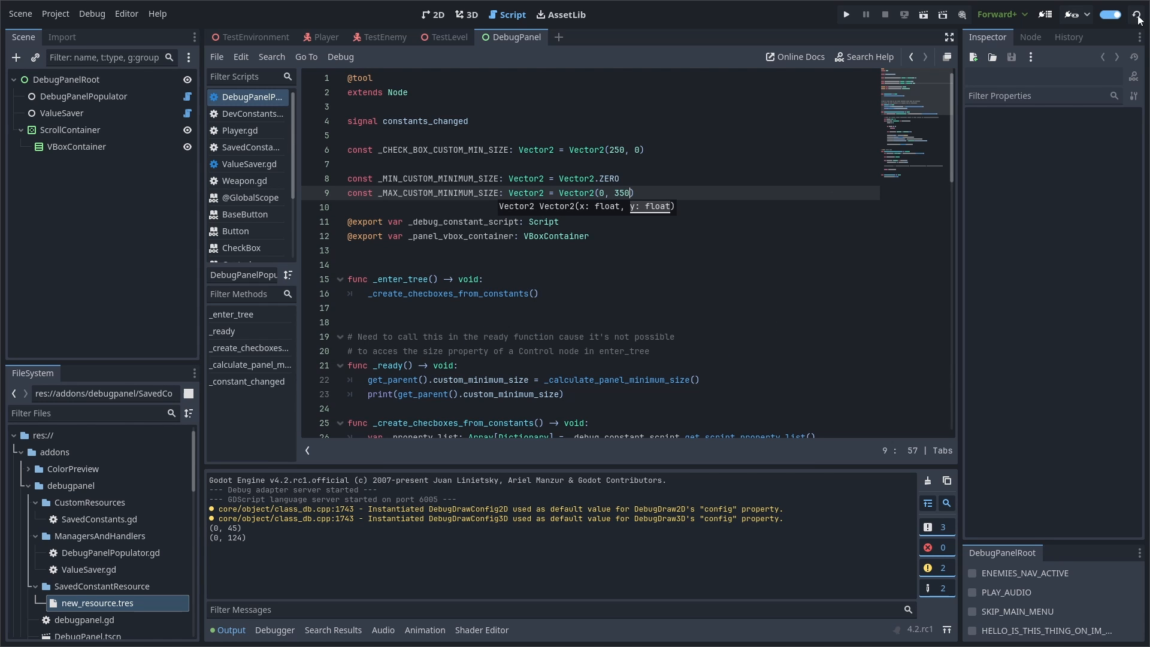
{"action": "scroll", "scroll_direction": "down", "scroll_amount": 3}
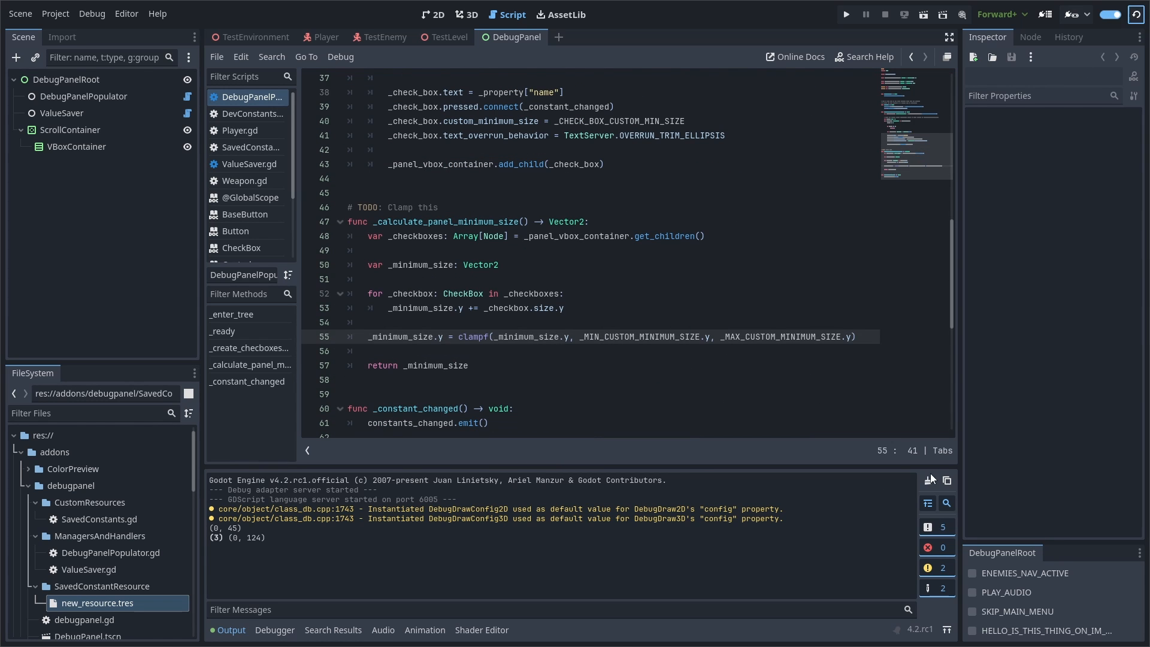
{"action": "mouse_move", "coordinate": [1111, 384]}
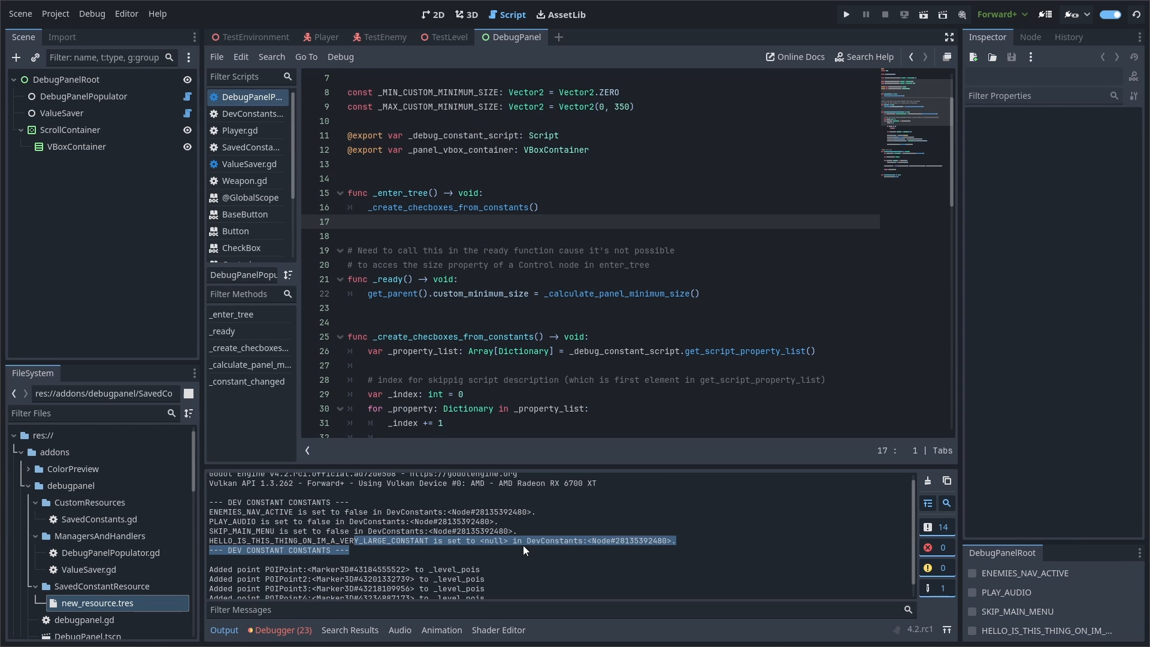
Delete the long test constant in DevConstants.gd and note that untyped values print as <null>.
{"action": "left_click", "coordinate": [248, 114]}
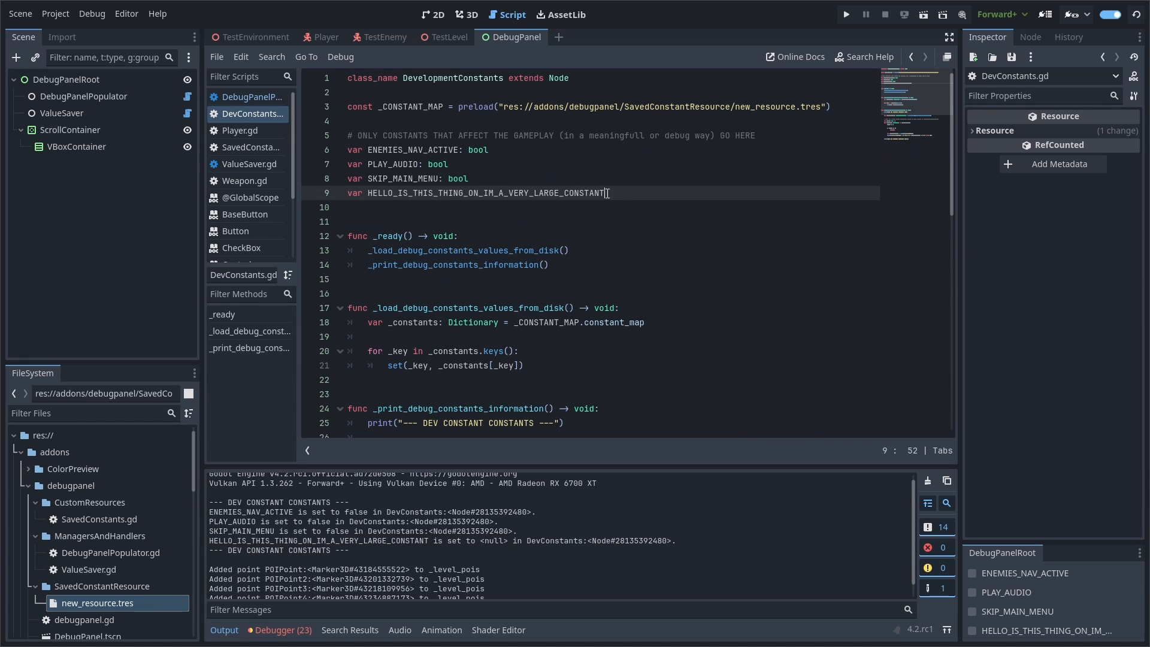
{"action": "type", "text": ": v"}
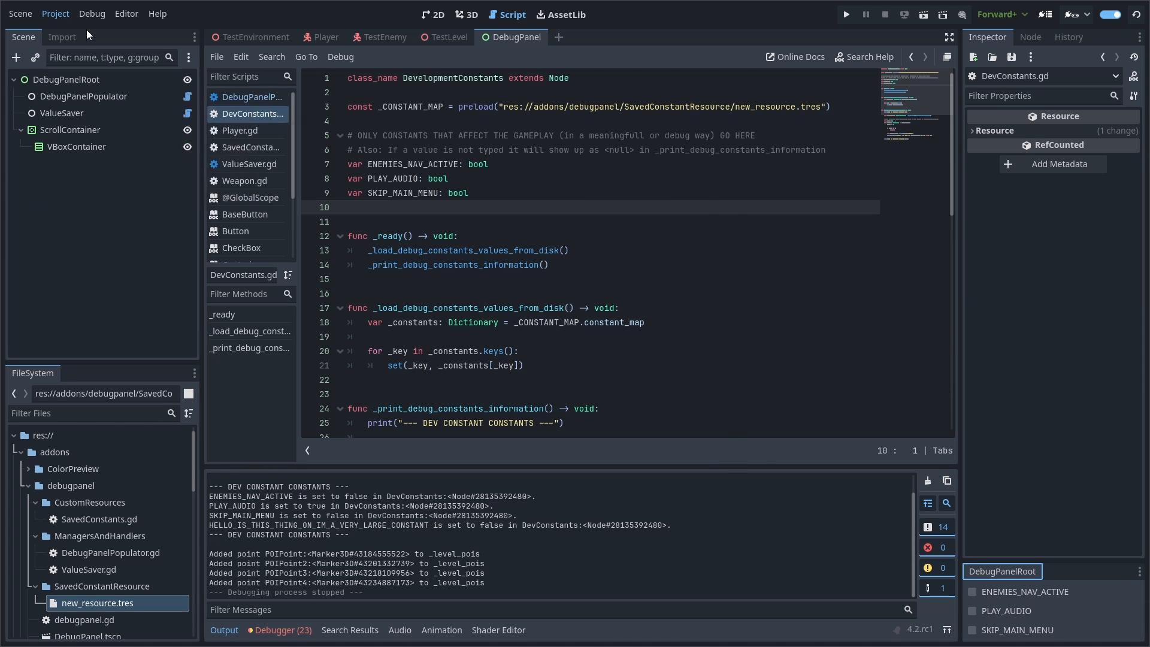
Toggle the DebugPanel plugin's Enable checkbox in Project Settings > Plugins to reload it.
{"action": "left_click", "coordinate": [55, 13]}
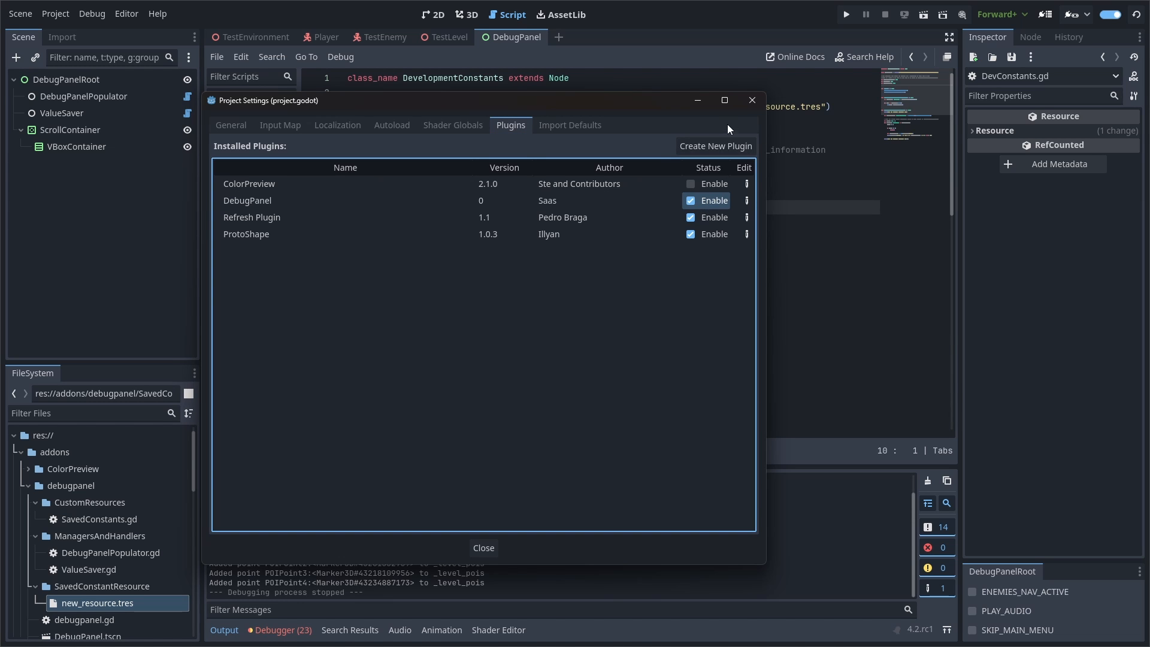
{"action": "left_click", "coordinate": [484, 548]}
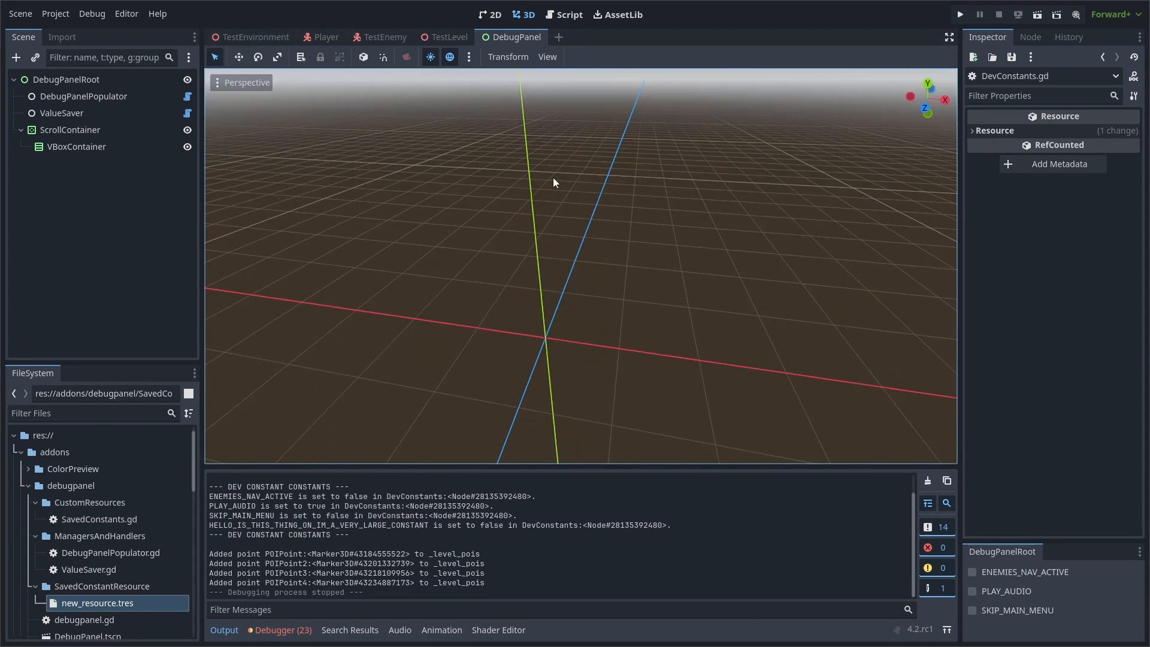